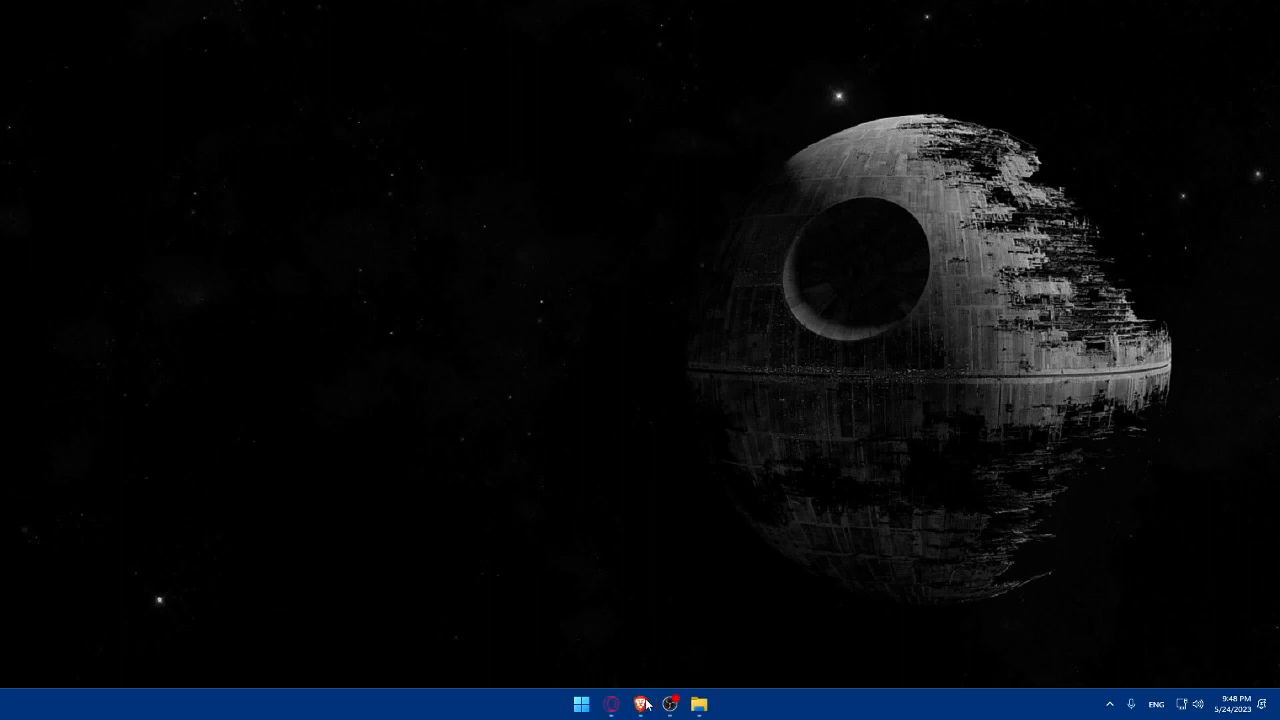
Step: Launch Brave from the Windows taskbar
click(640, 705)
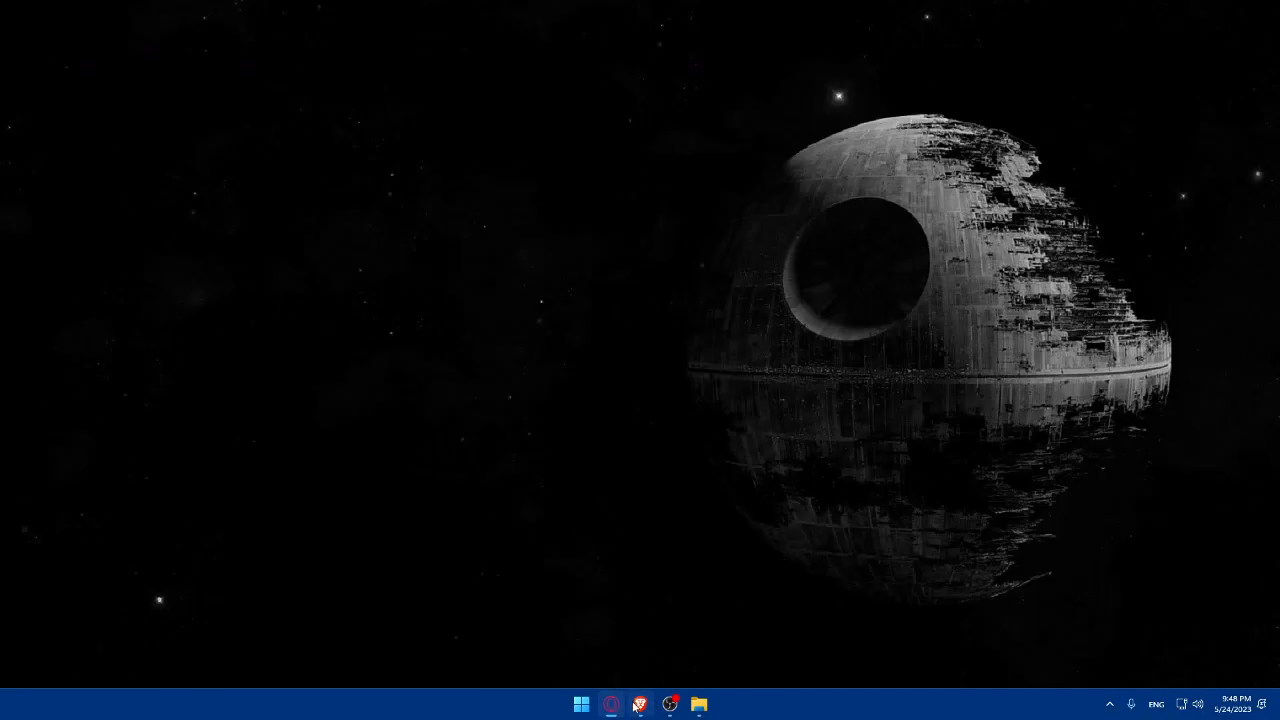
Step: Navigate Brave to bubble.io
click(640, 705)
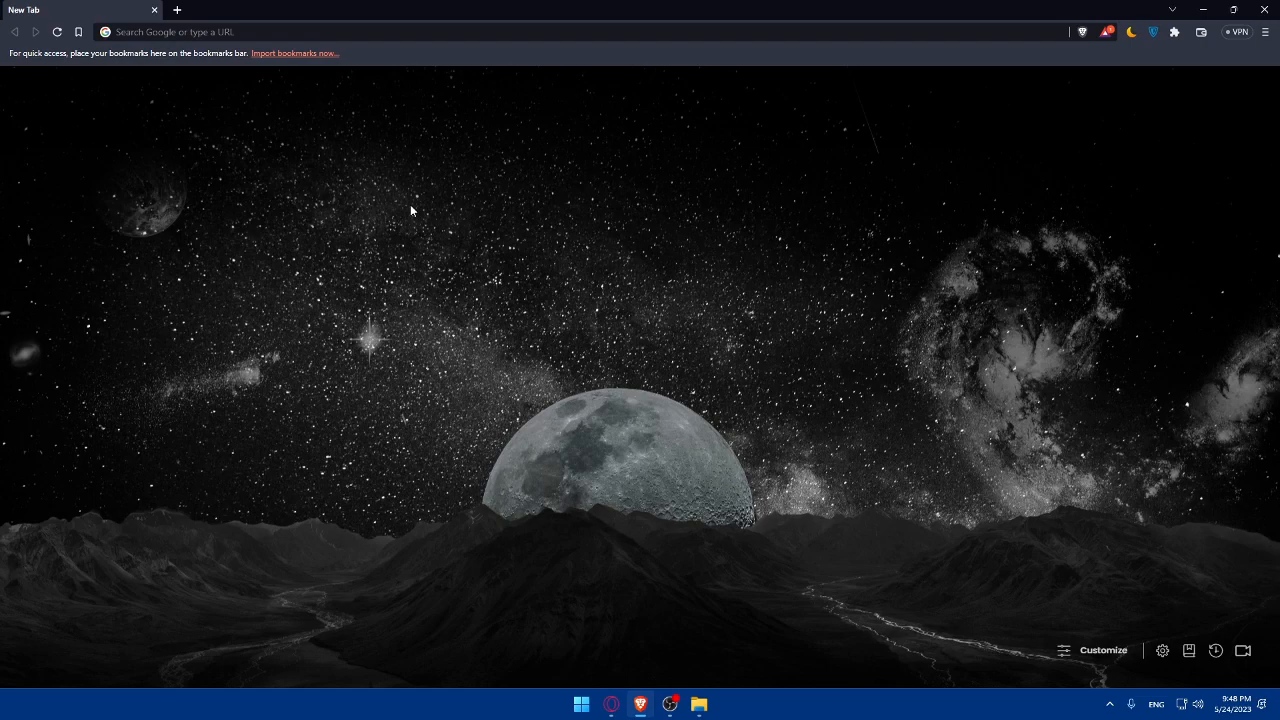
mouse_move(260, 118)
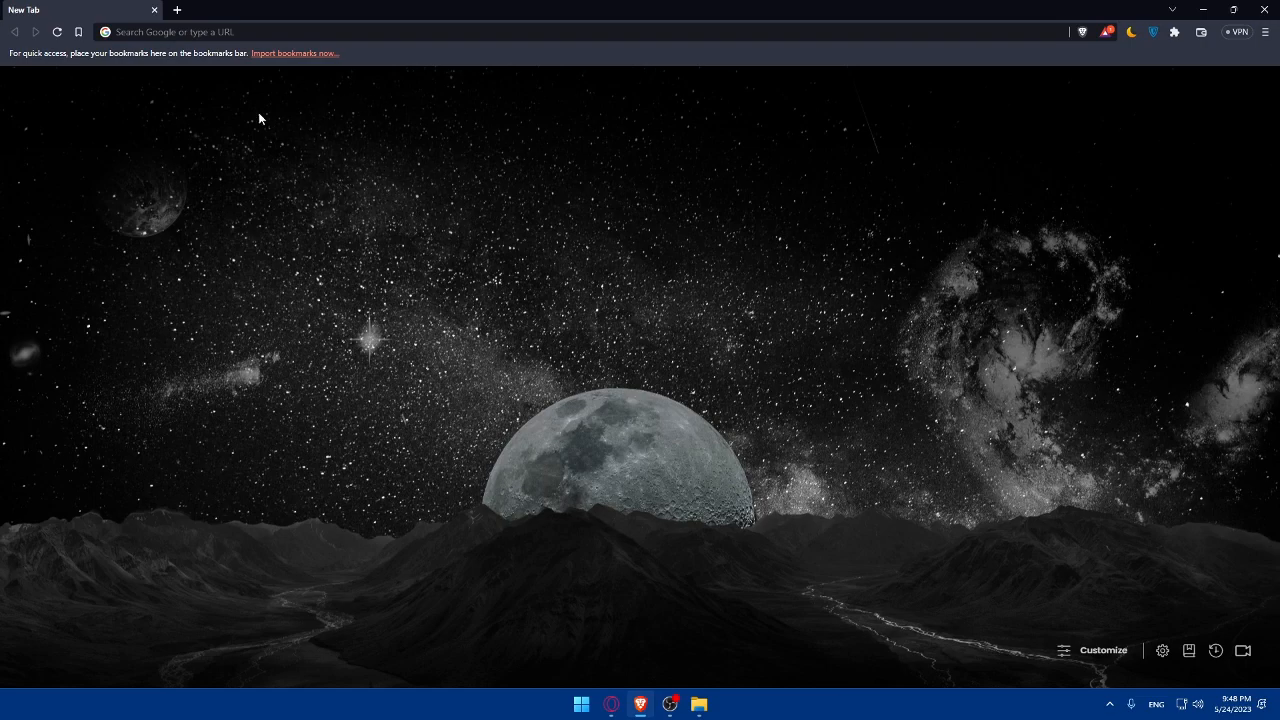
text(bubble.io/home/apps)
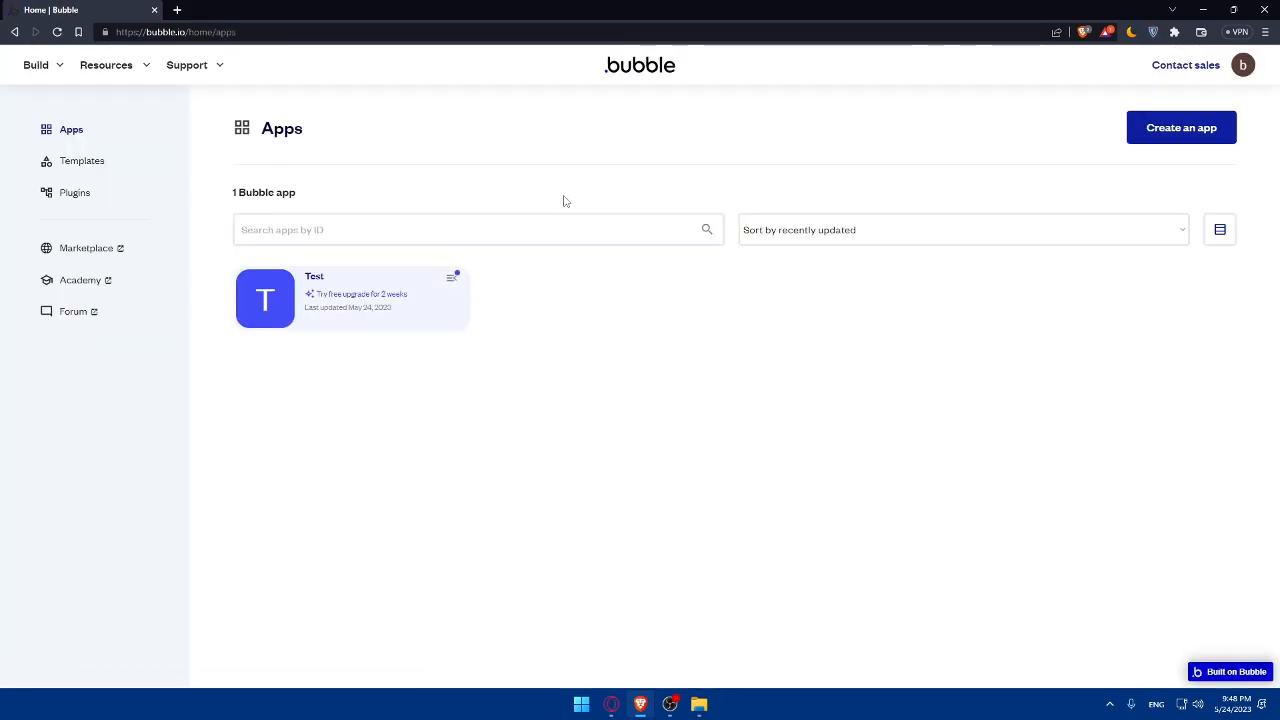
mouse_move(864, 218)
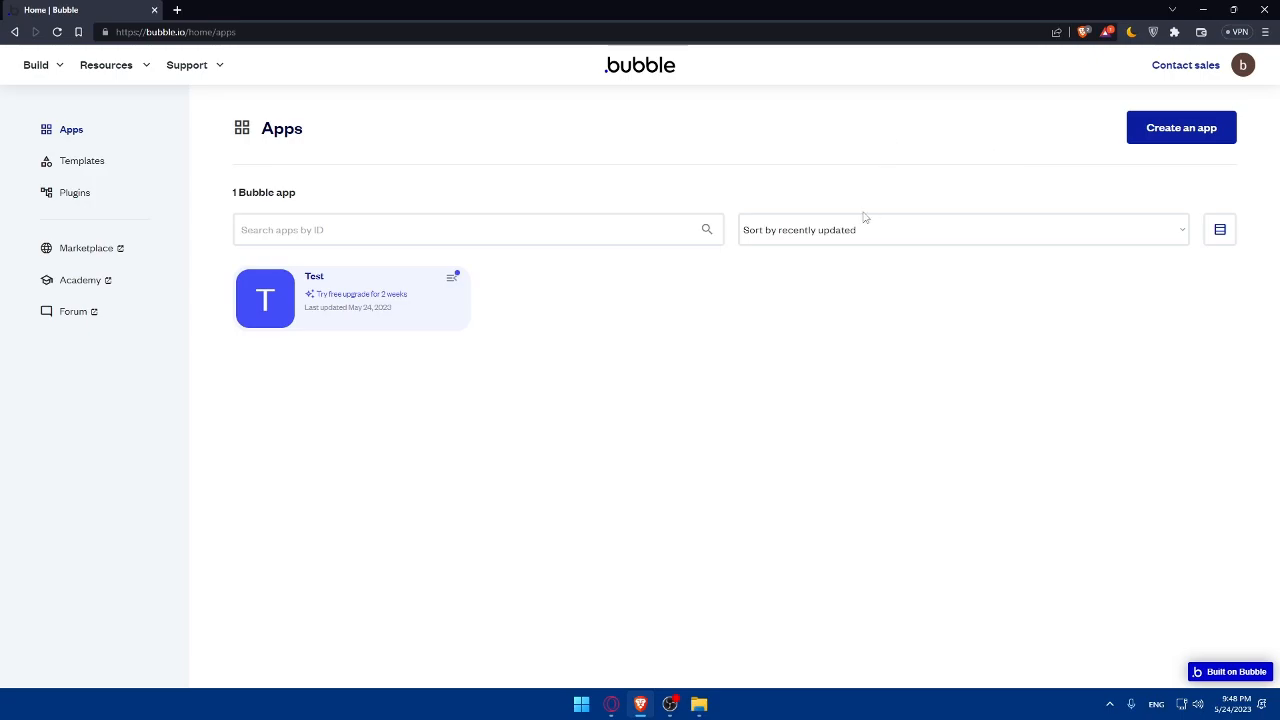
mouse_move(932, 295)
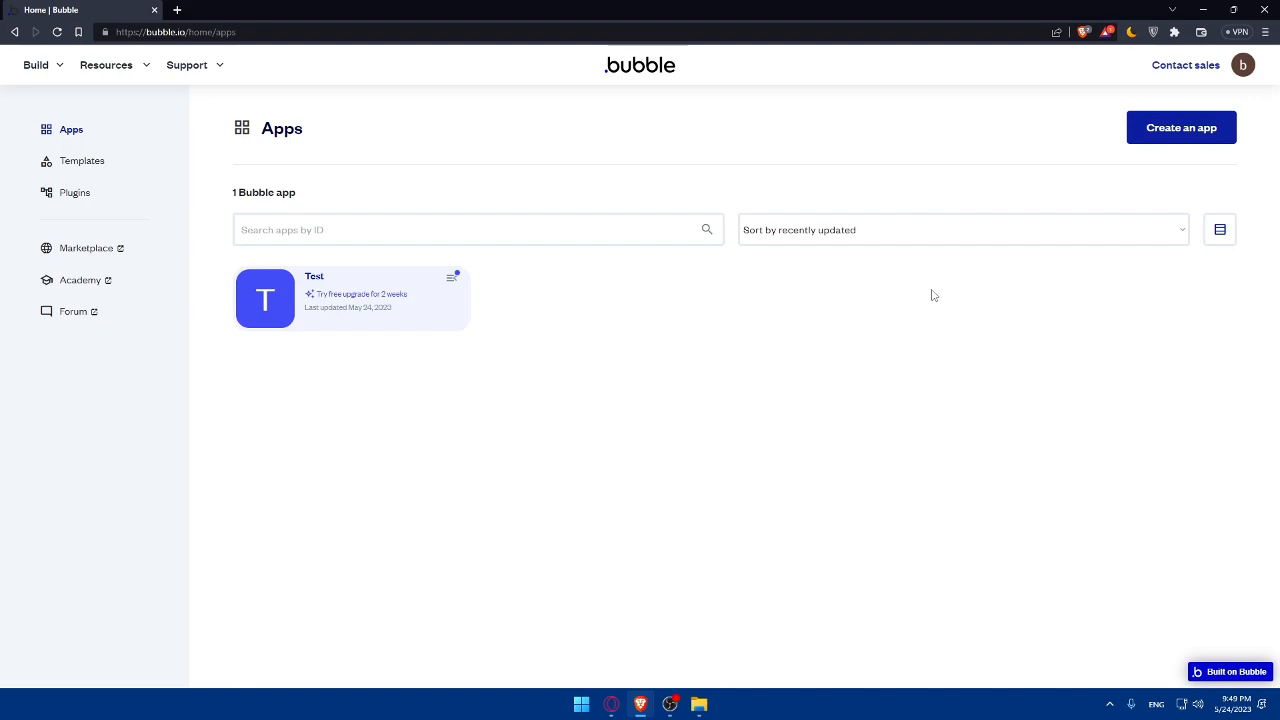
mouse_move(935, 361)
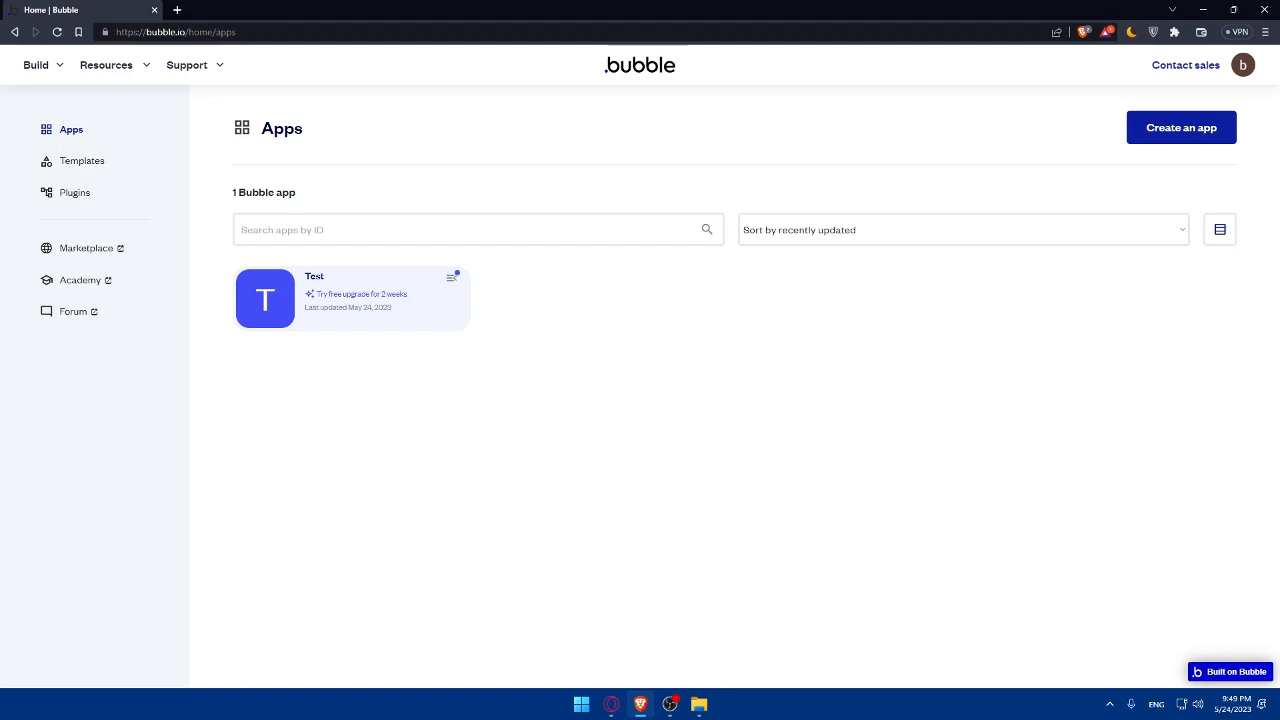
mouse_move(245, 428)
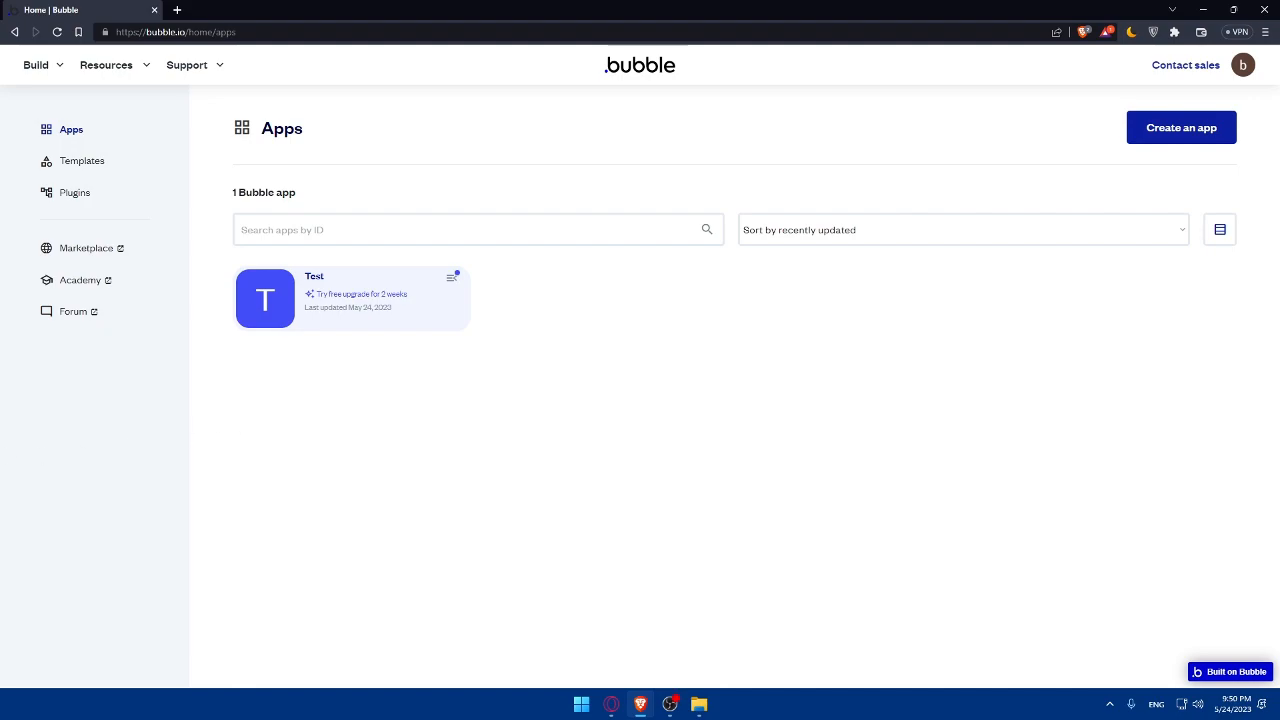
Step: Create a new Bubble app called 'Hello'
click(1181, 127)
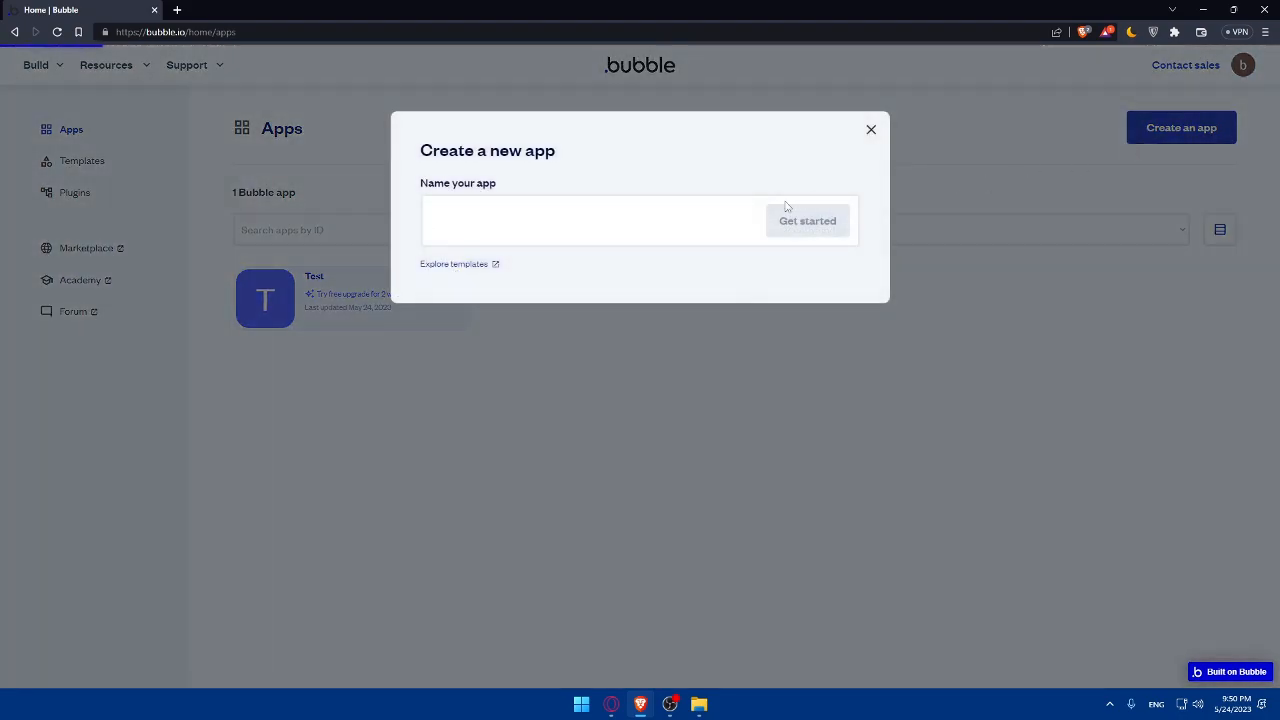
text(he)
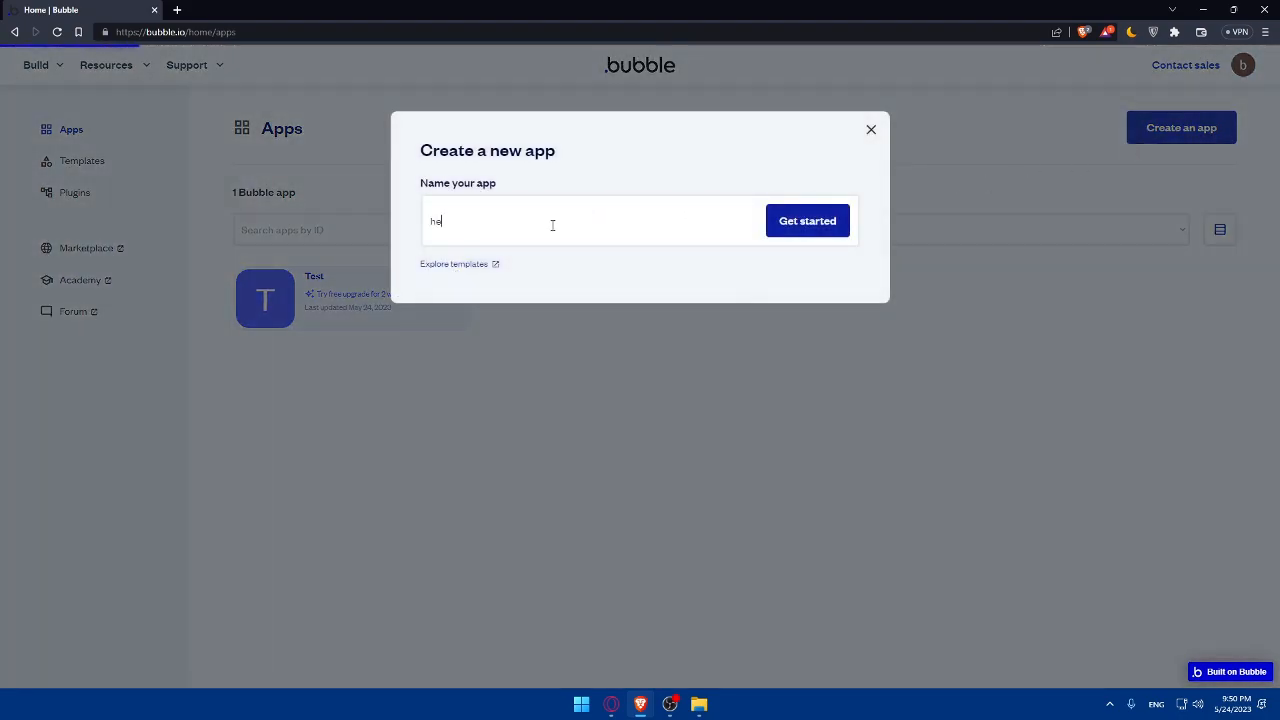
text(llo)
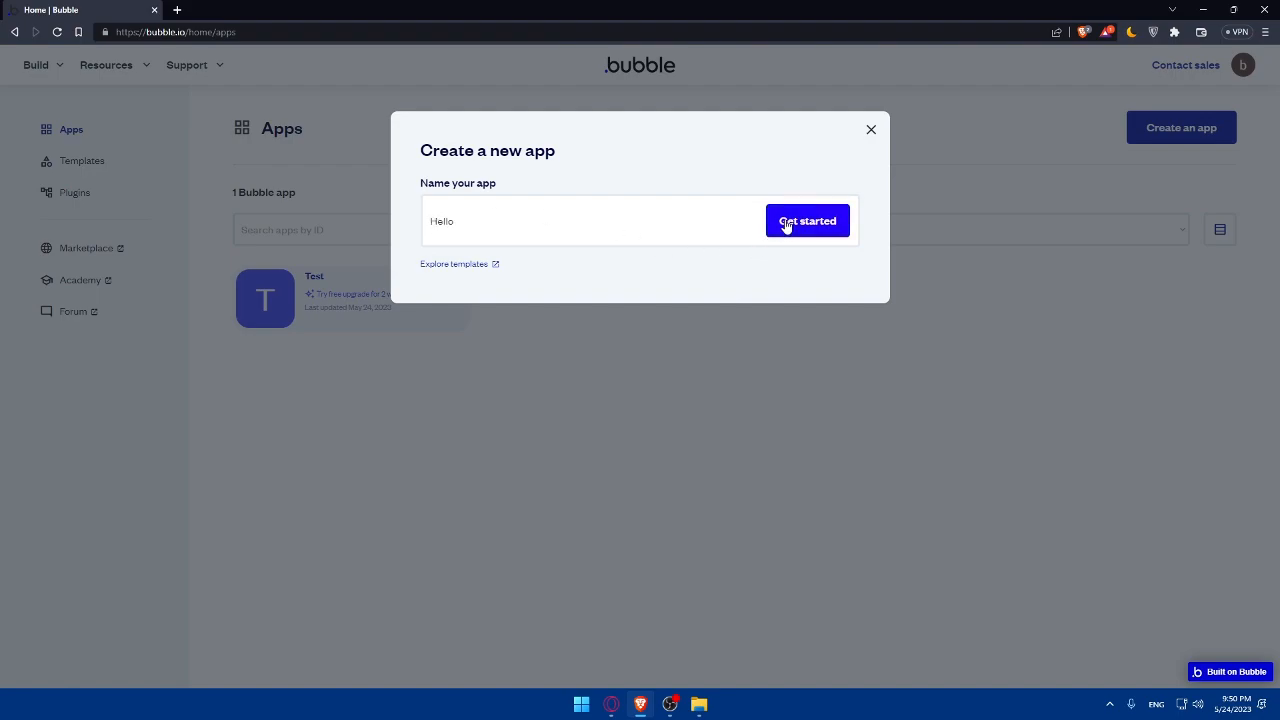
mouse_move(588, 307)
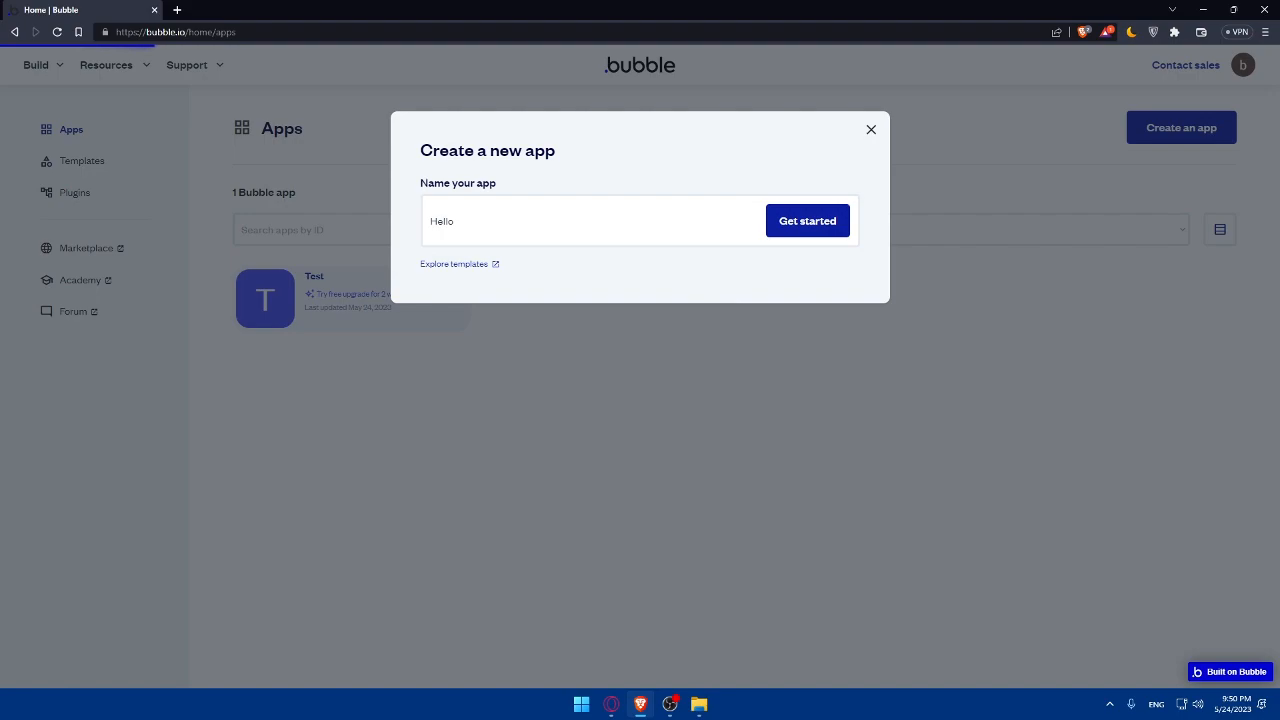
click(807, 220)
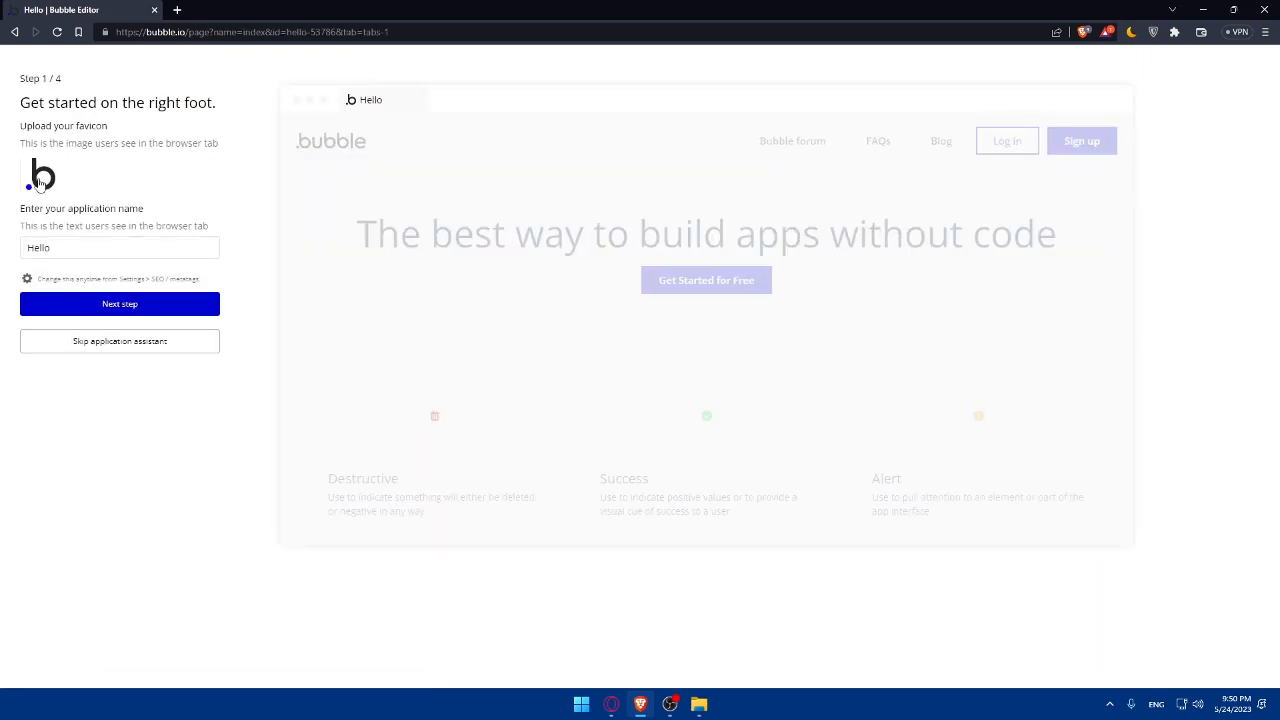
Step: Upload a custom favicon and rename the app to lowercase 'hello'
click(41, 177)
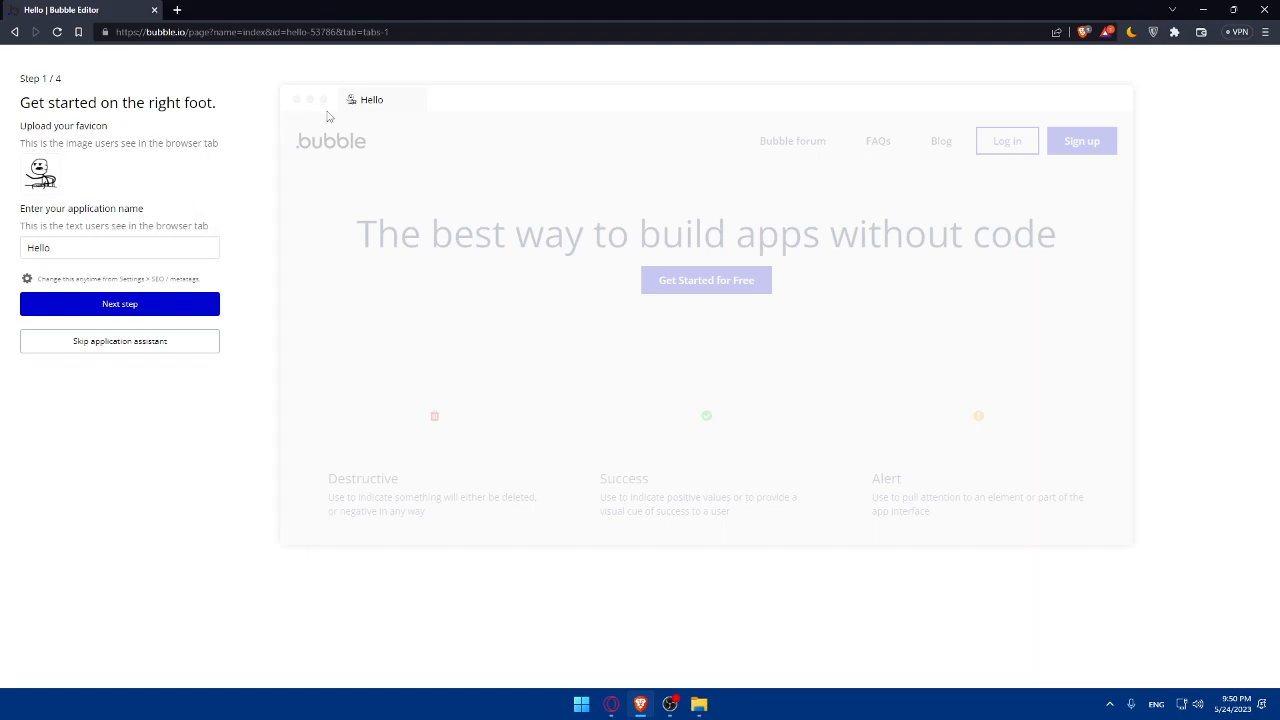
mouse_move(237, 88)
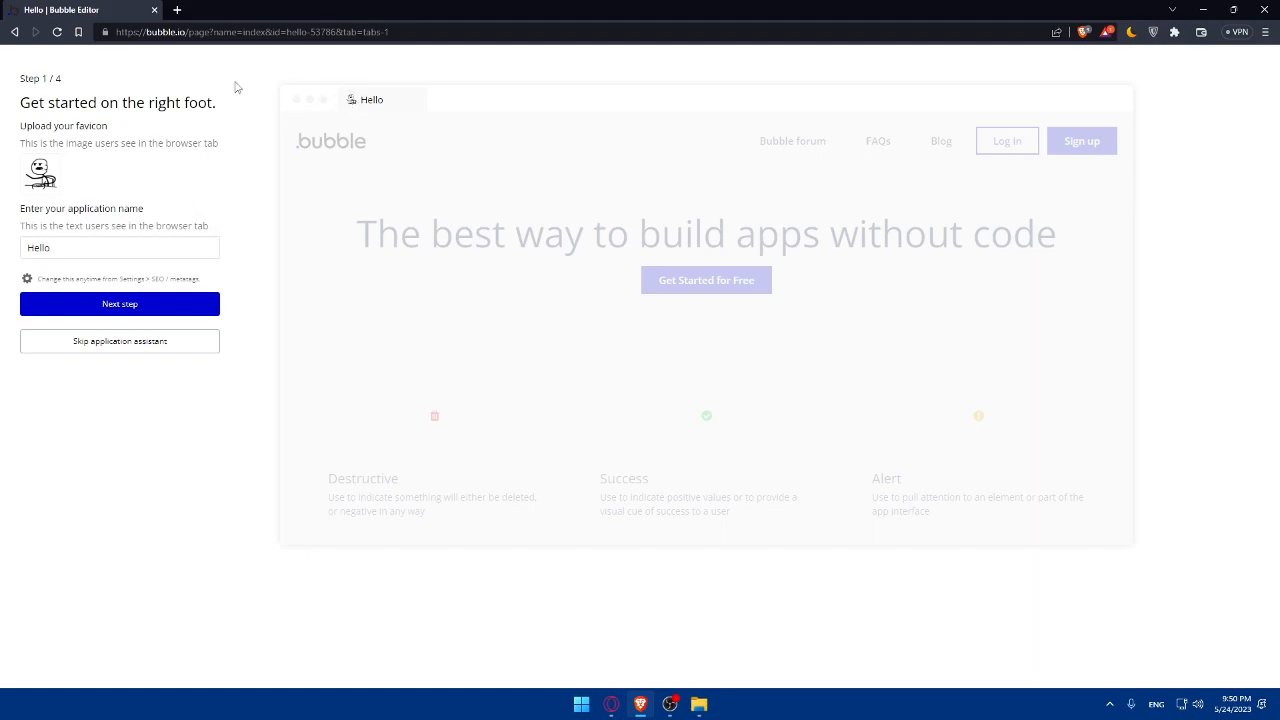
mouse_move(391, 124)
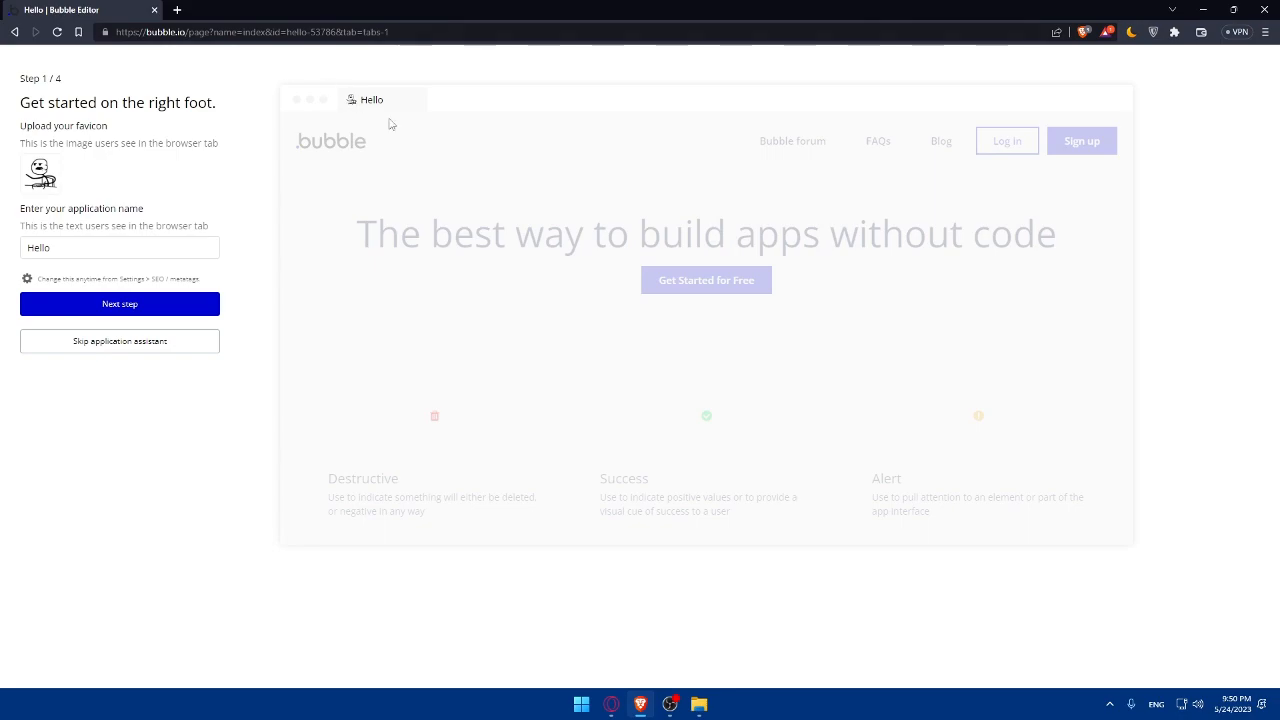
mouse_move(355, 105)
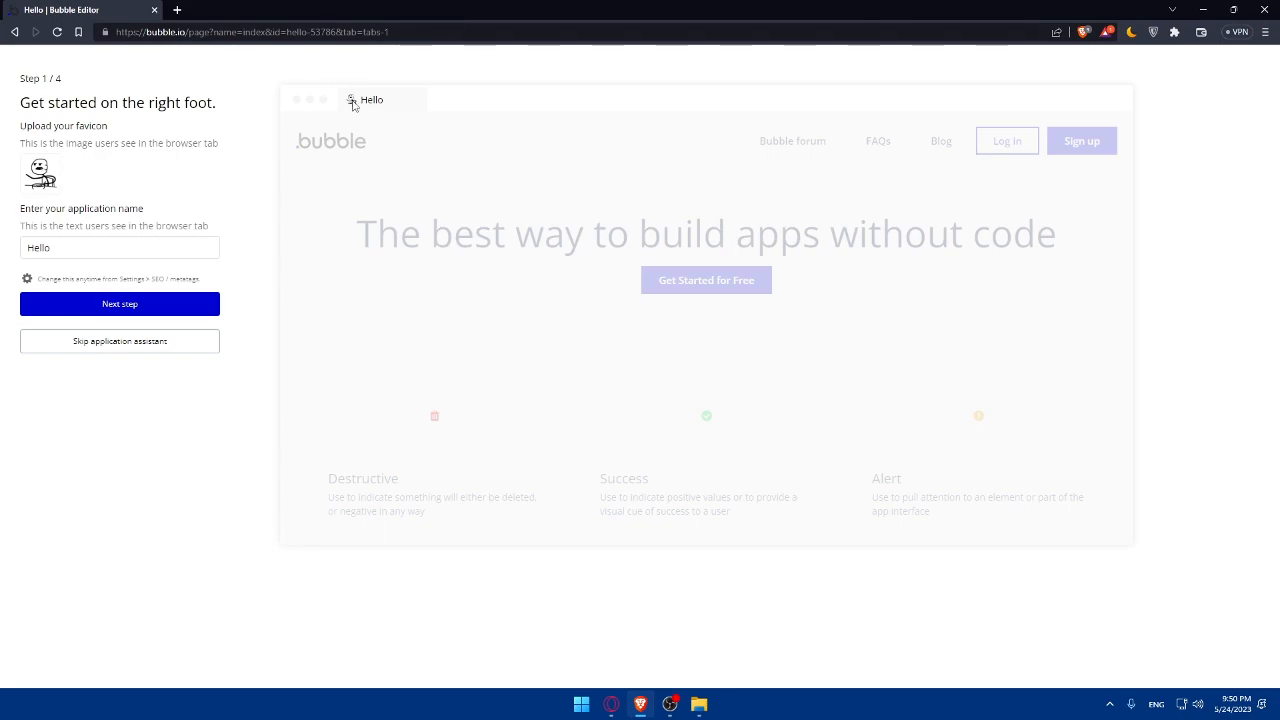
triple_click(90, 247)
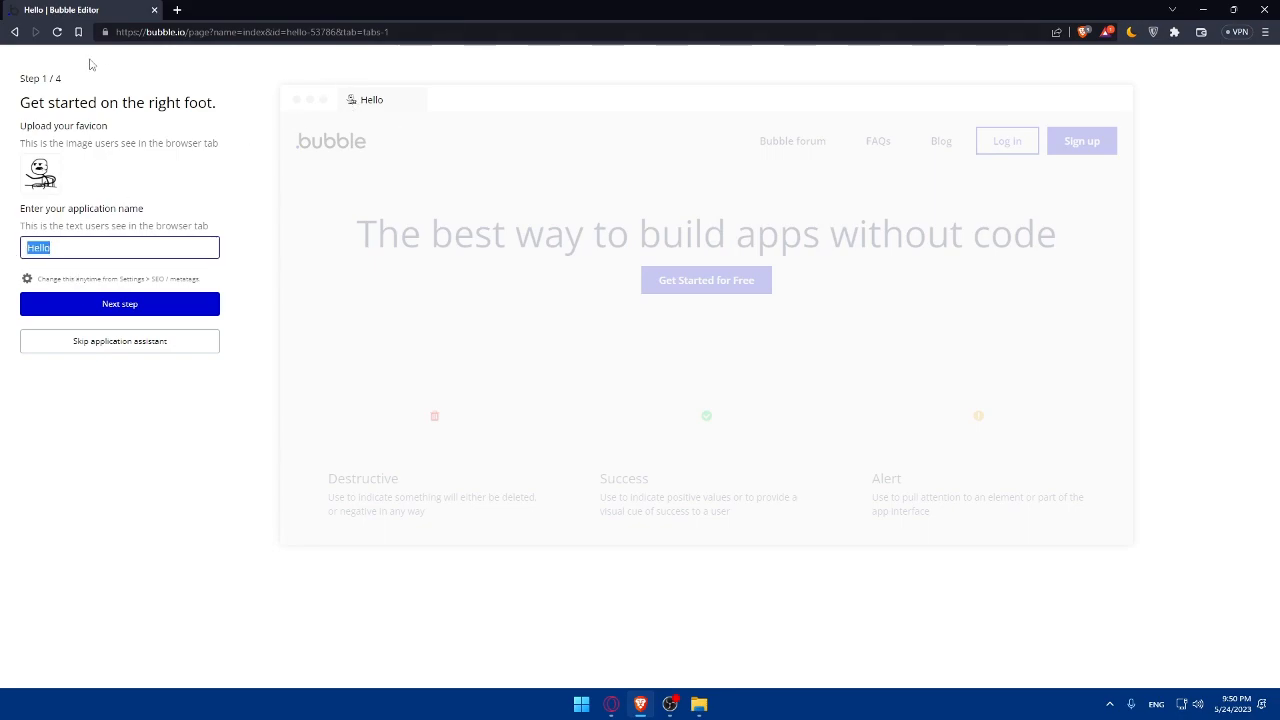
mouse_move(65, 10)
text(--)
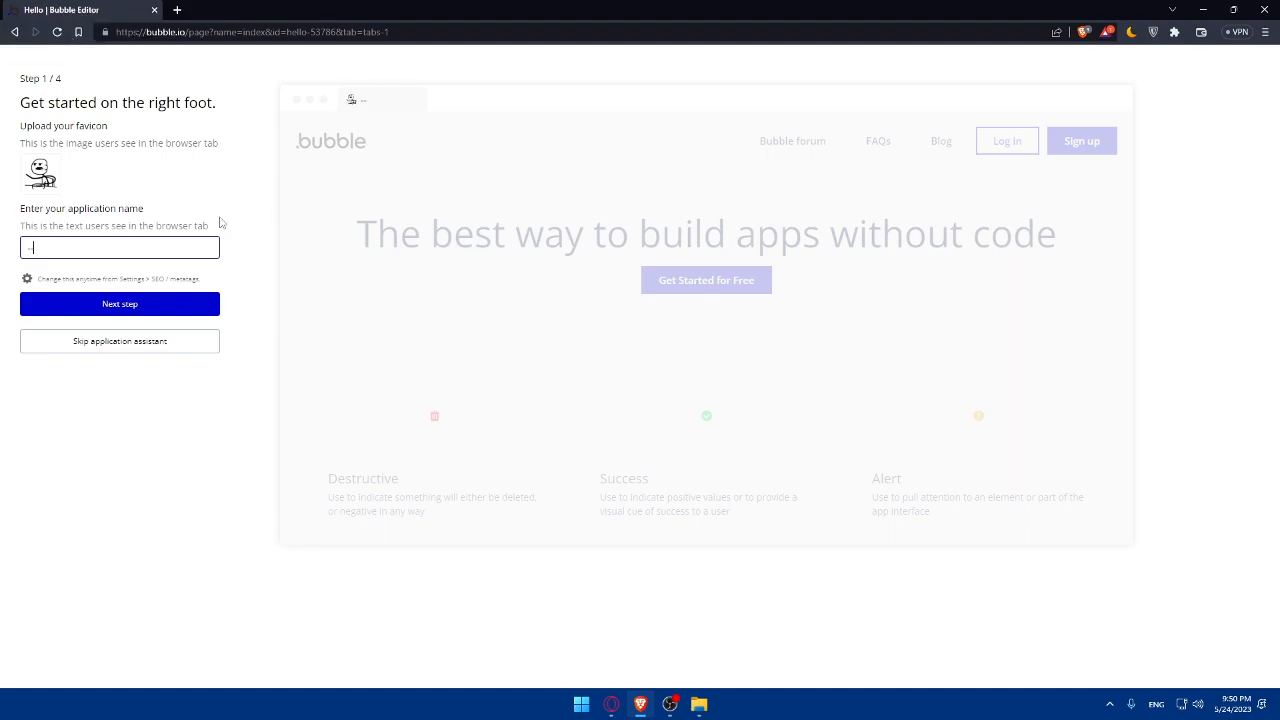
text(he)
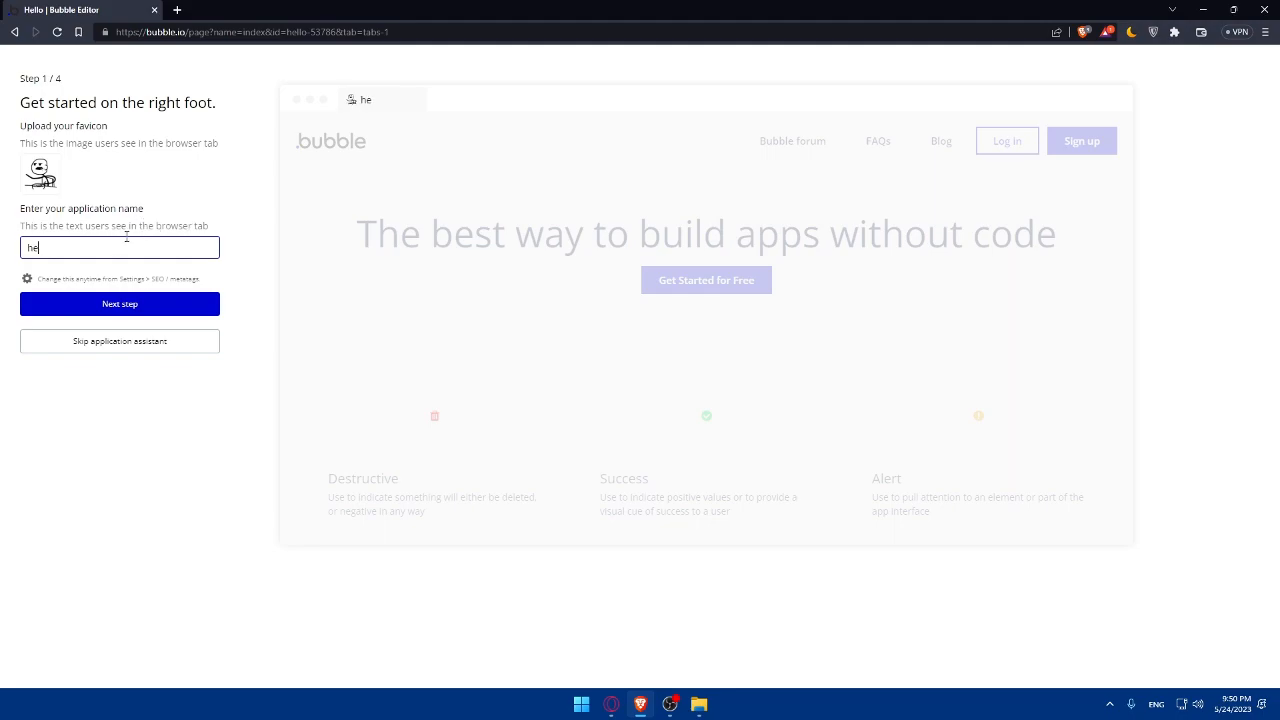
text(llo)
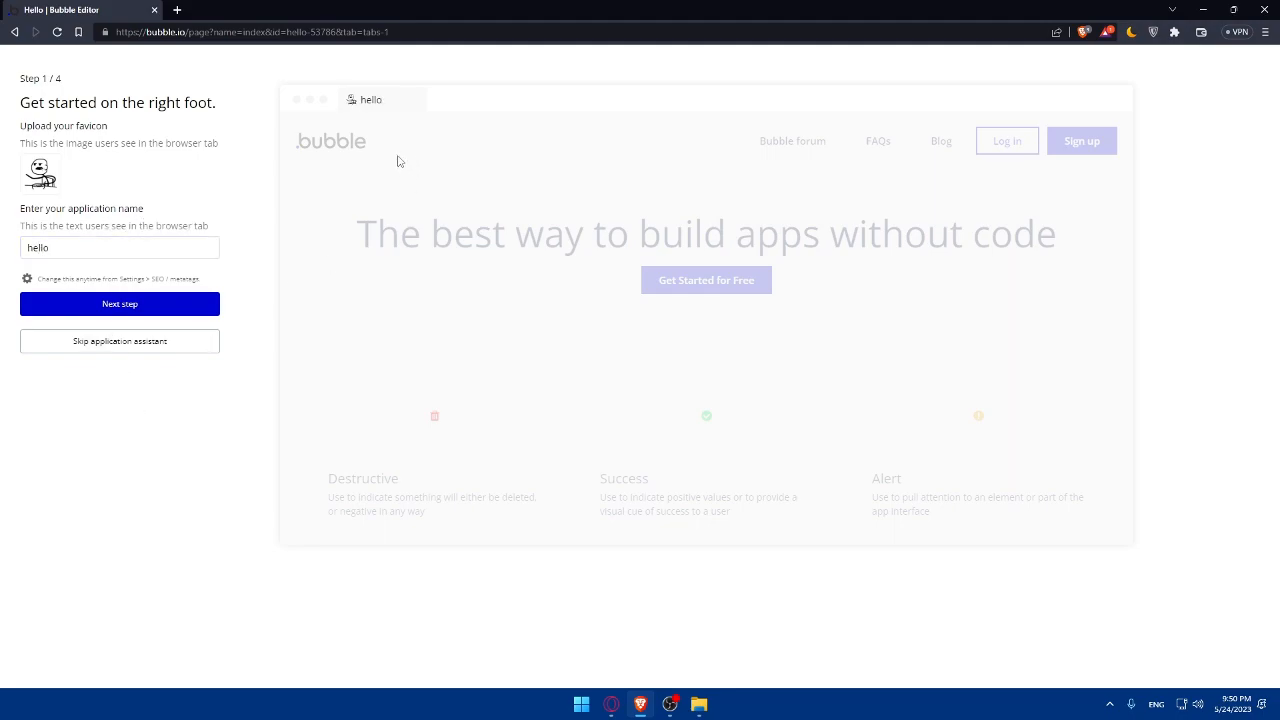
click(119, 303)
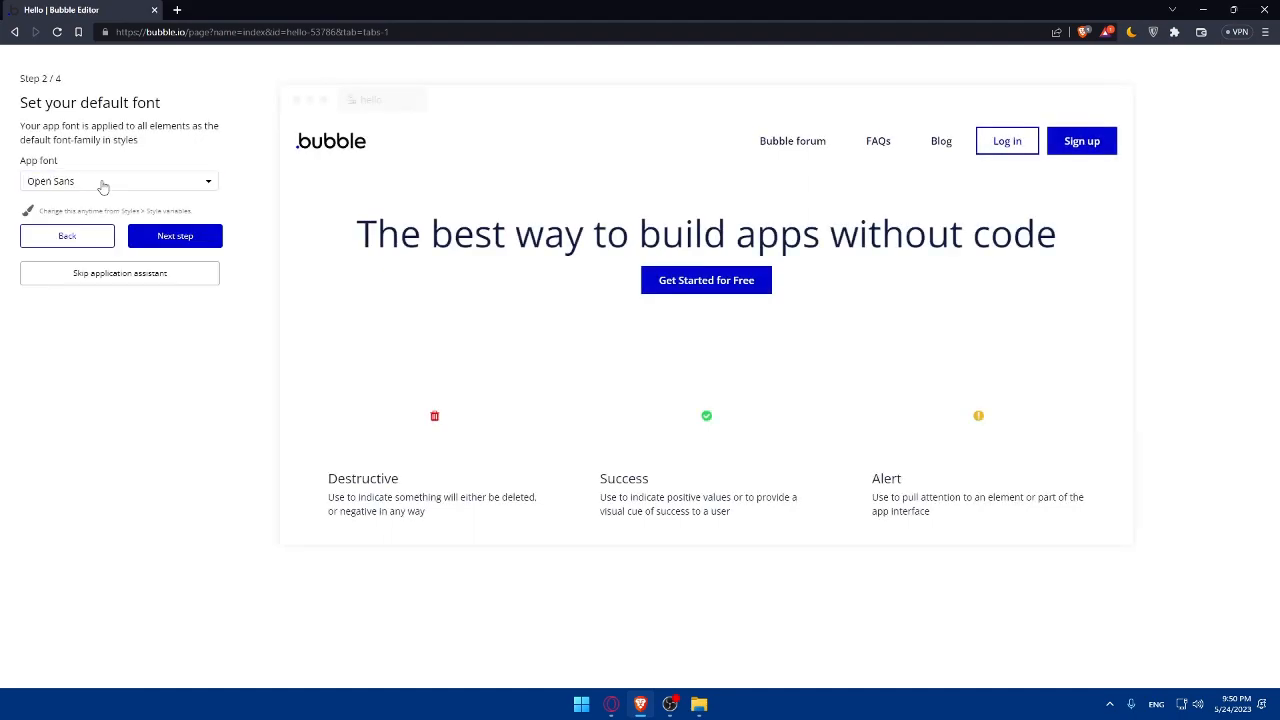
Step: Choose Droid Sans as the app font and continue to the colours step
click(118, 181)
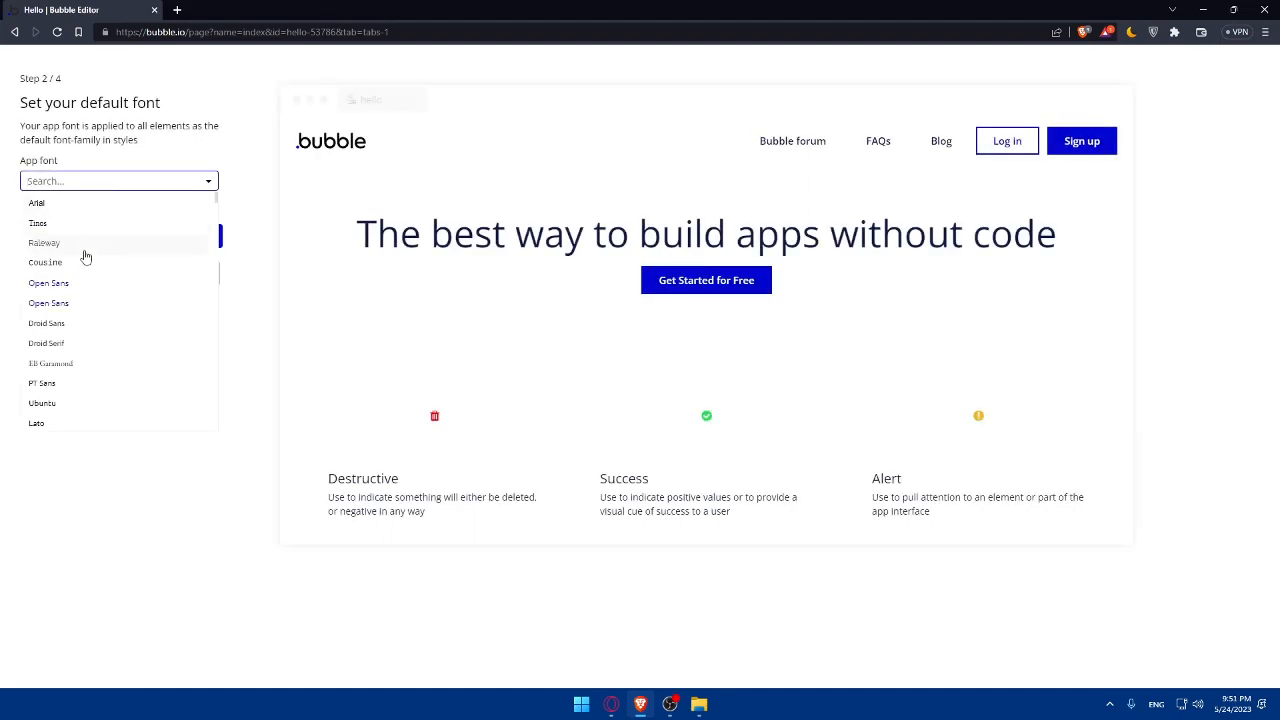
click(46, 323)
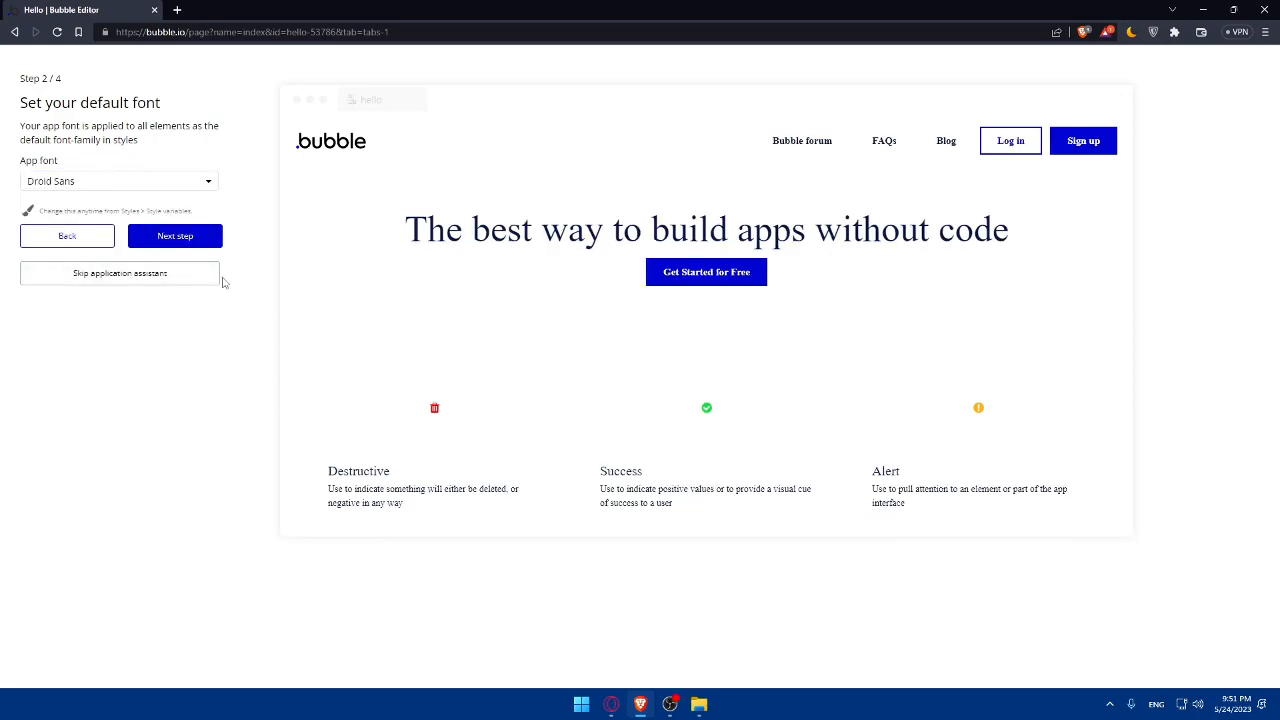
click(118, 181)
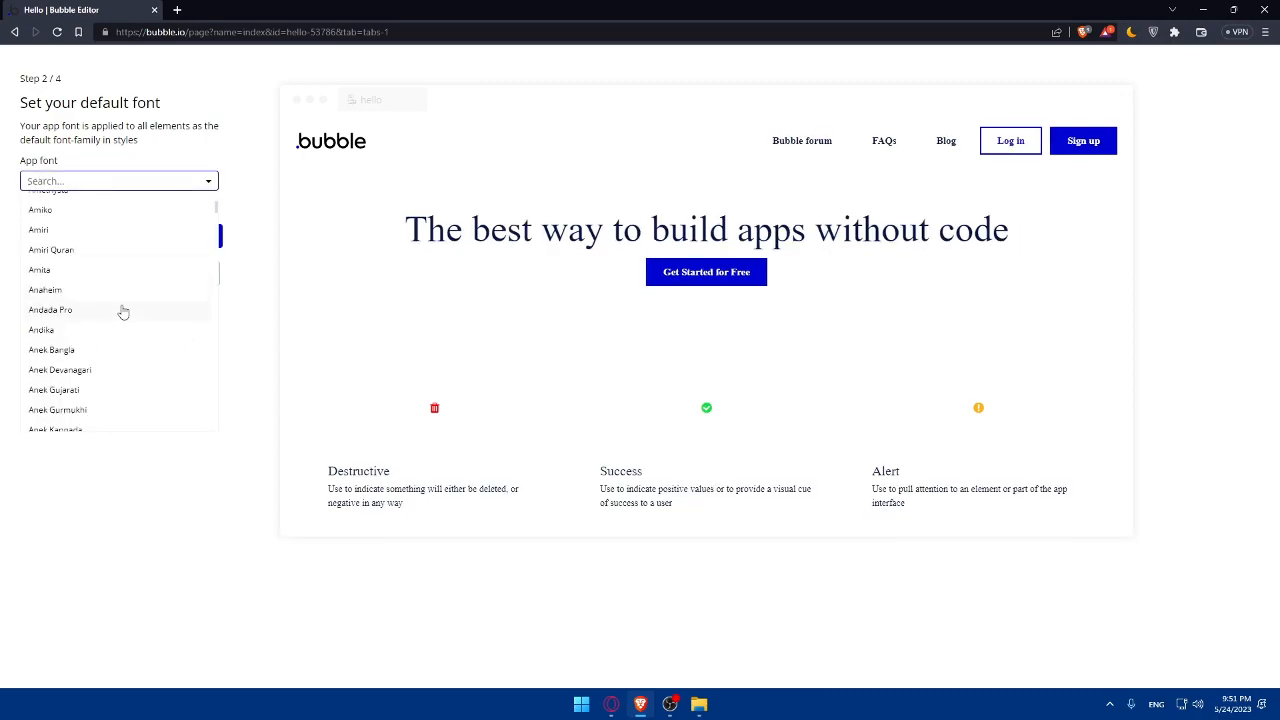
scroll(down, 3)
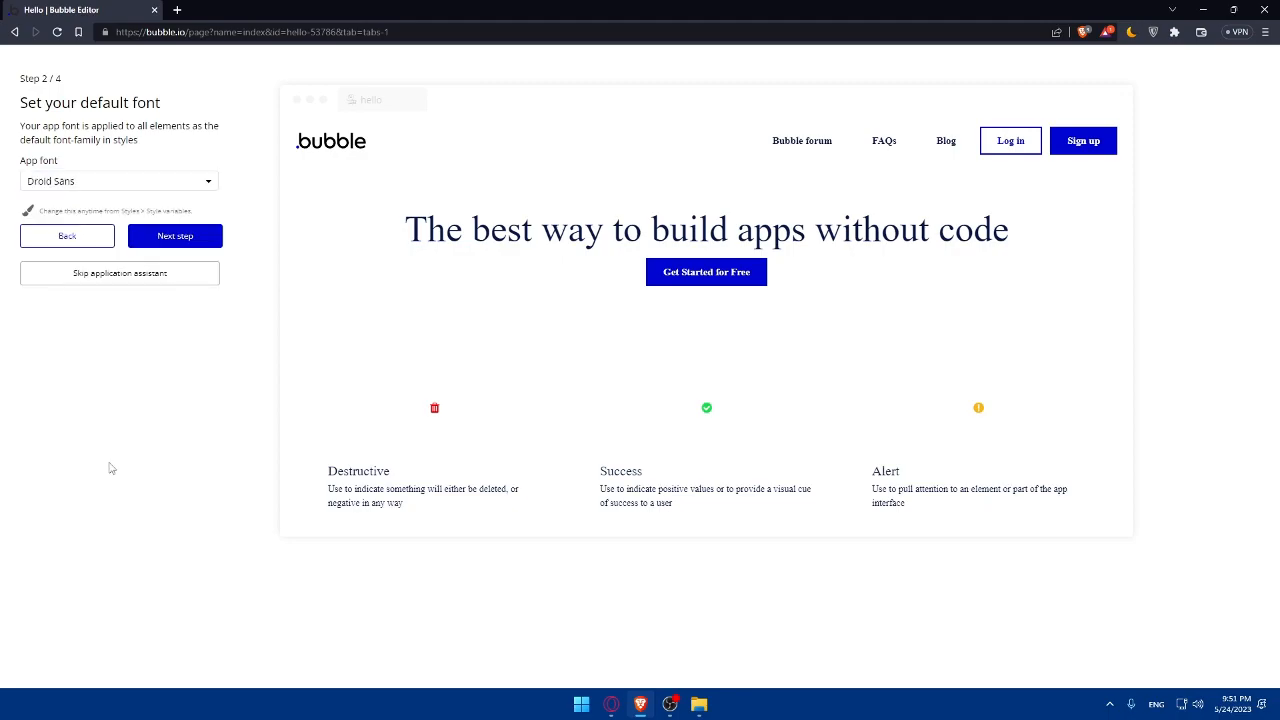
click(175, 236)
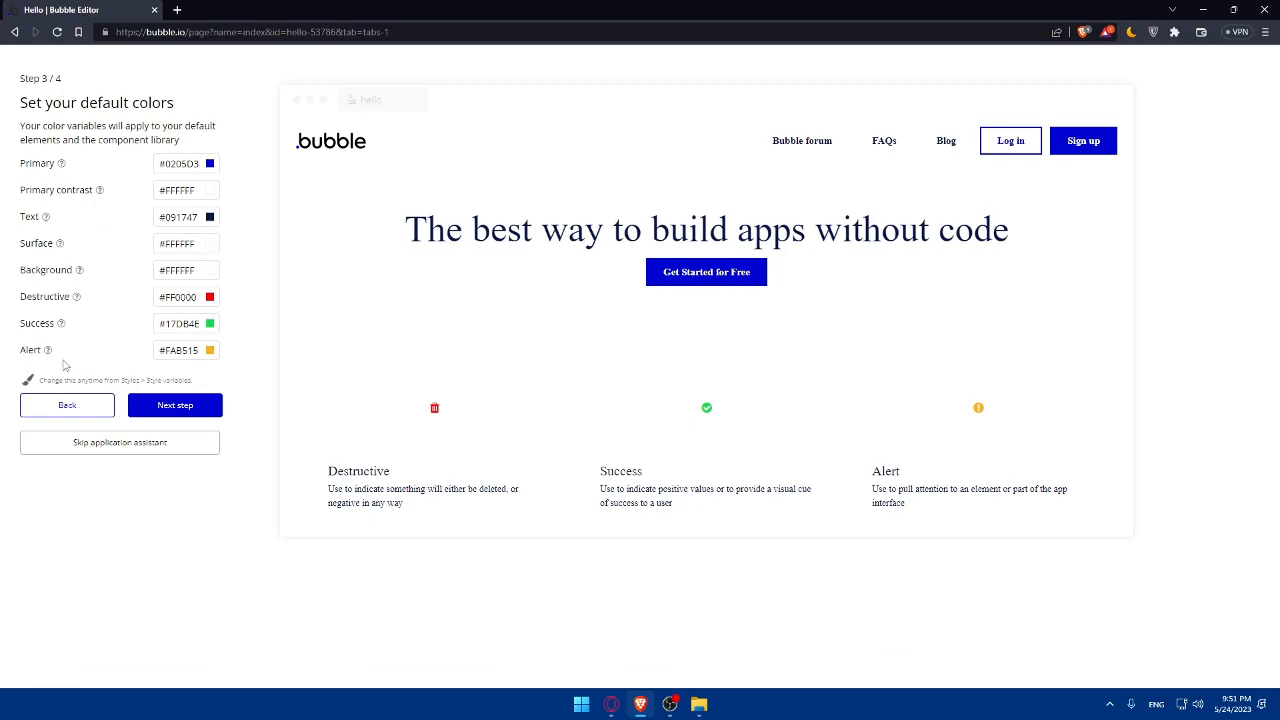
Step: Keep the default Primary, Text, Destructive, Success and Alert colours and continue
click(186, 163)
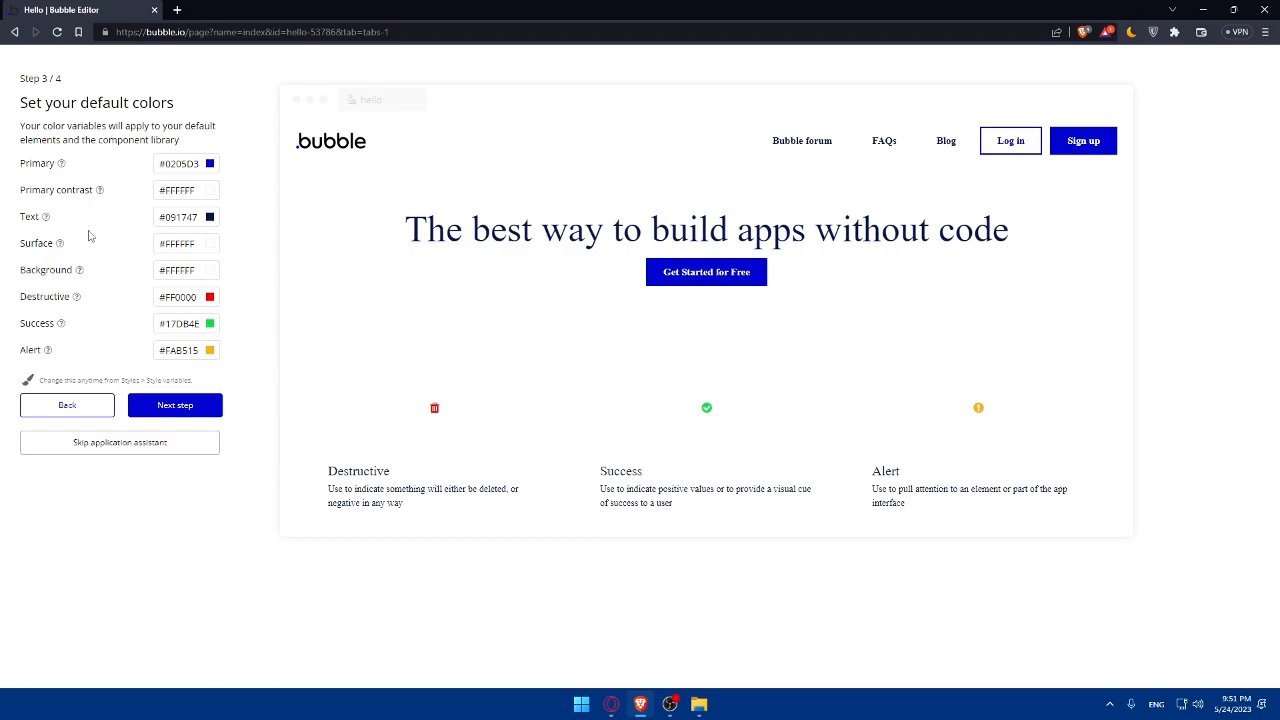
mouse_move(100, 296)
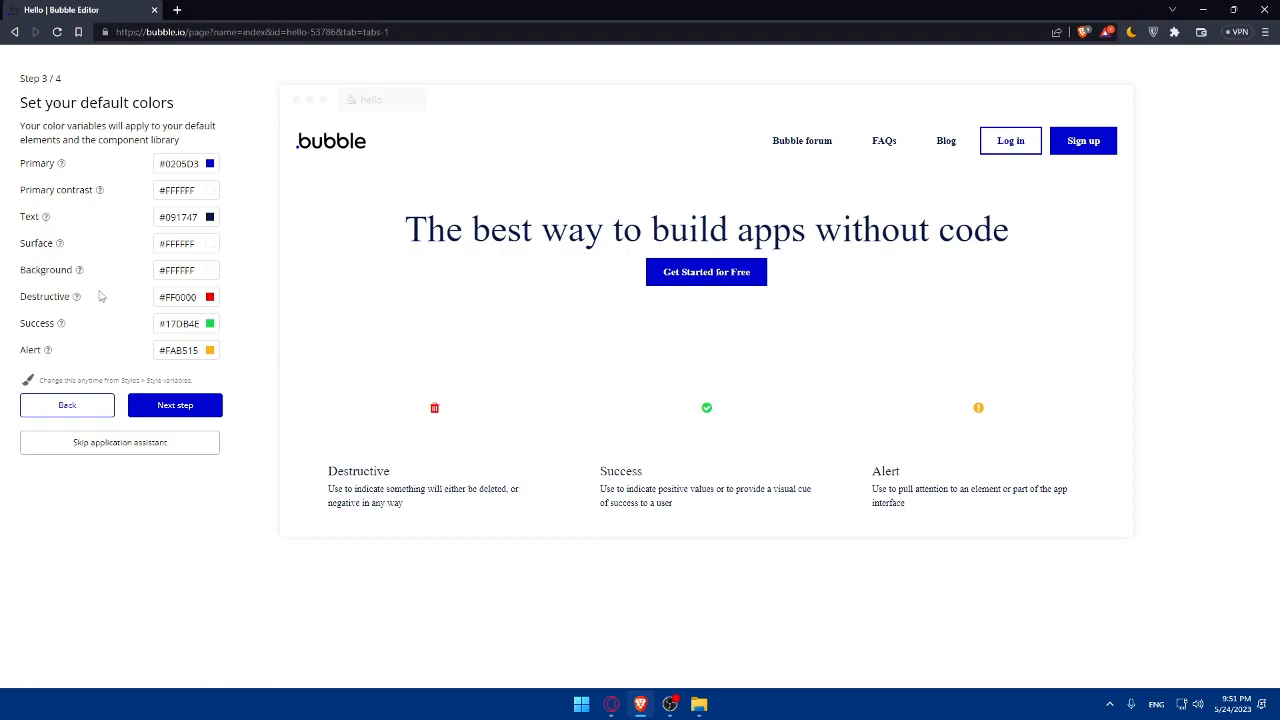
mouse_move(53, 357)
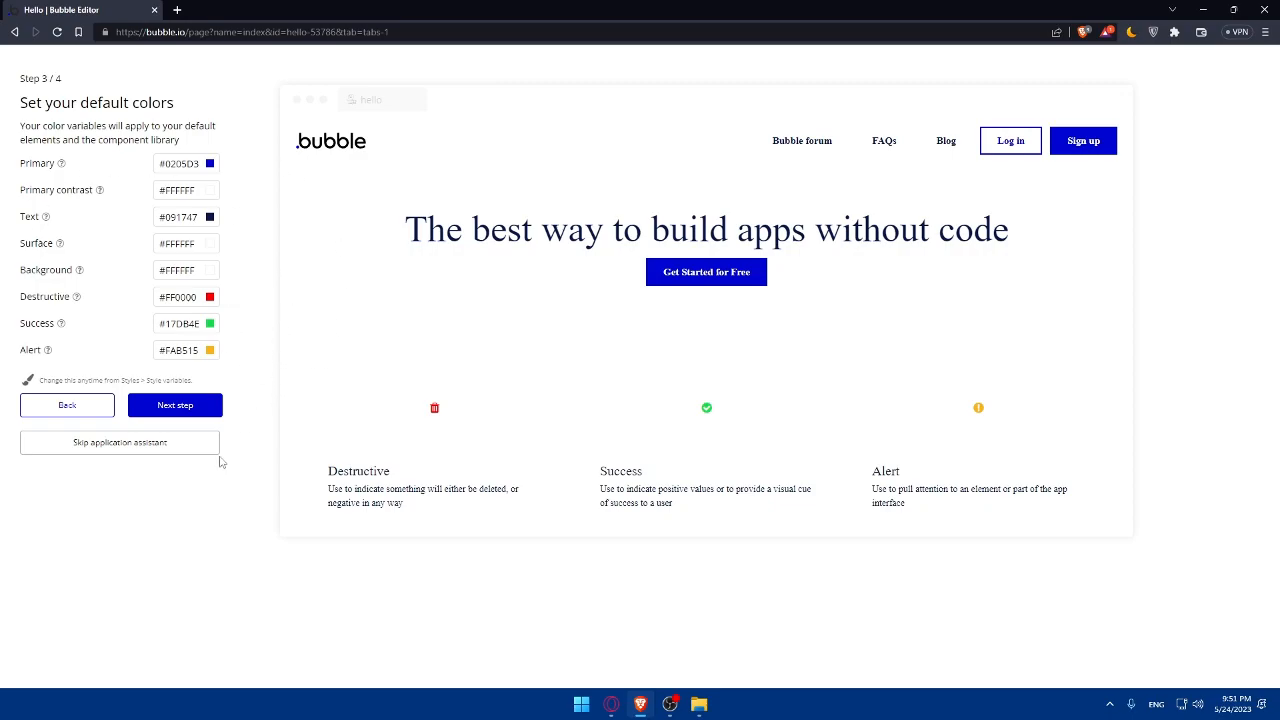
click(174, 405)
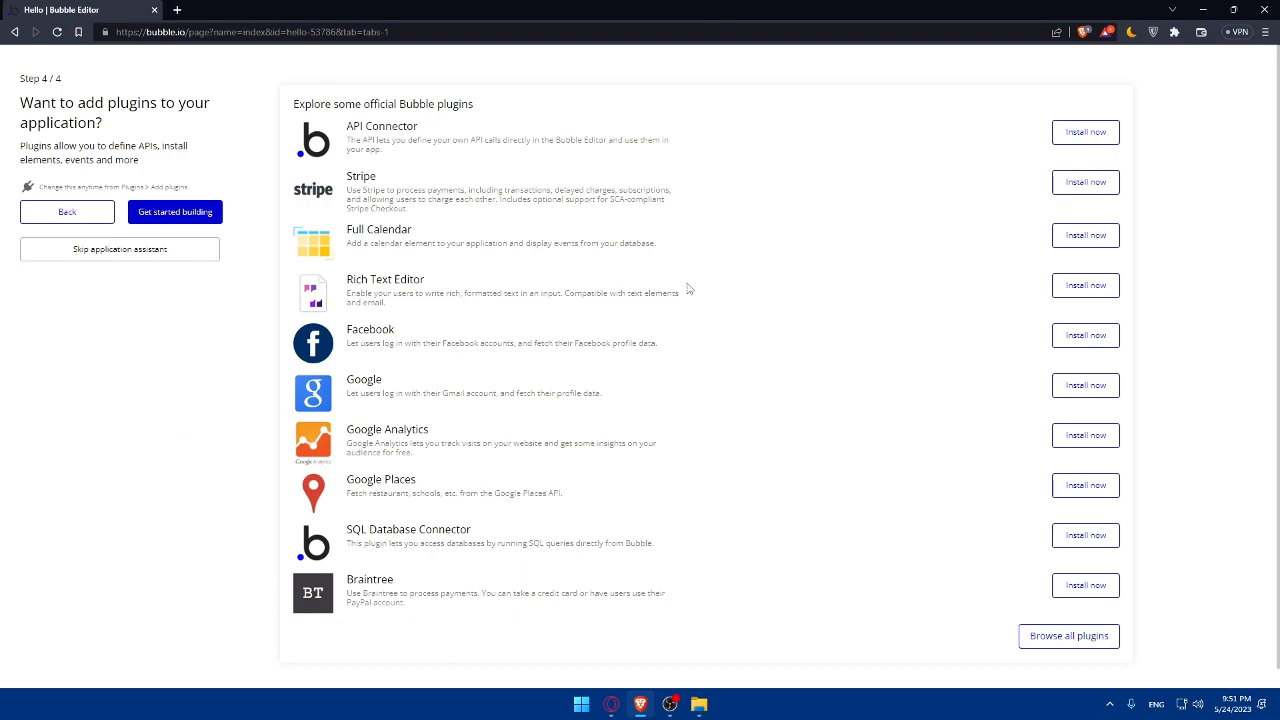
mouse_move(609, 308)
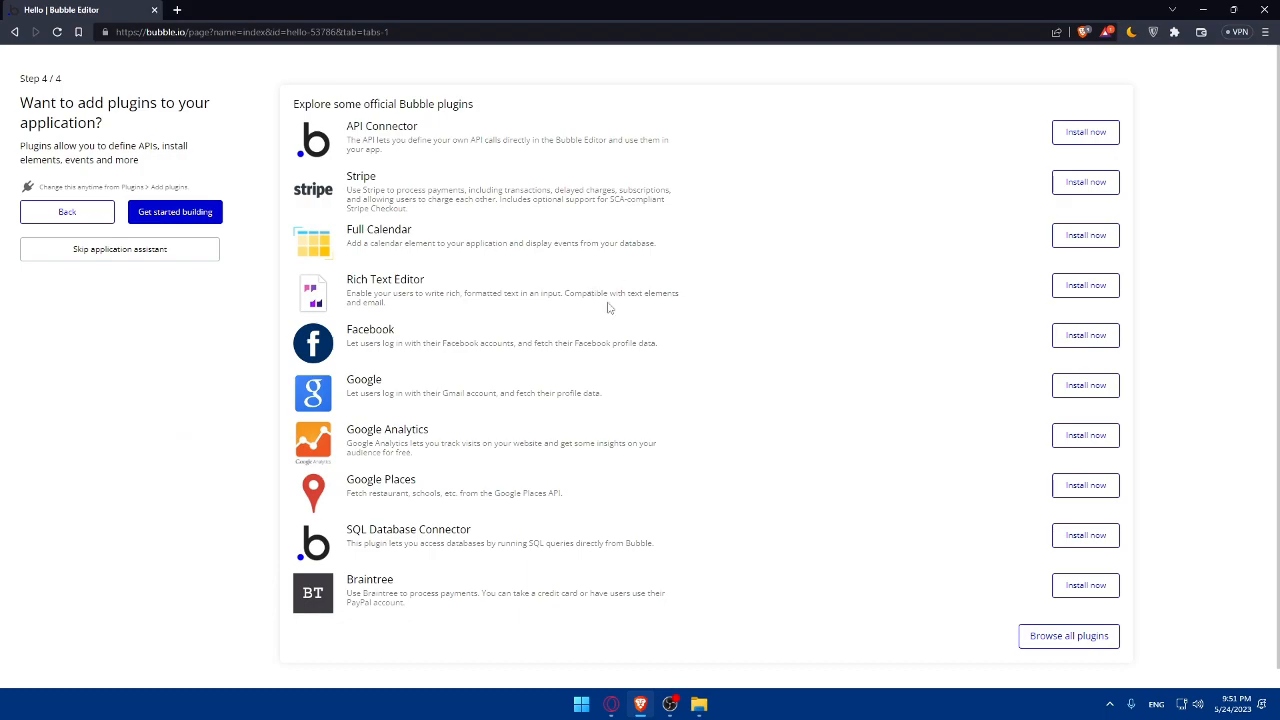
mouse_move(436, 430)
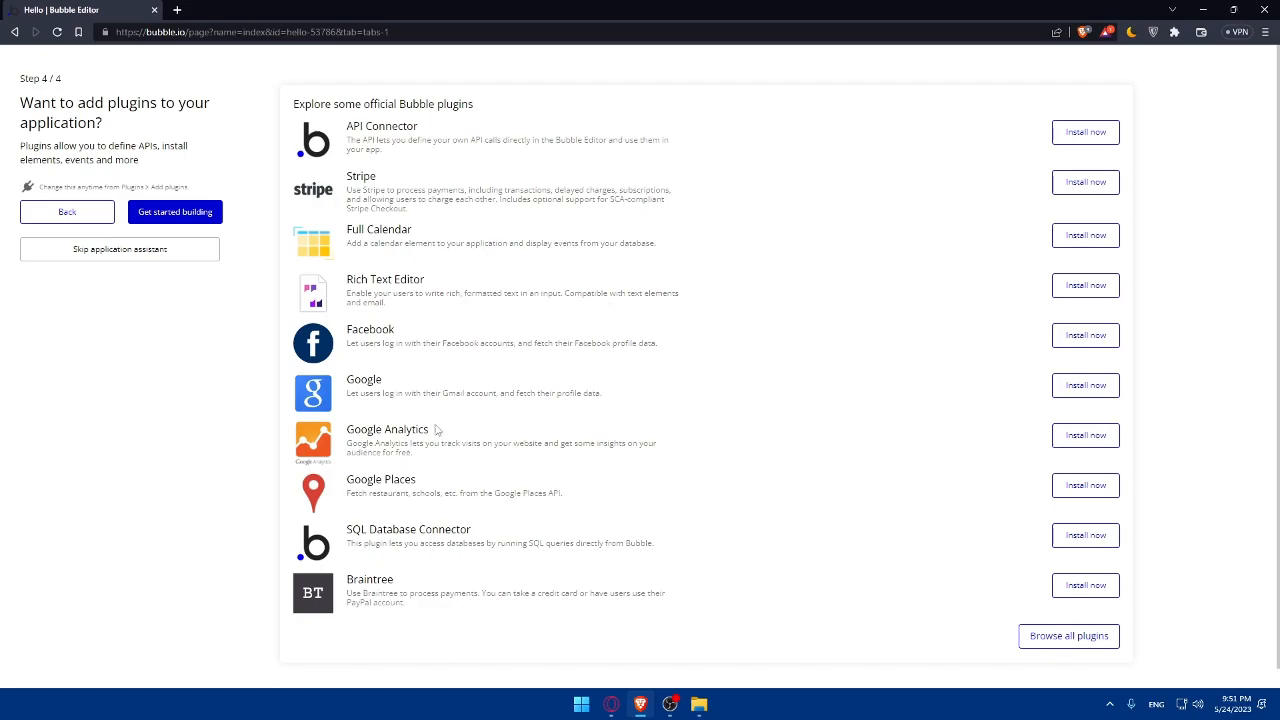
Step: Open the Install New Plugins catalogue from step 4
click(1068, 636)
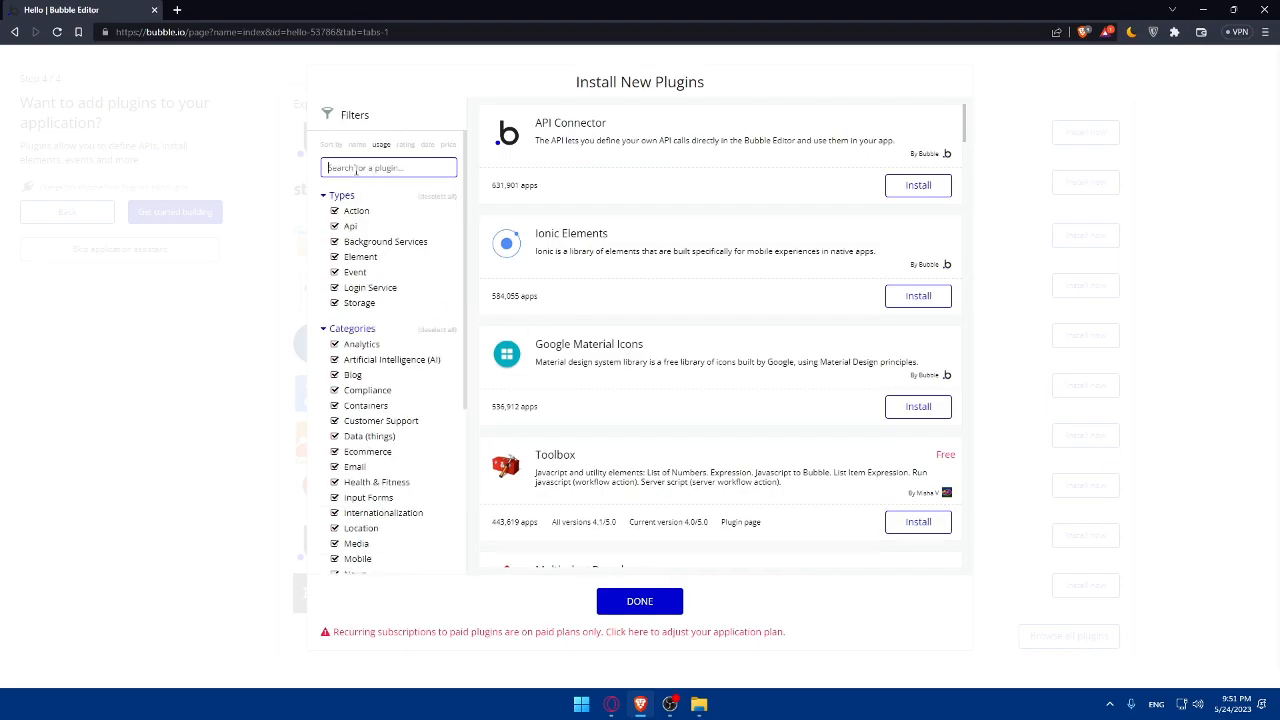
Step: Search the plugin catalogue for 'inst' and browse the results
text(inst)
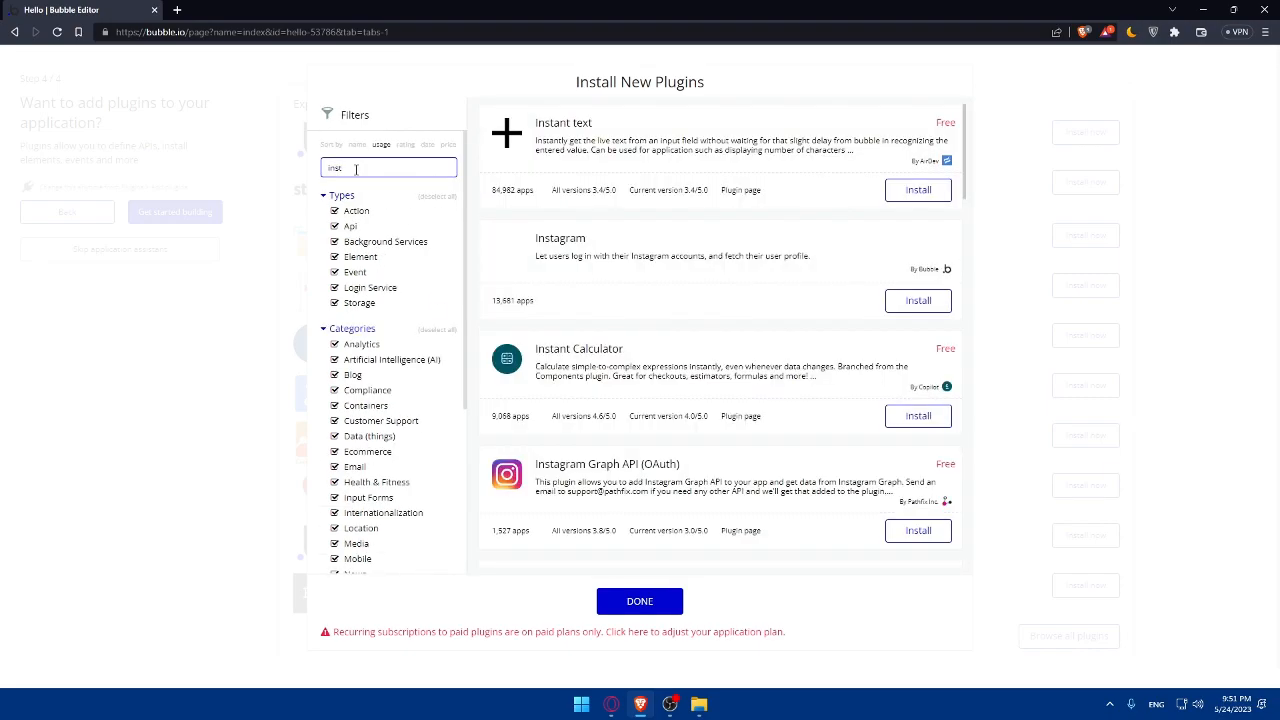
scroll(down, 3)
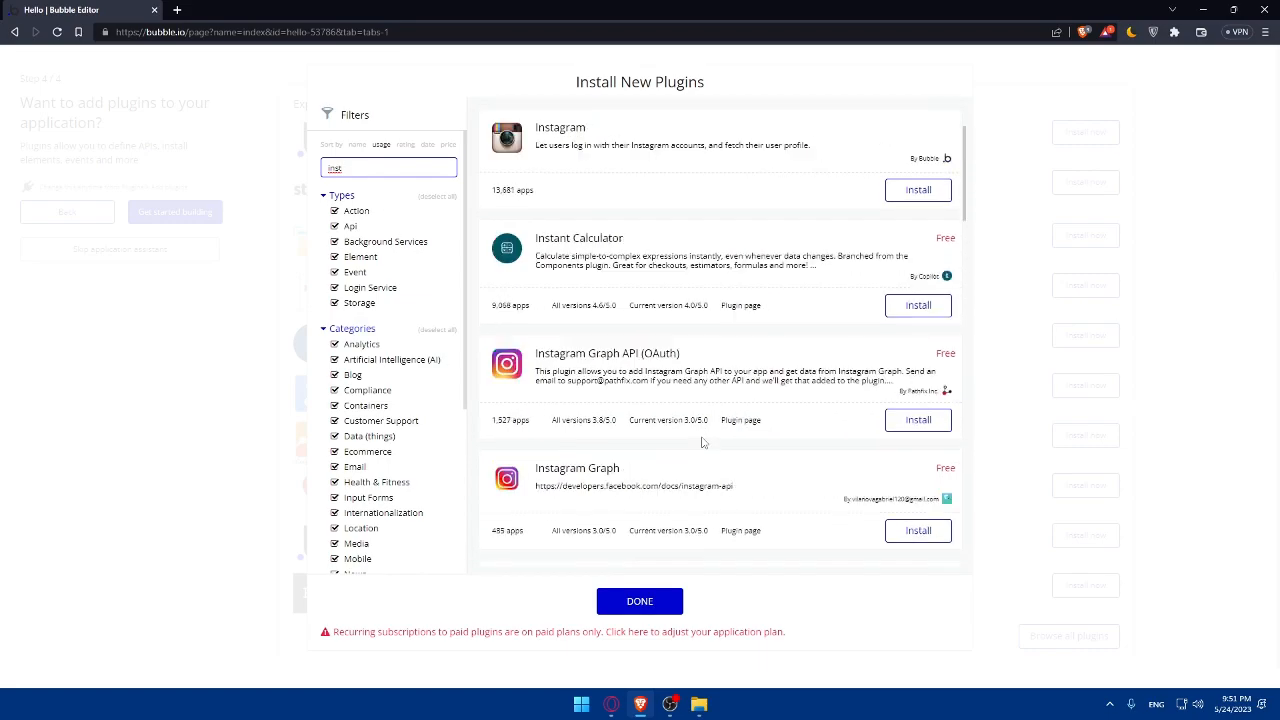
scroll(up, 3)
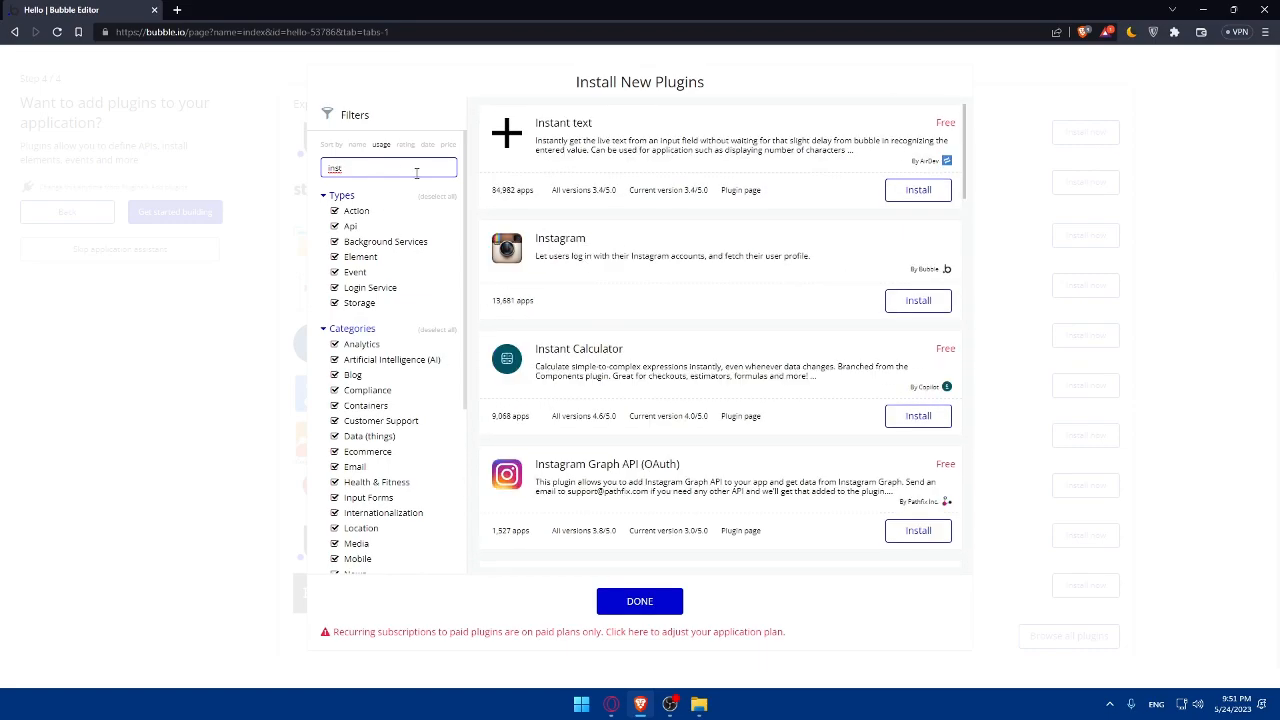
Step: Close the catalogue and install the official Facebook plugin
click(639, 601)
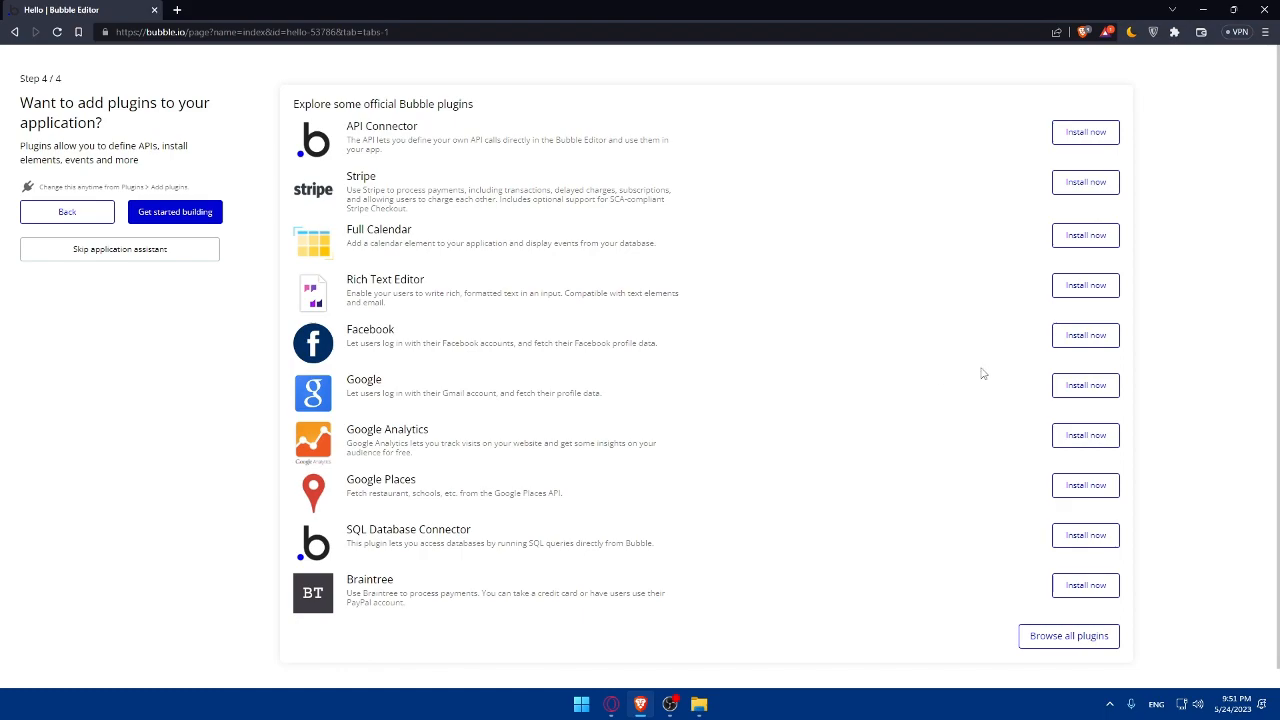
click(1085, 335)
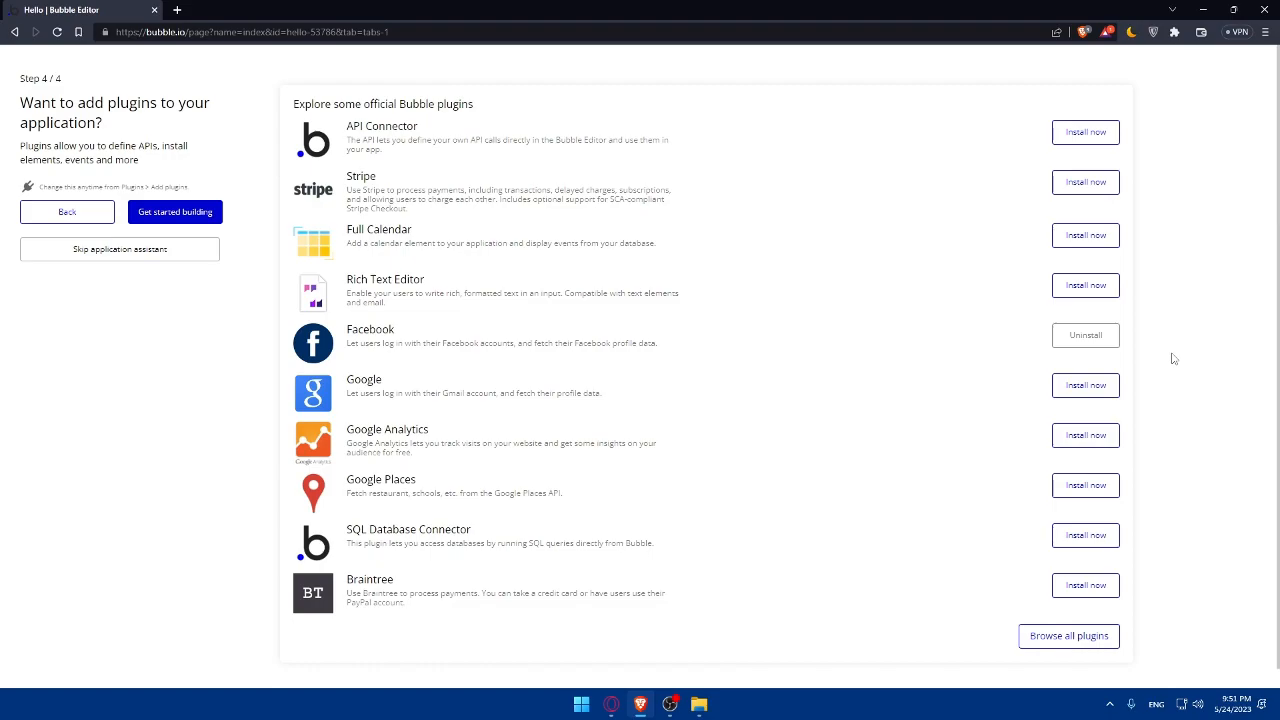
Step: Finish the setup assistant and open the index page editor with the Component Library
click(174, 211)
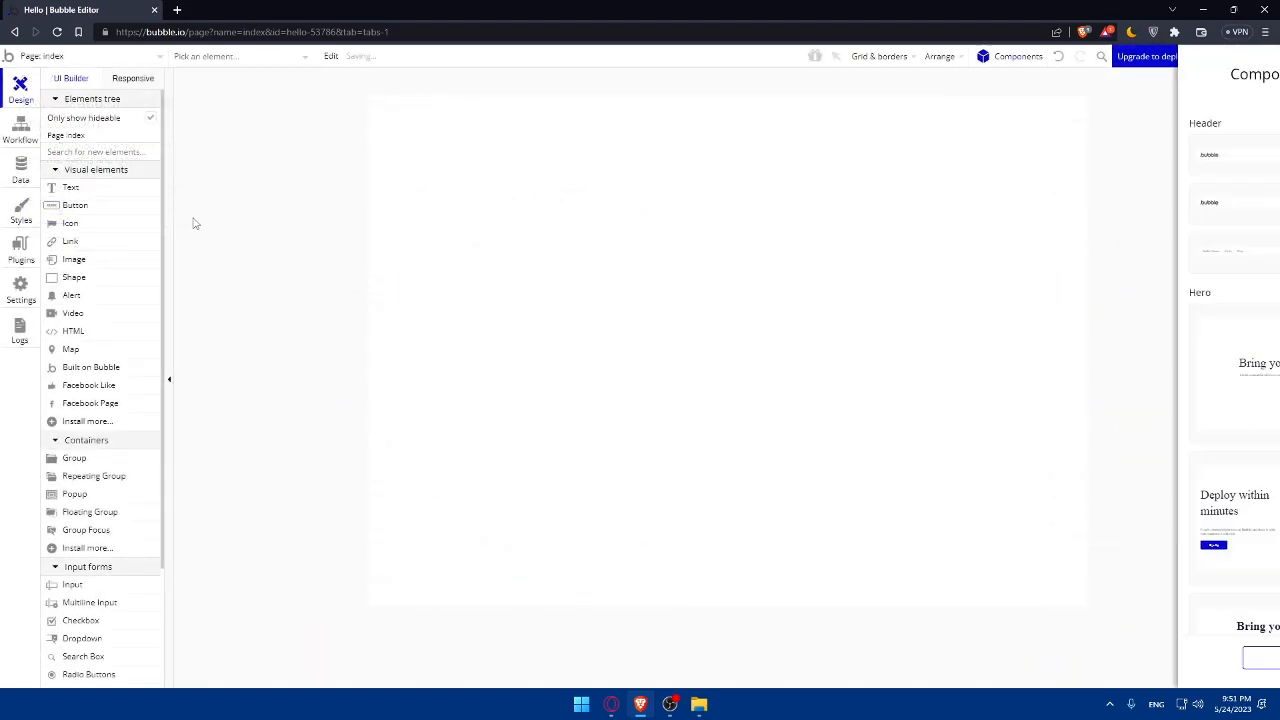
click(1018, 56)
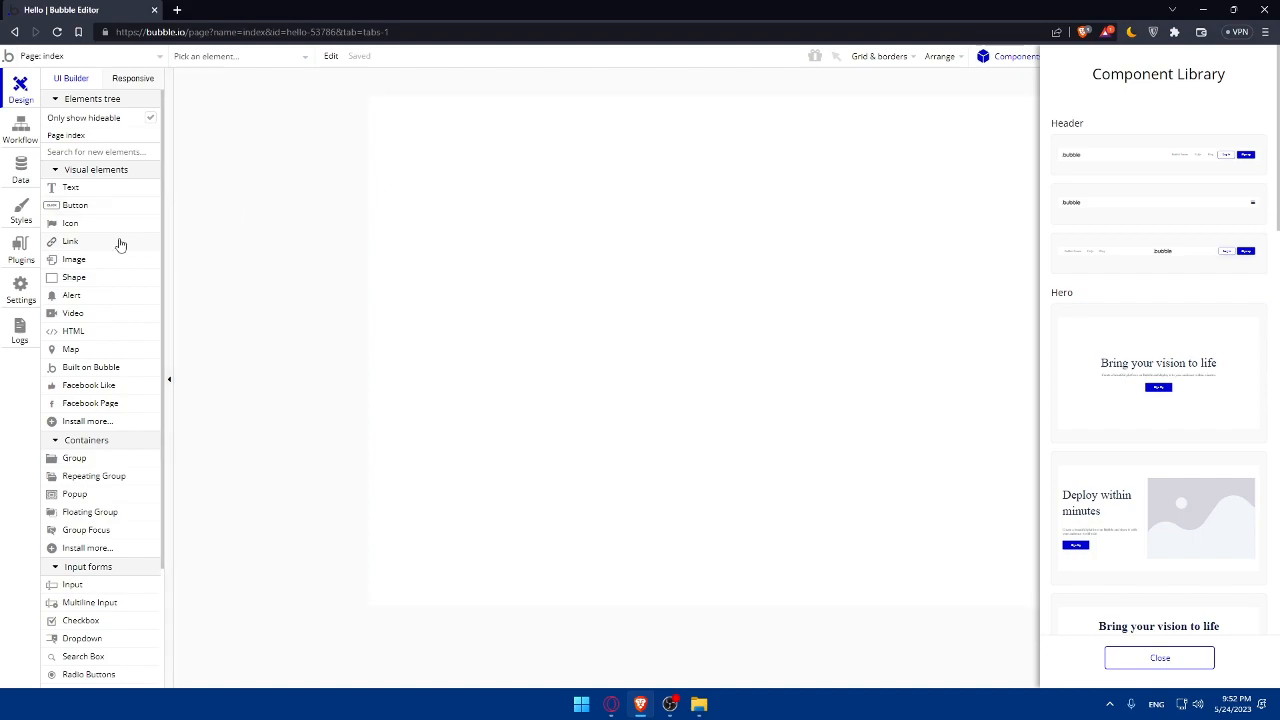
mouse_move(85, 276)
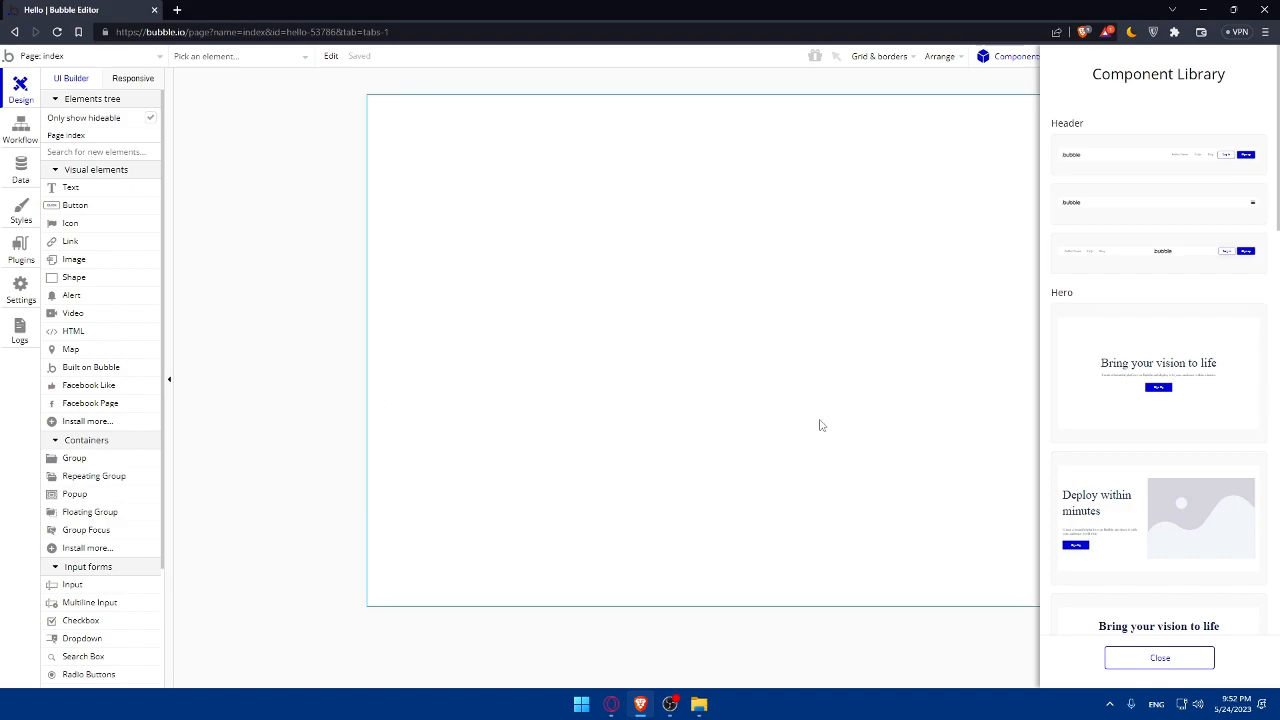
mouse_move(640, 310)
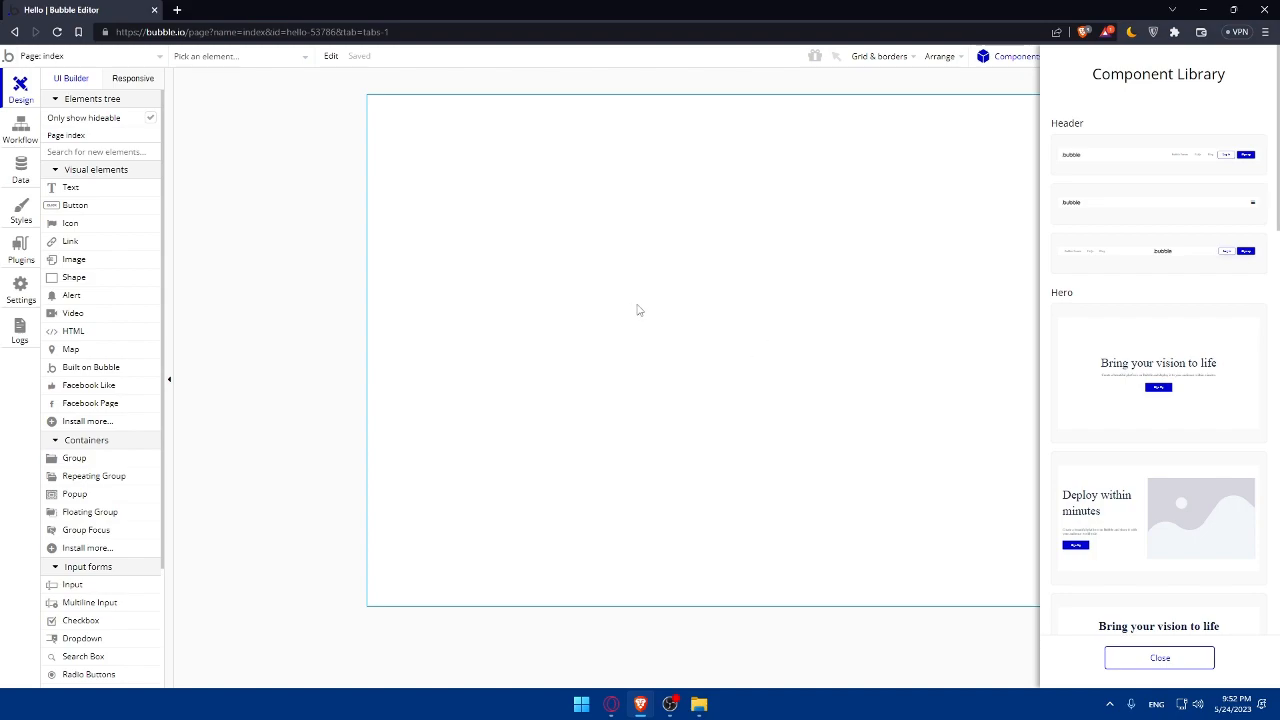
mouse_move(635, 318)
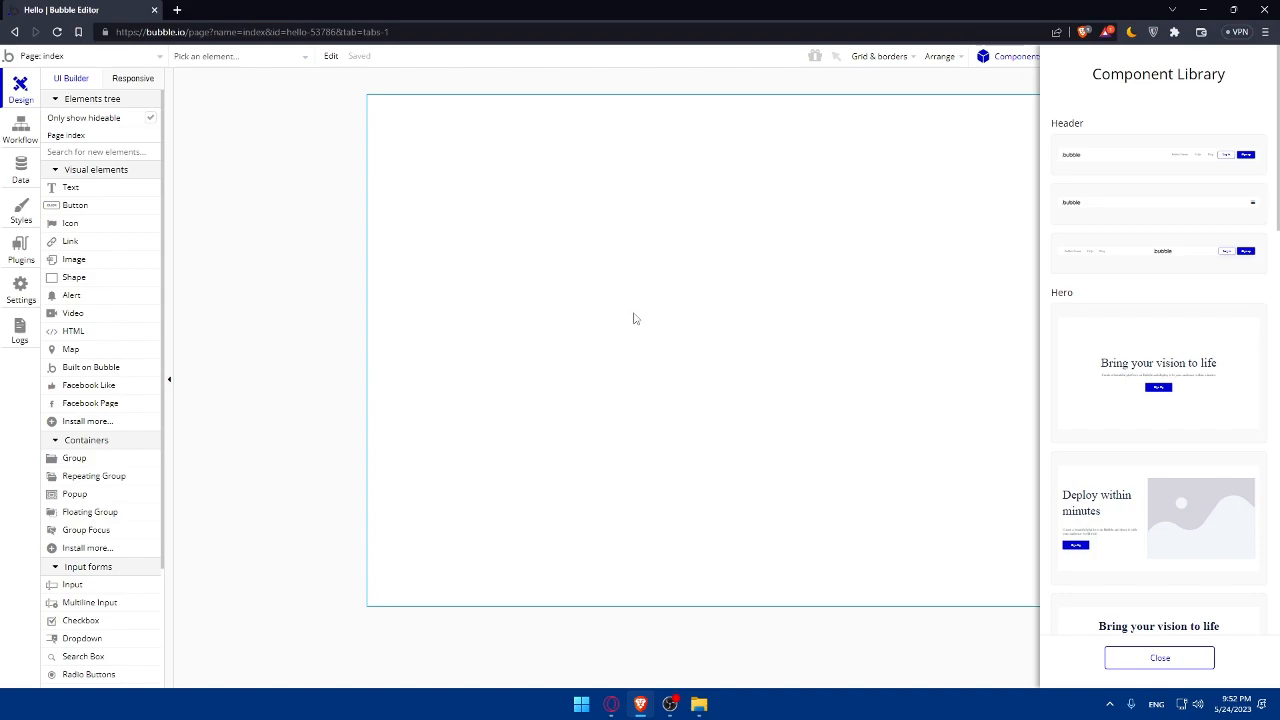
mouse_move(583, 318)
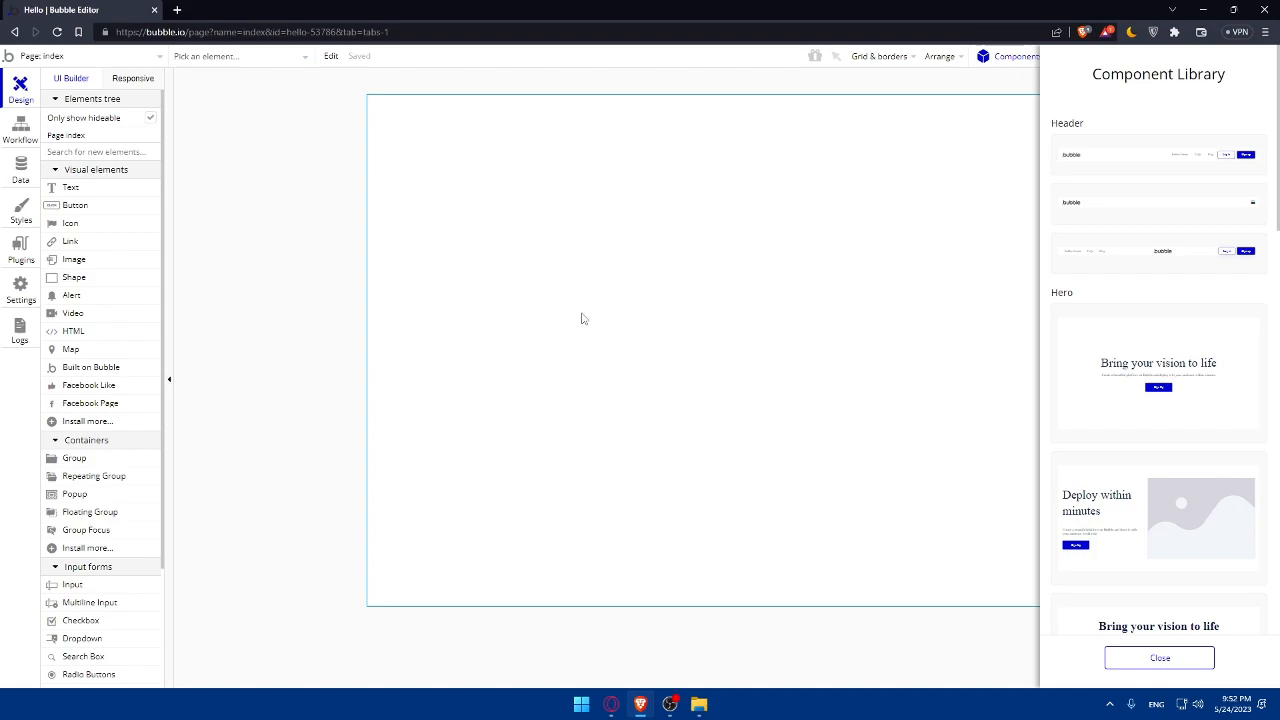
mouse_move(690, 318)
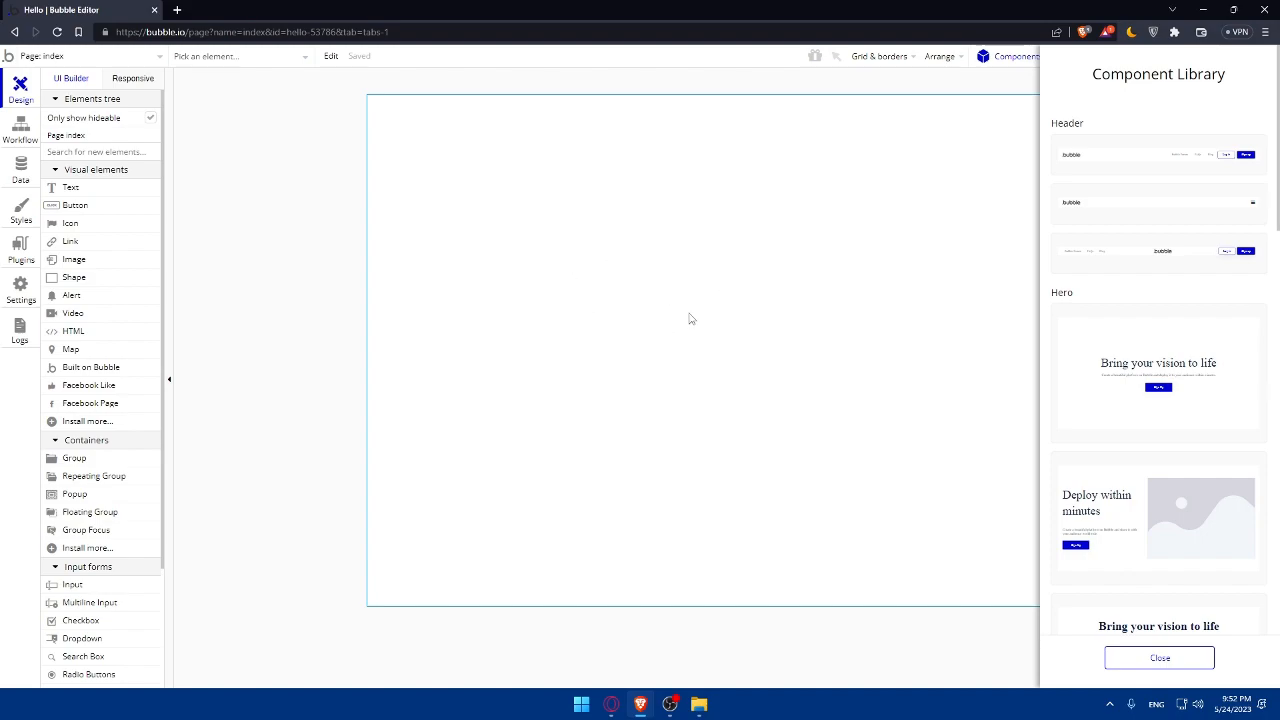
mouse_move(545, 262)
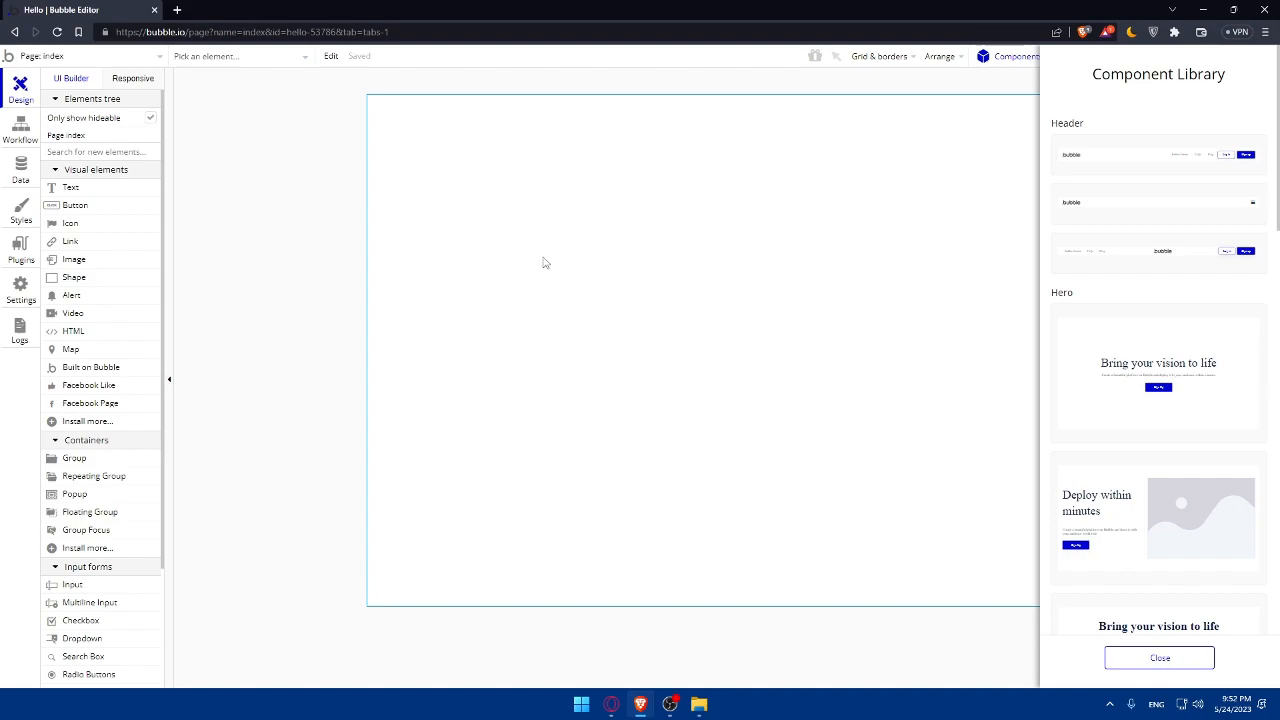
mouse_move(493, 198)
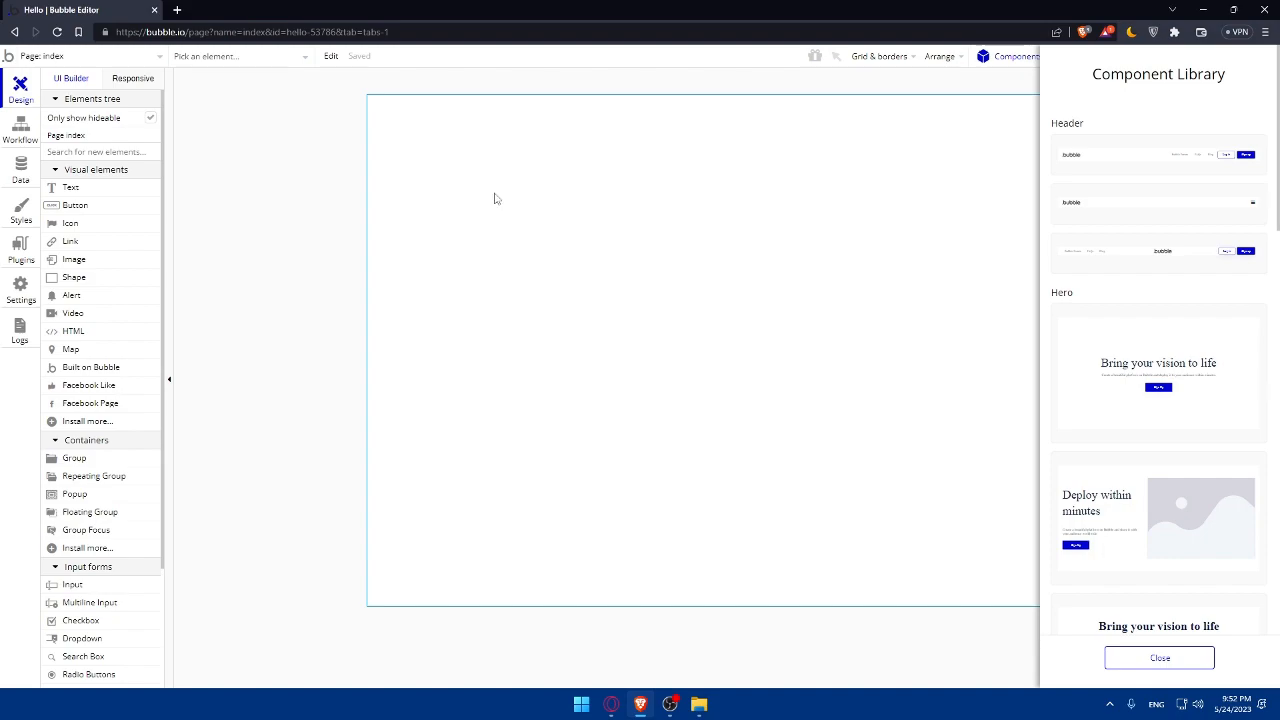
mouse_move(1024, 161)
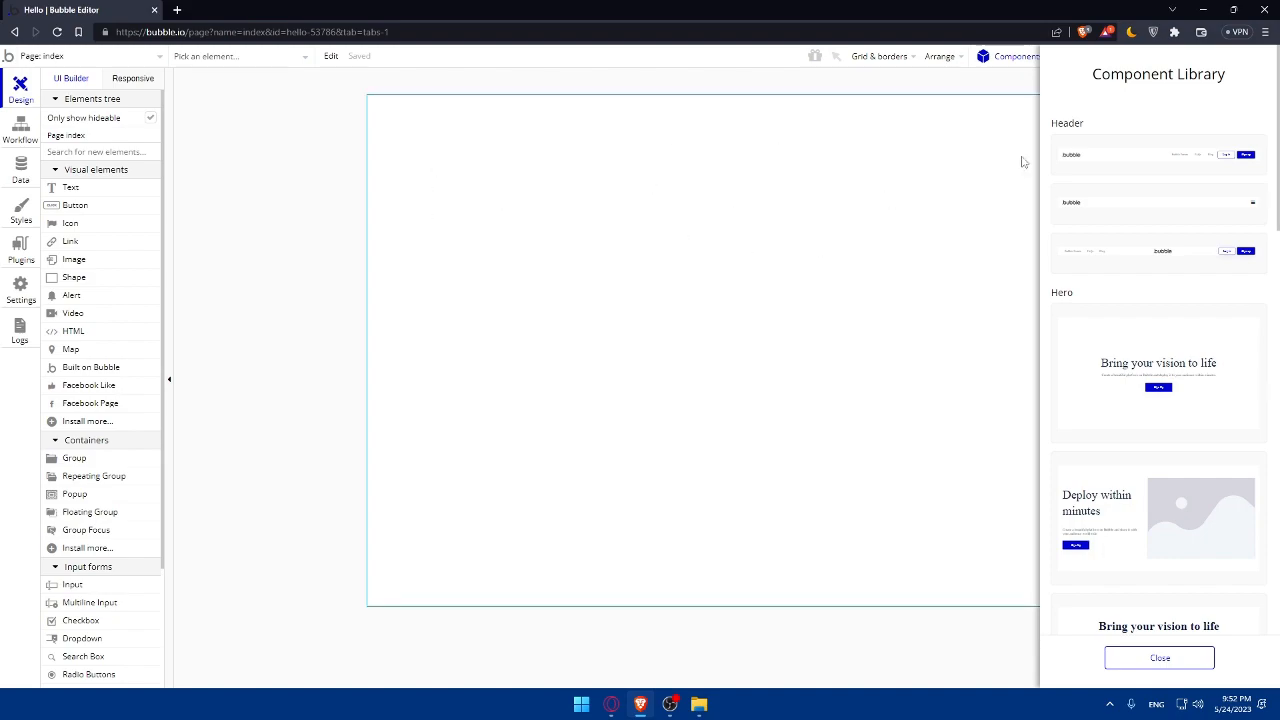
Step: Place the Standard header on the index page, check page layout, then select and delete it
click(1158, 160)
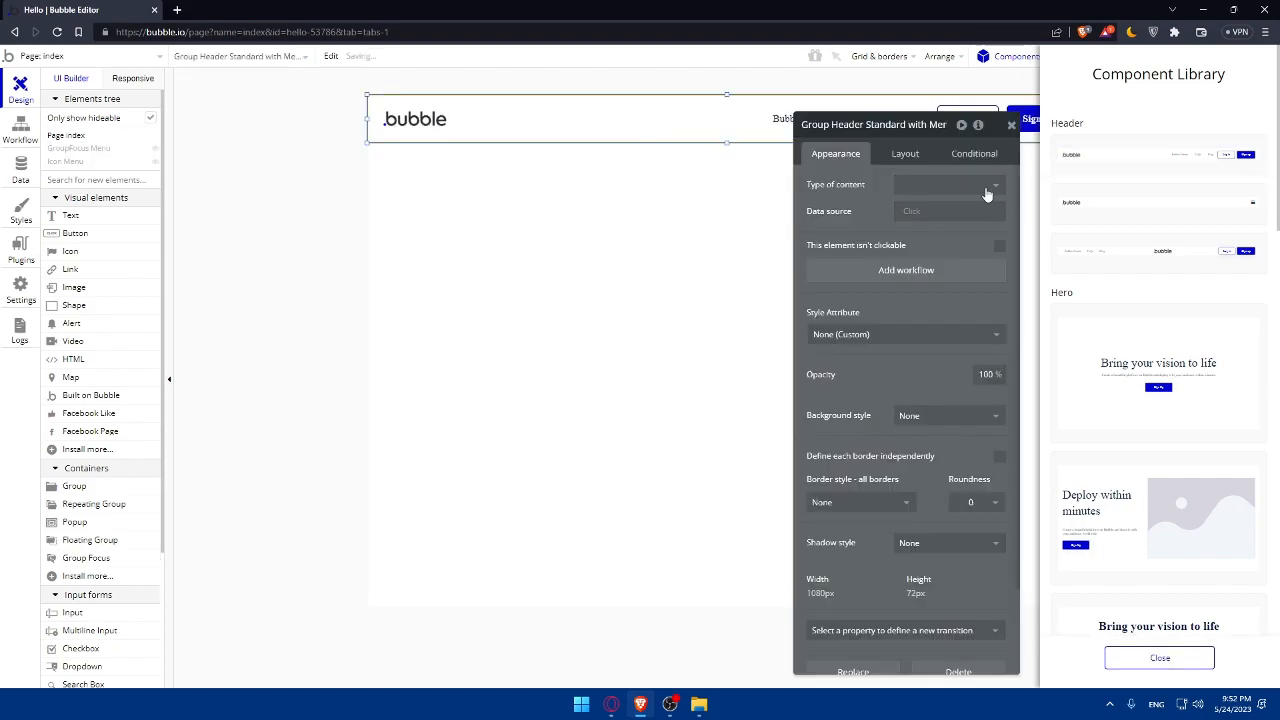
click(580, 400)
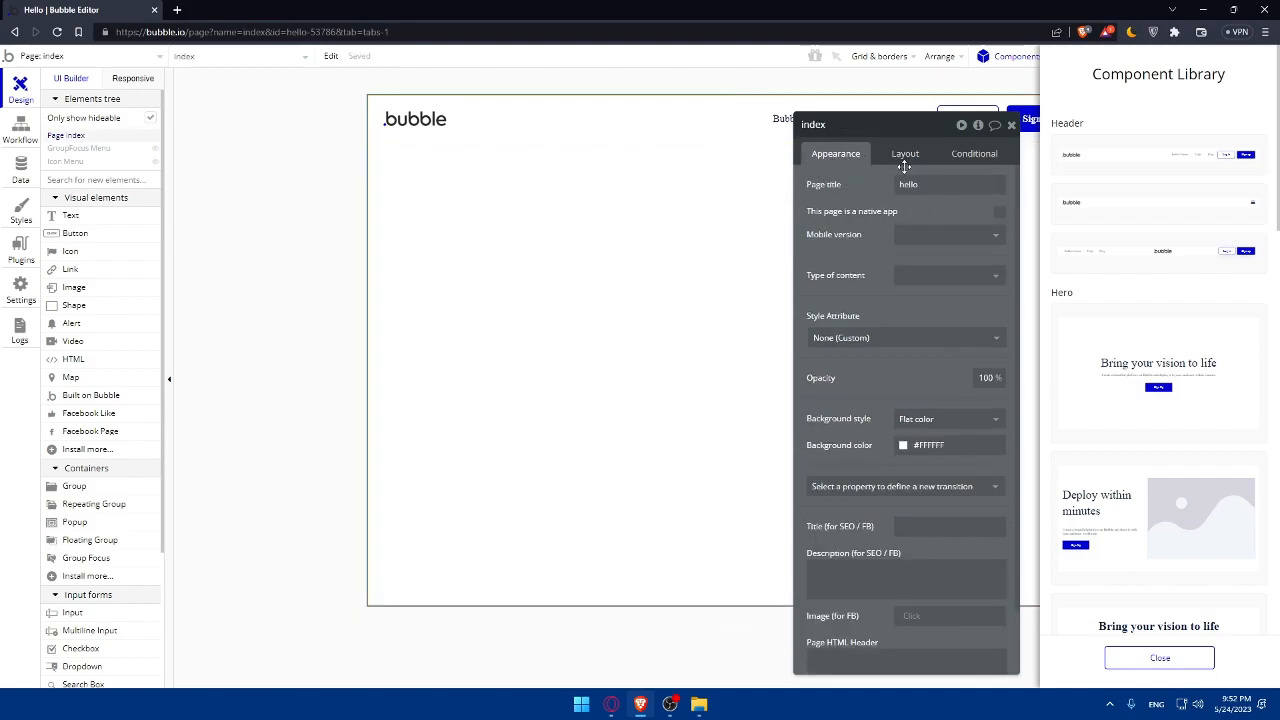
click(974, 153)
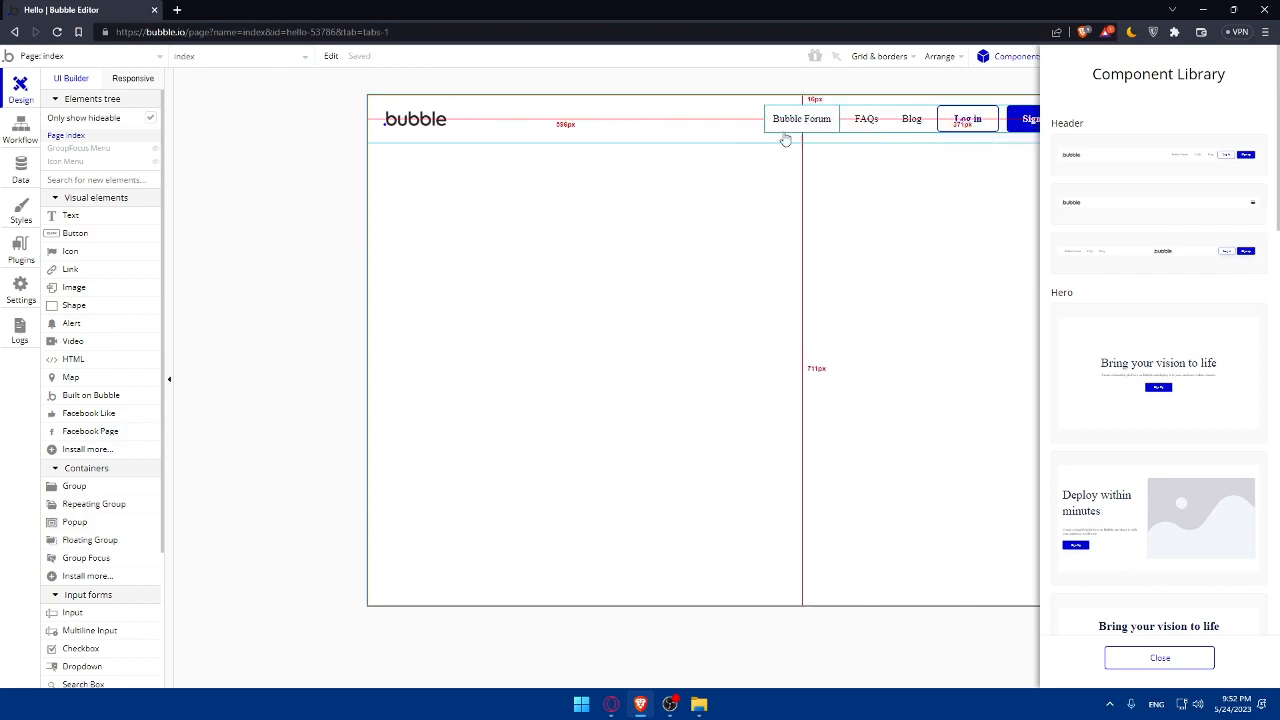
click(495, 120)
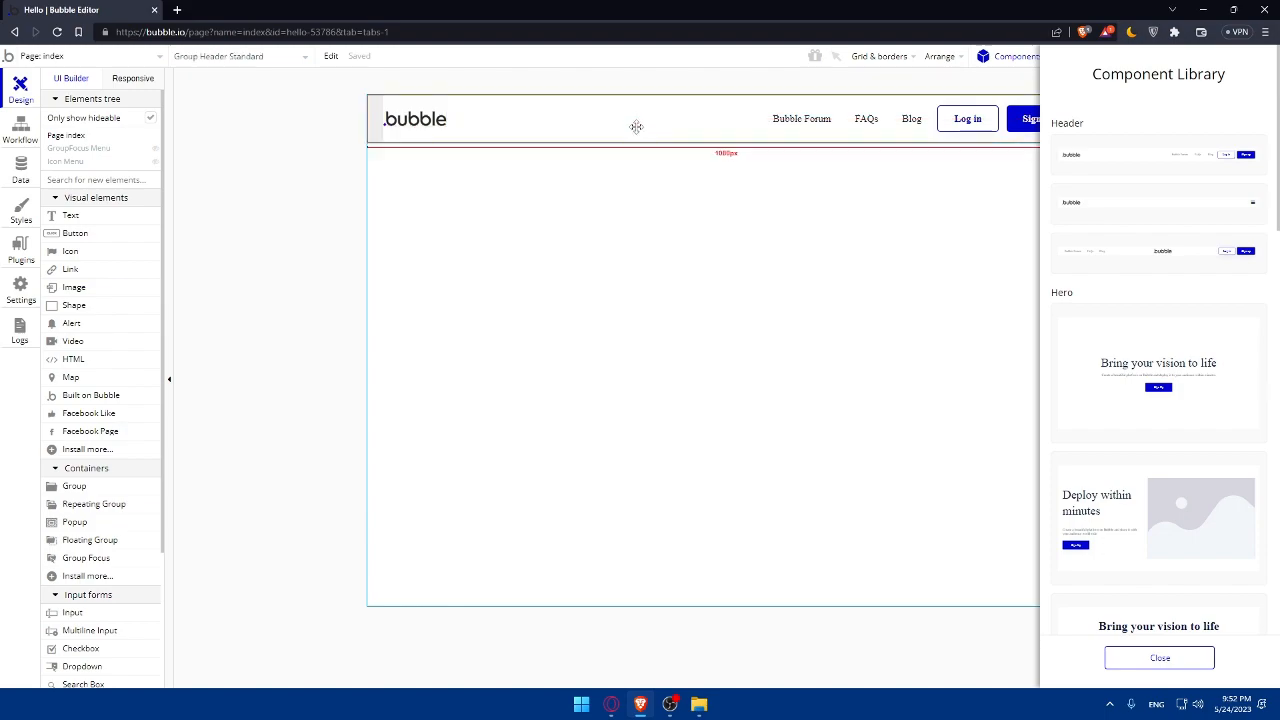
click(650, 118)
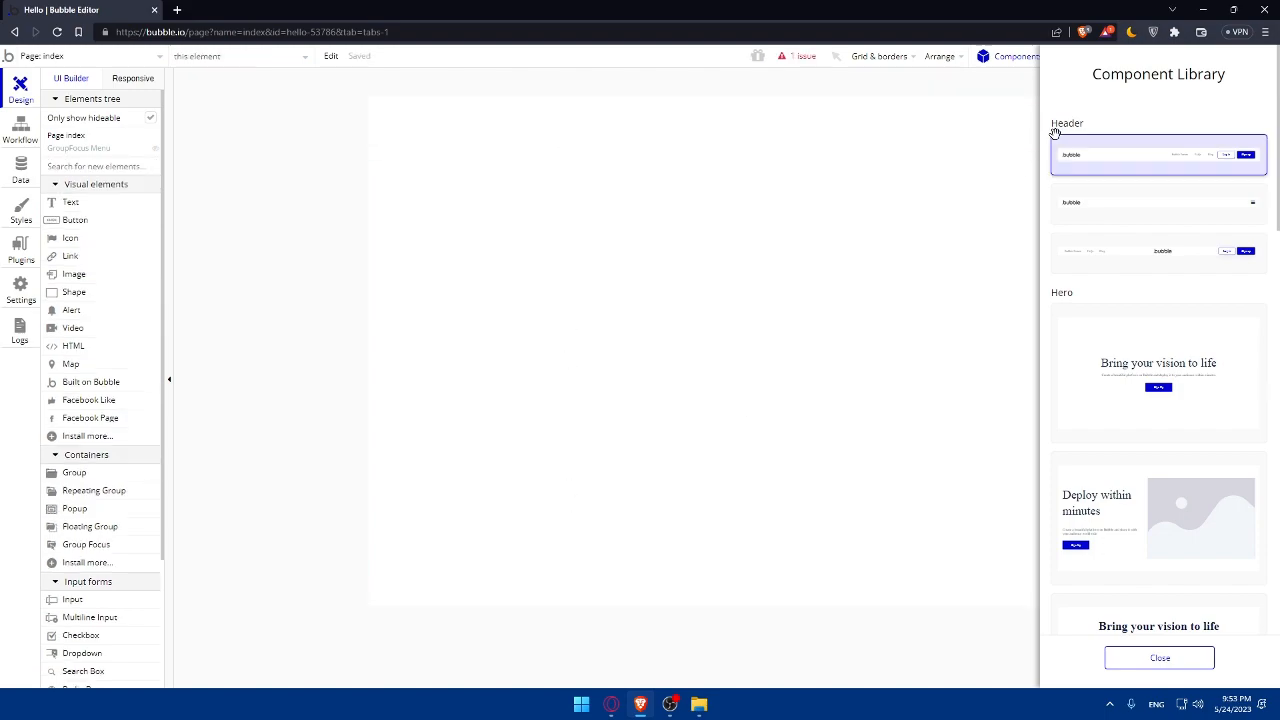
Step: Add the Minimalist with Menu header template and review its Appearance settings
click(1135, 202)
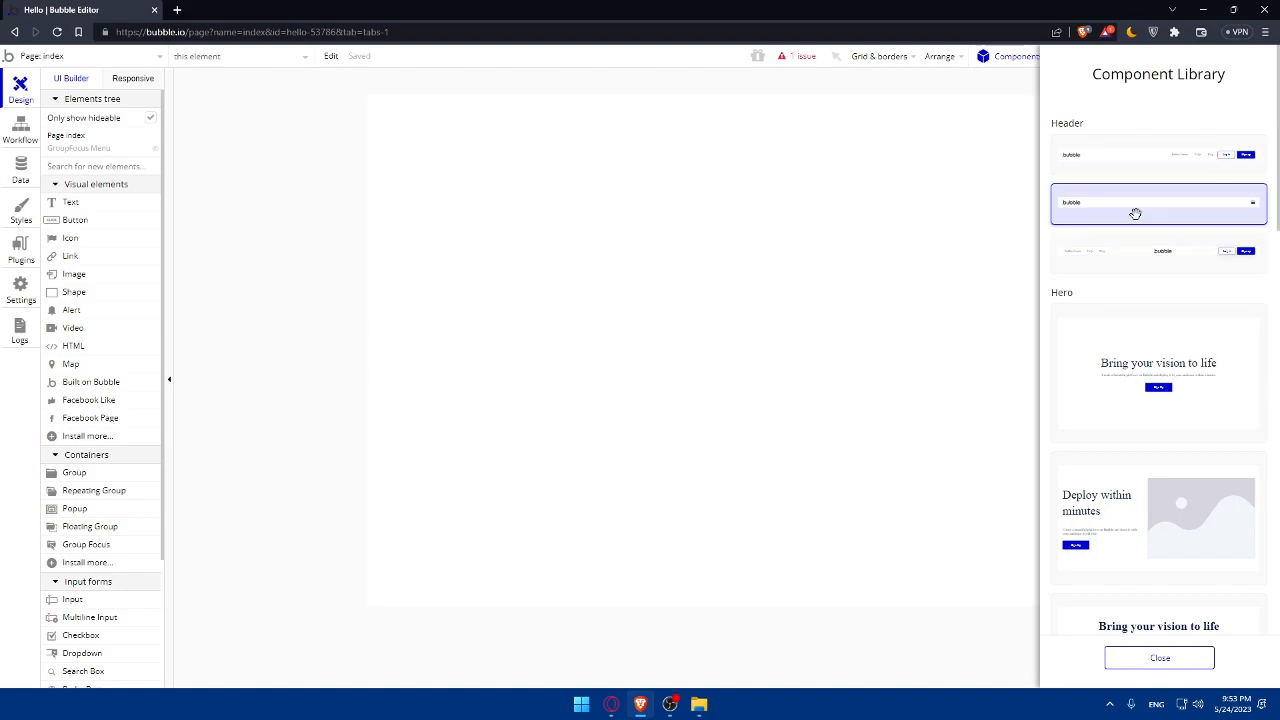
click(1158, 203)
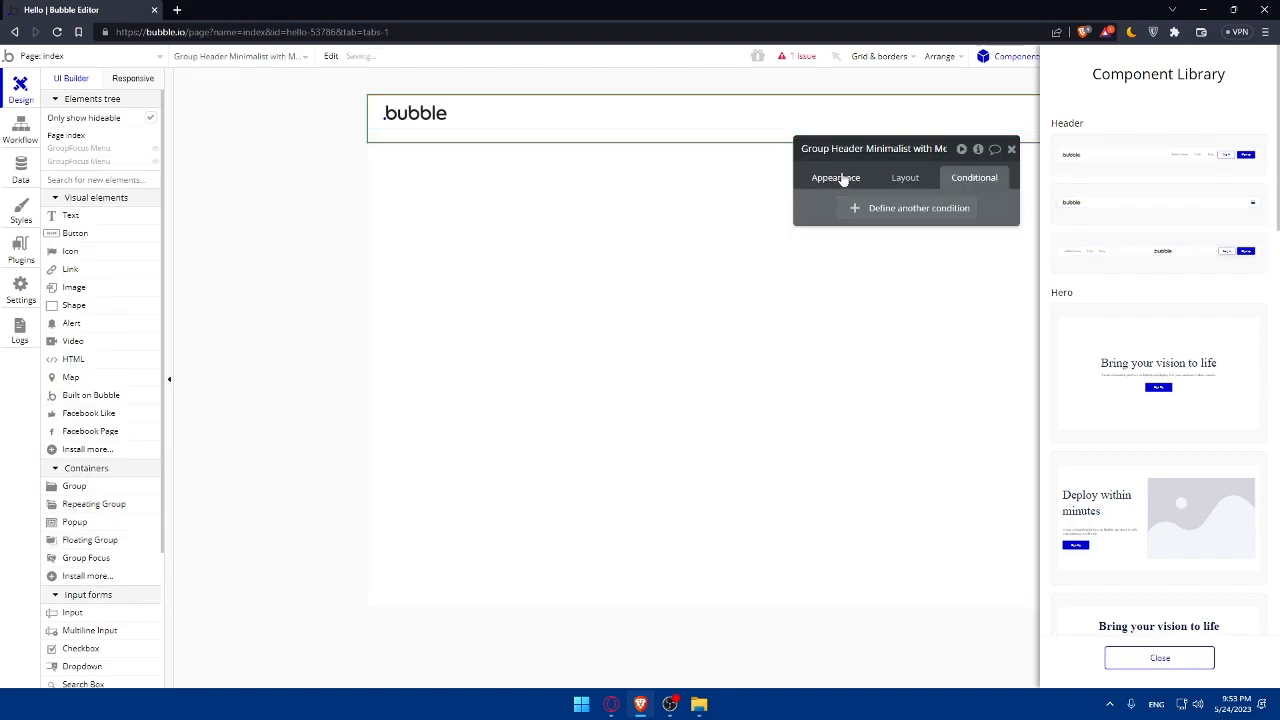
click(835, 177)
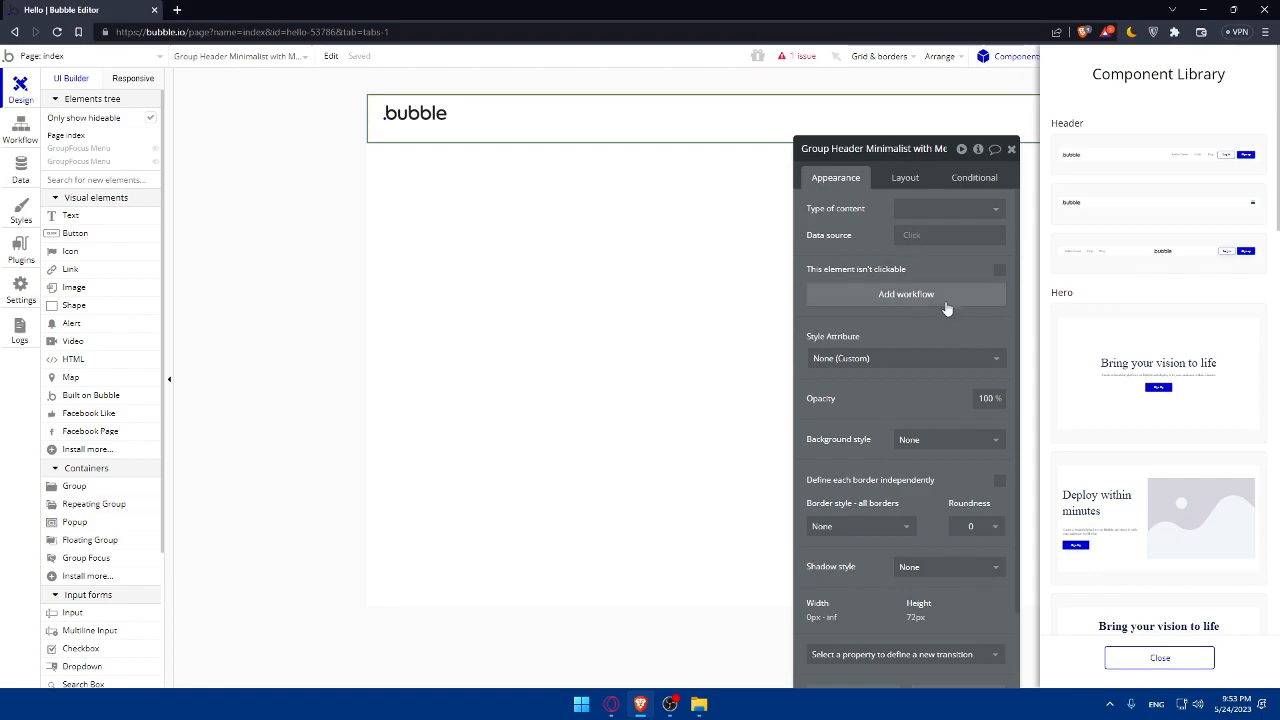
scroll(down, 3)
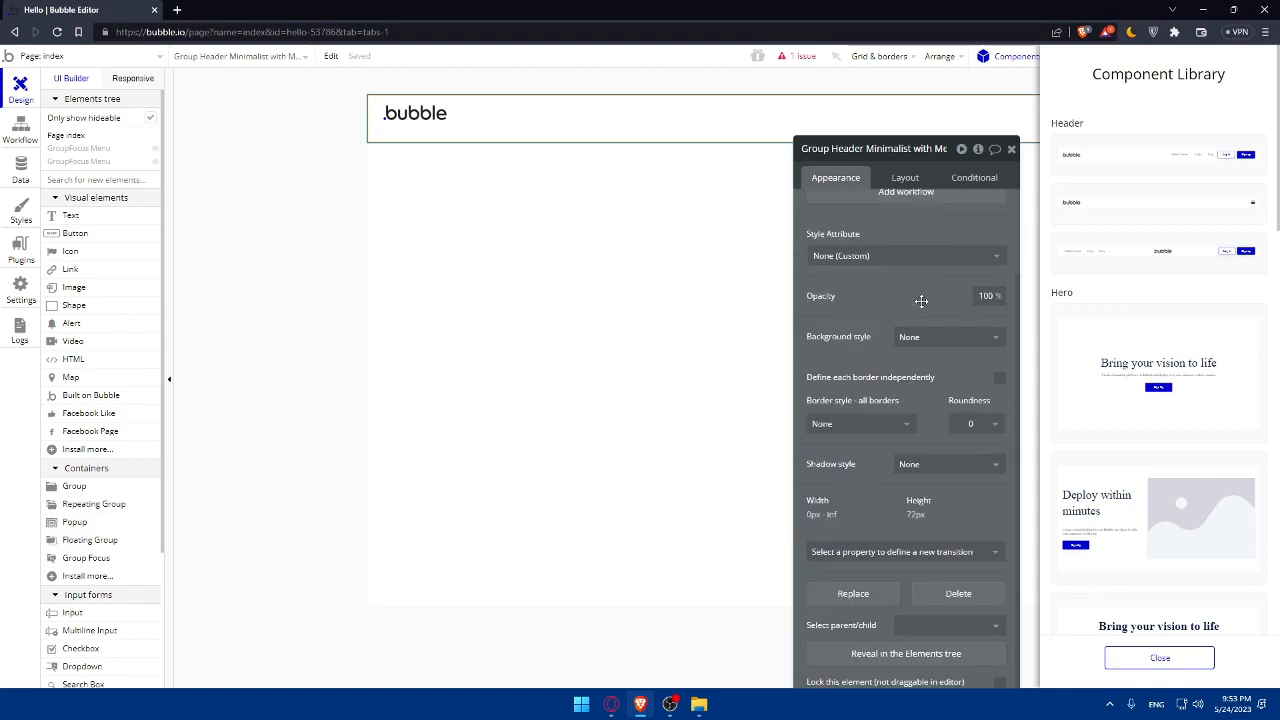
click(575, 375)
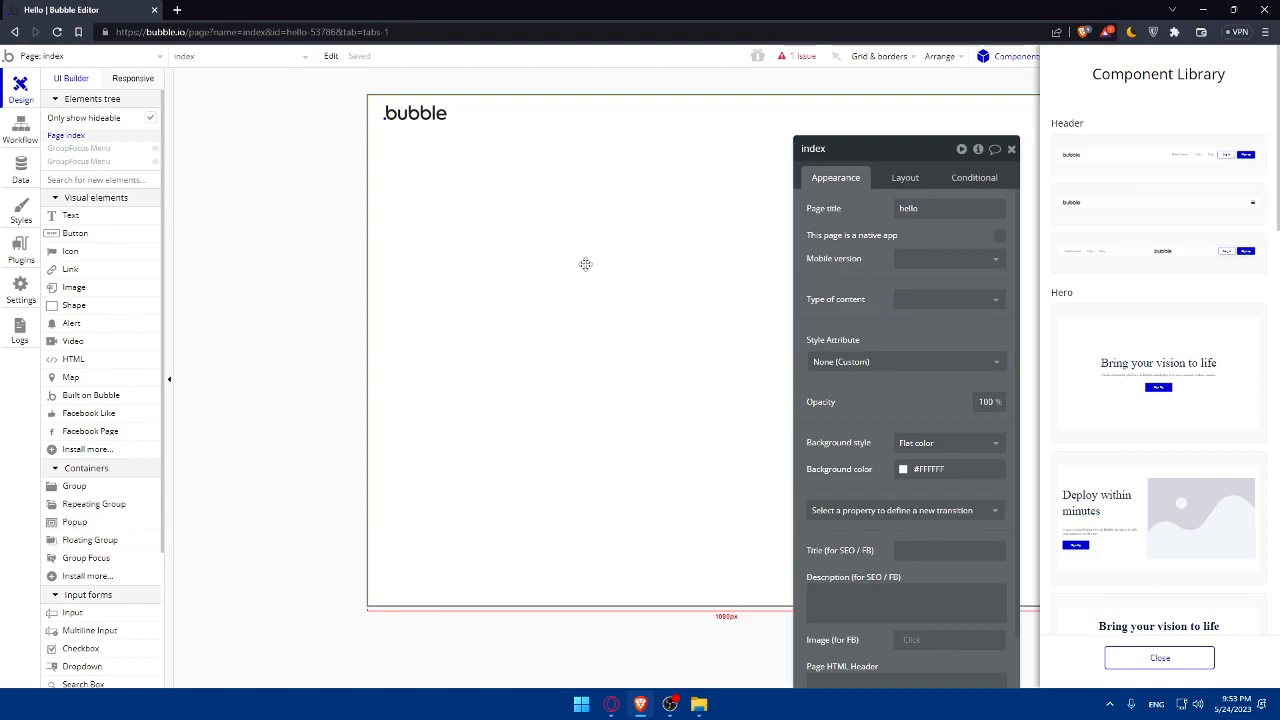
click(1011, 148)
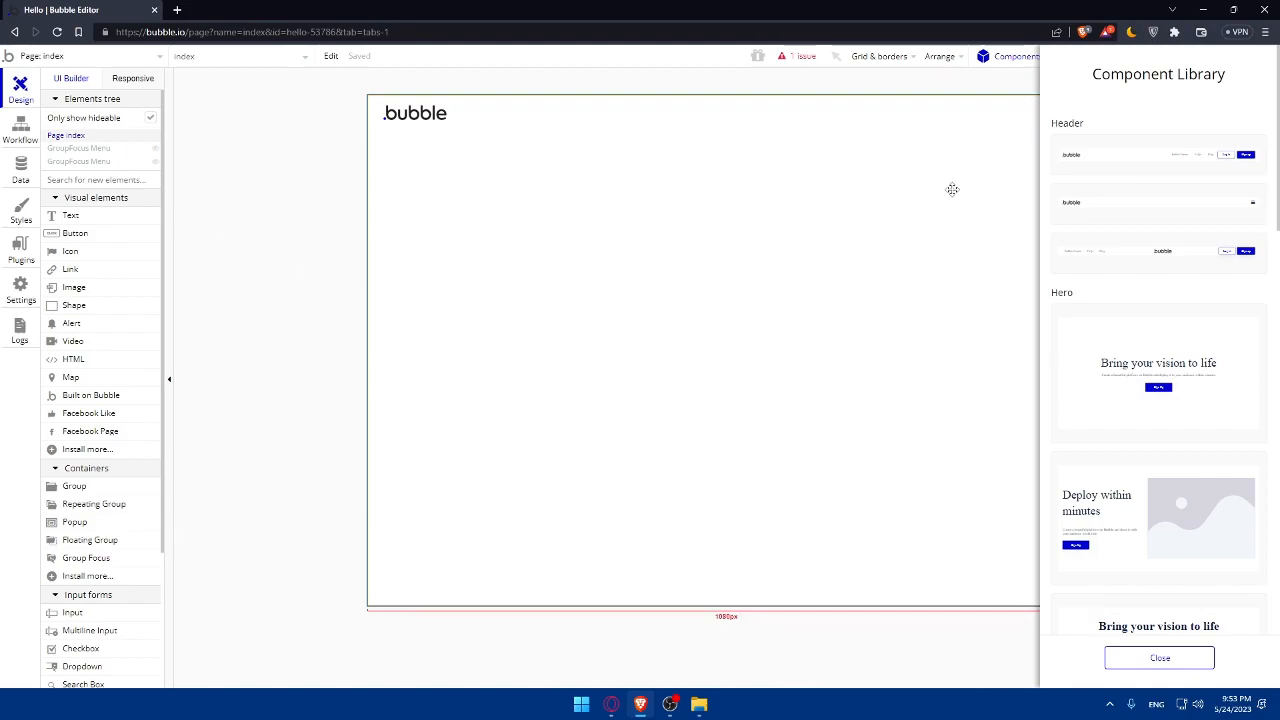
mouse_move(1140, 305)
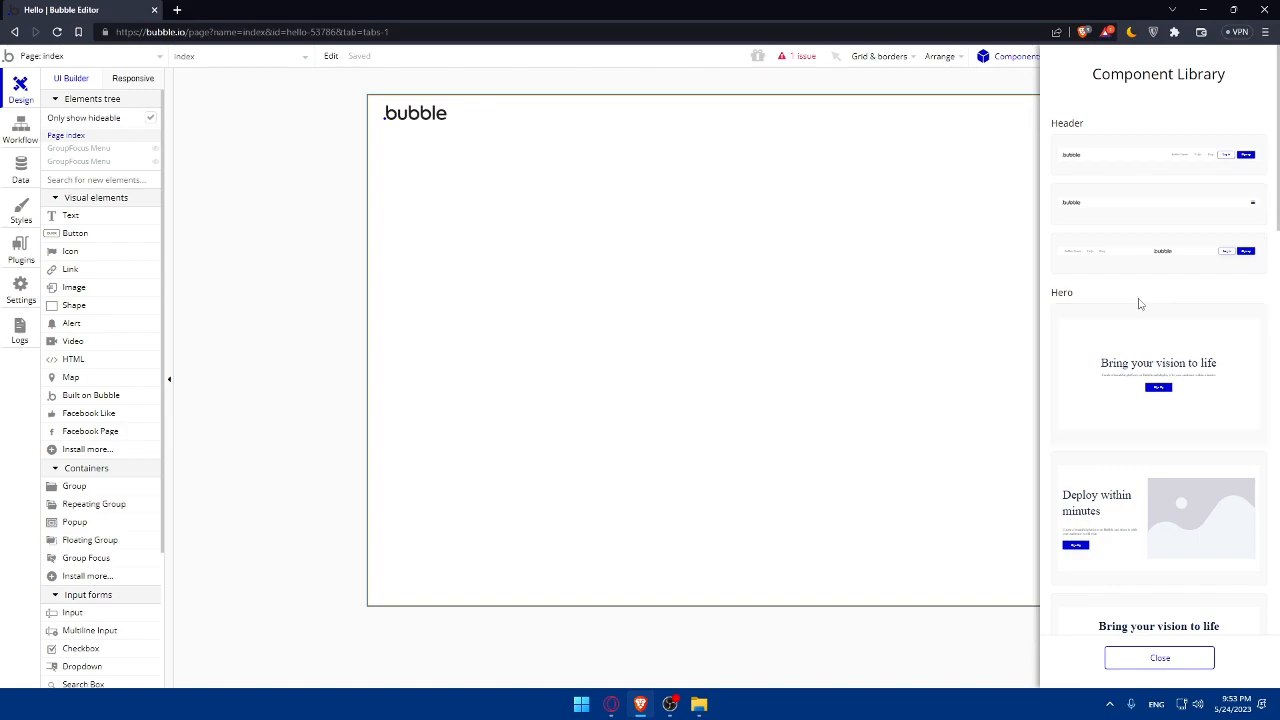
scroll(down, 3)
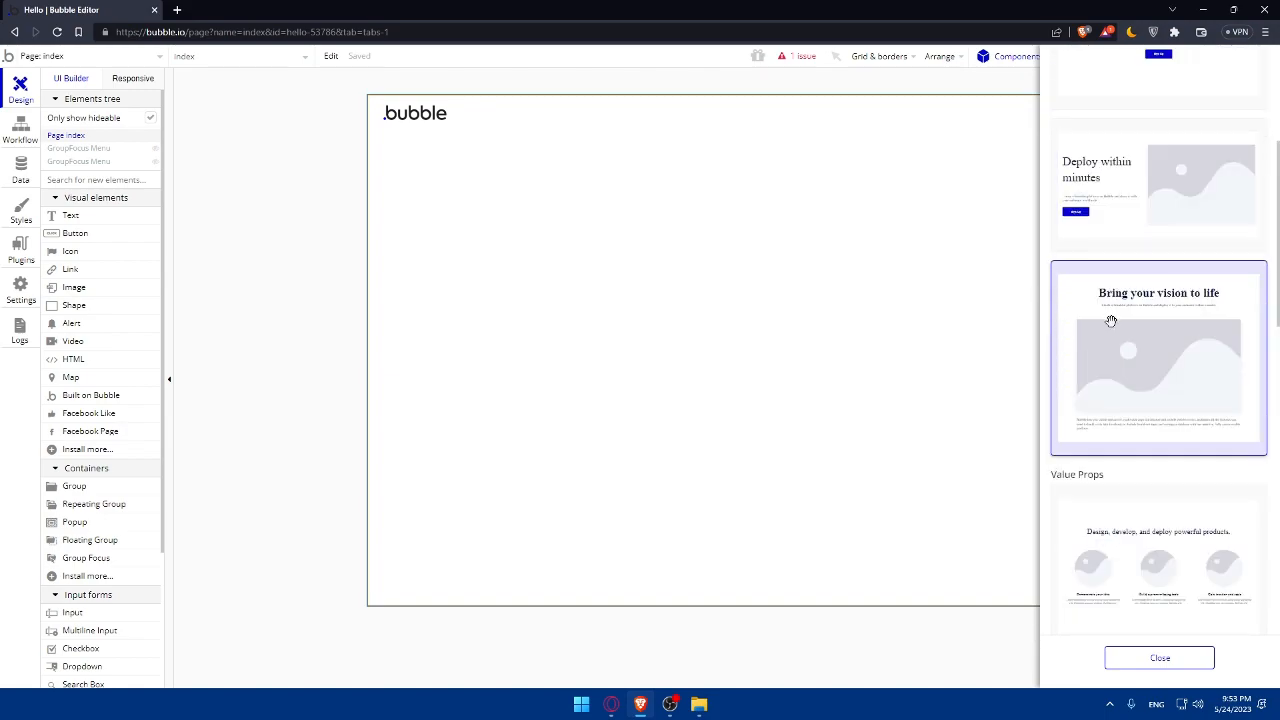
scroll(down, 3)
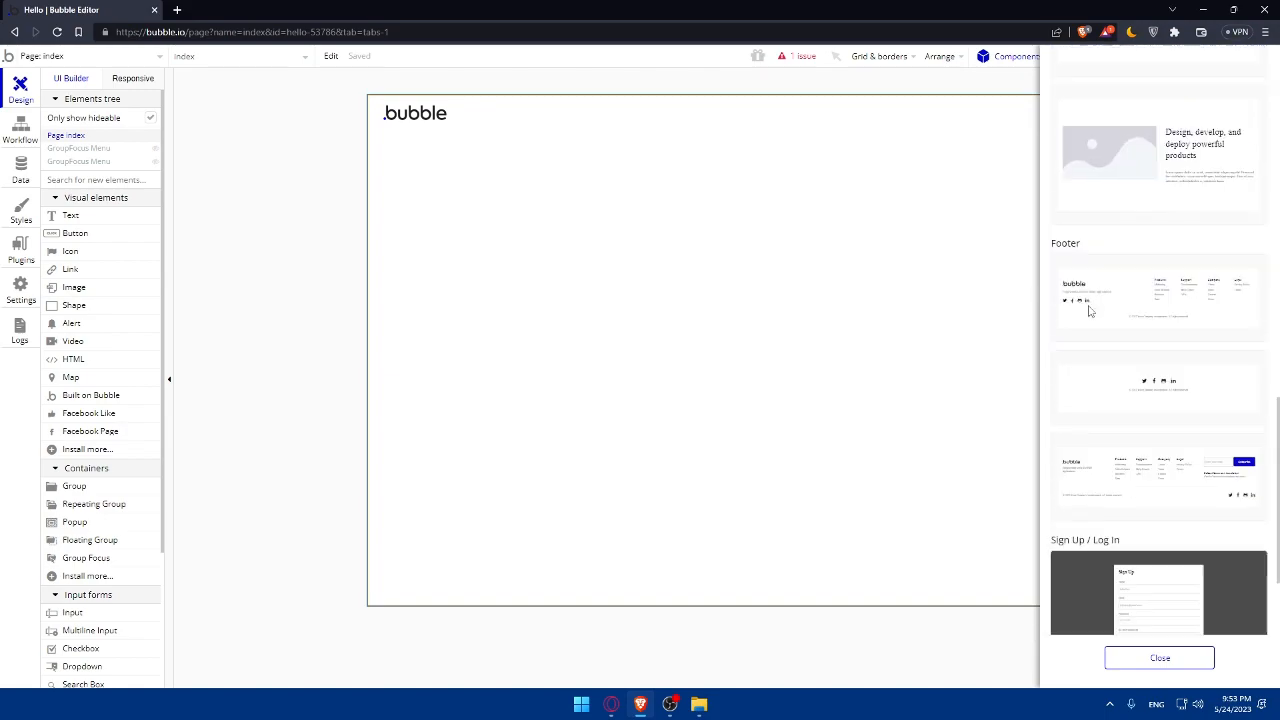
scroll(down, 3)
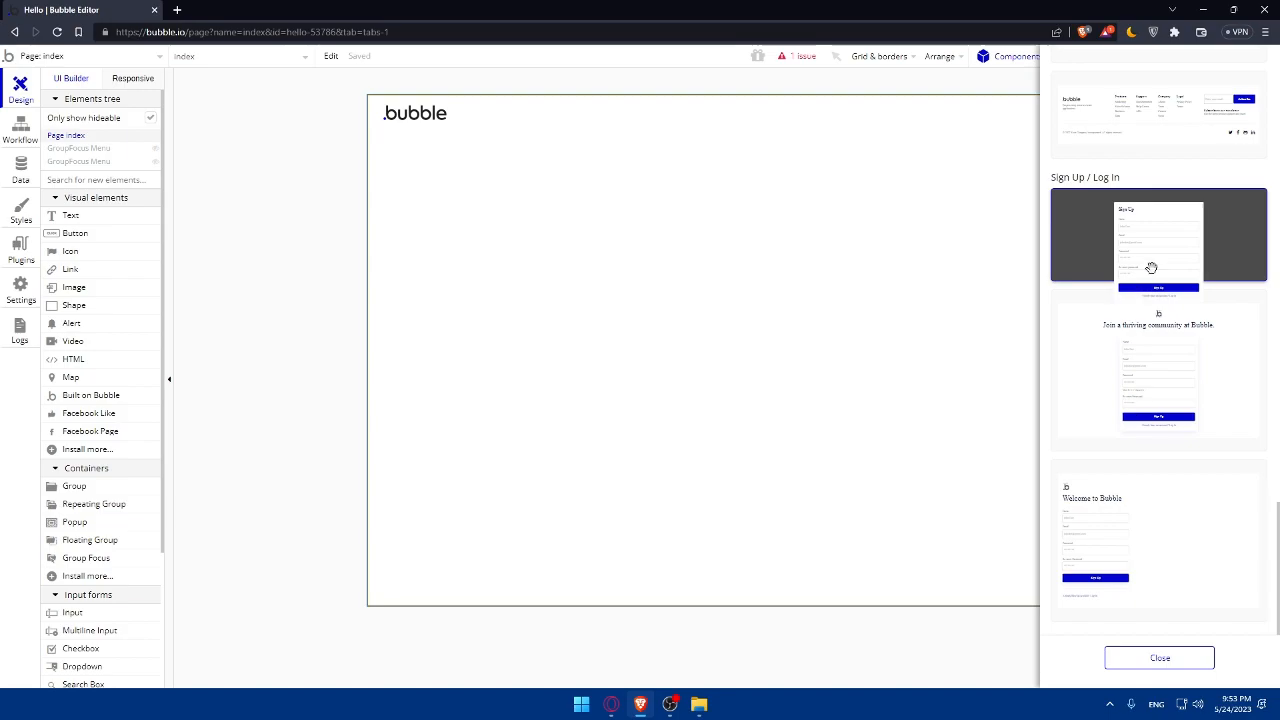
scroll(up, 3)
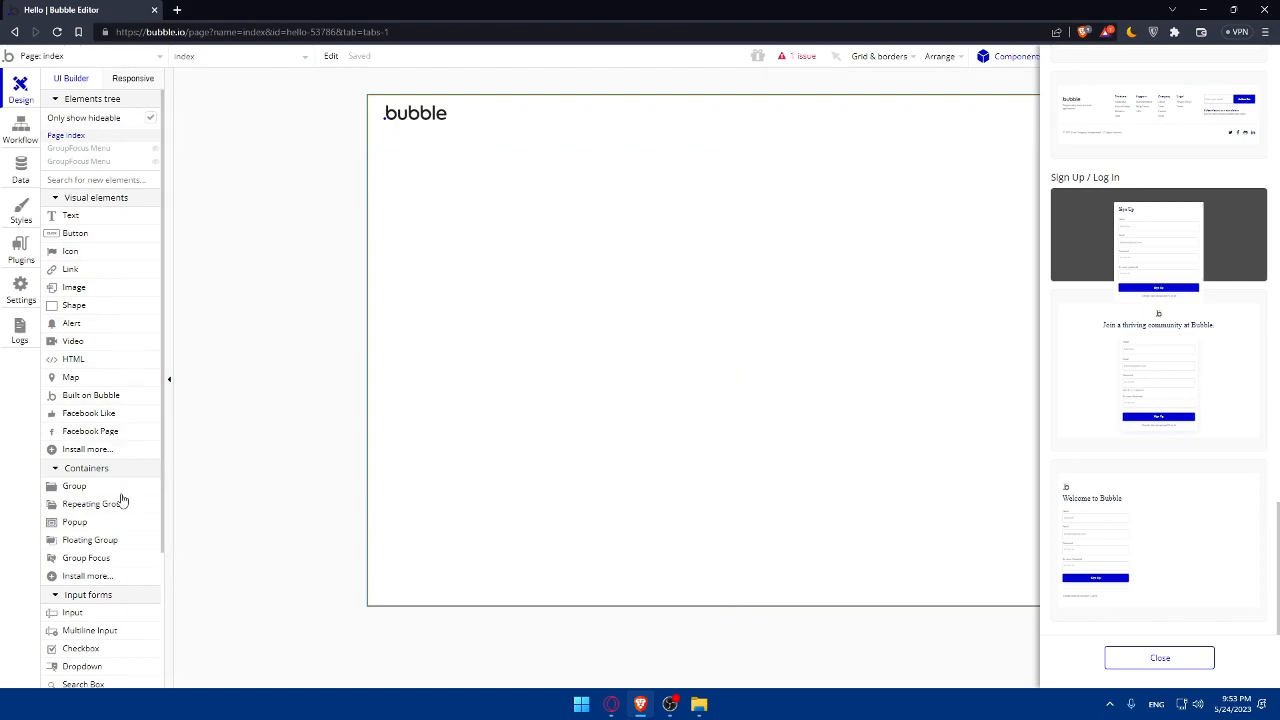
mouse_move(80, 333)
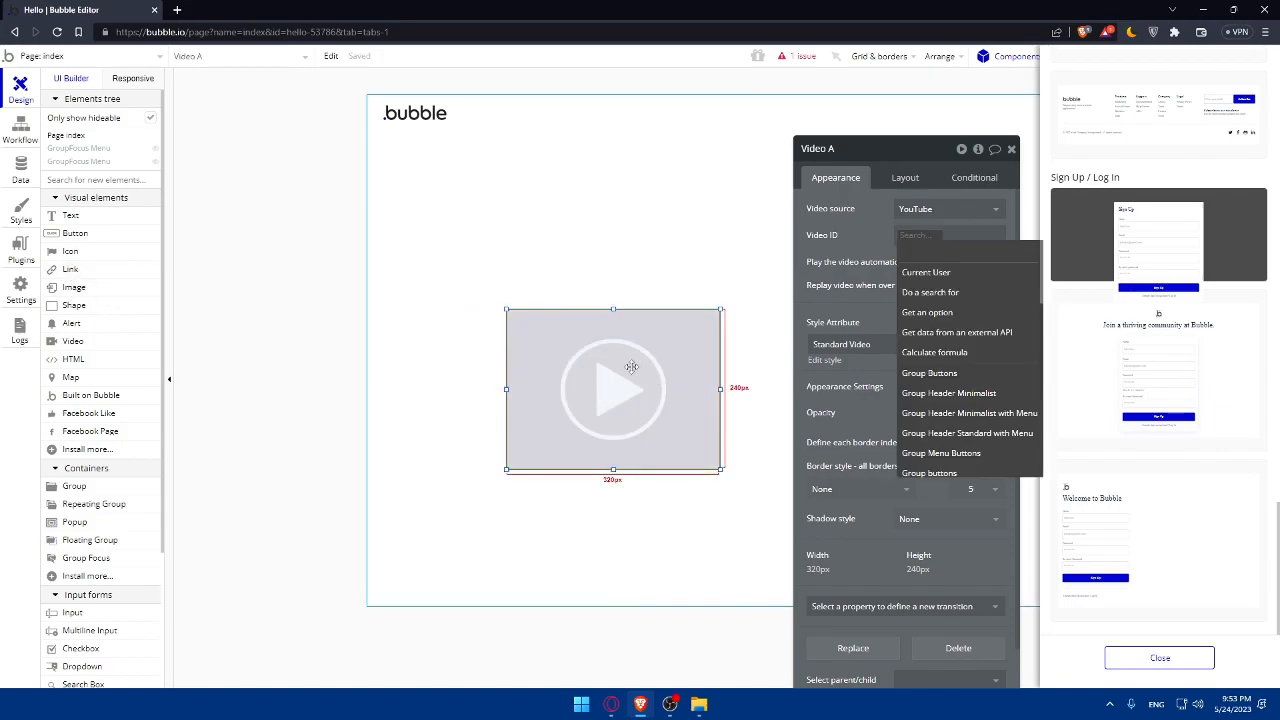
click(945, 208)
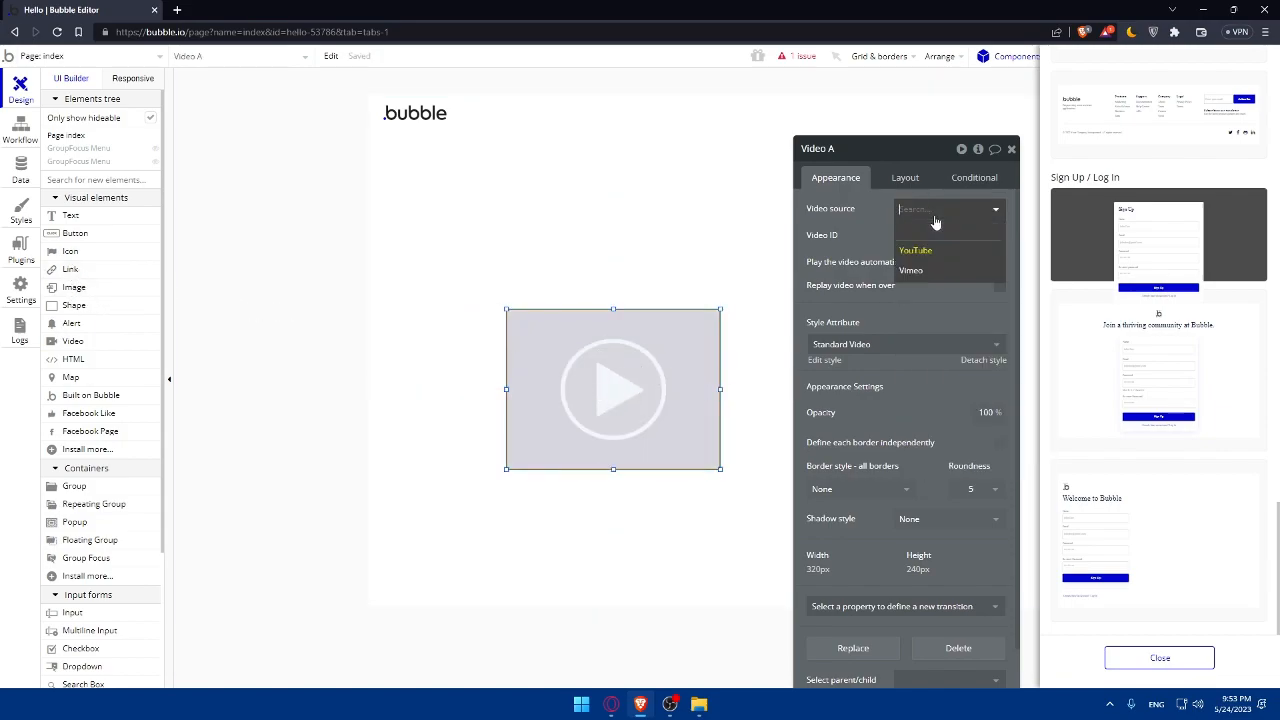
click(914, 250)
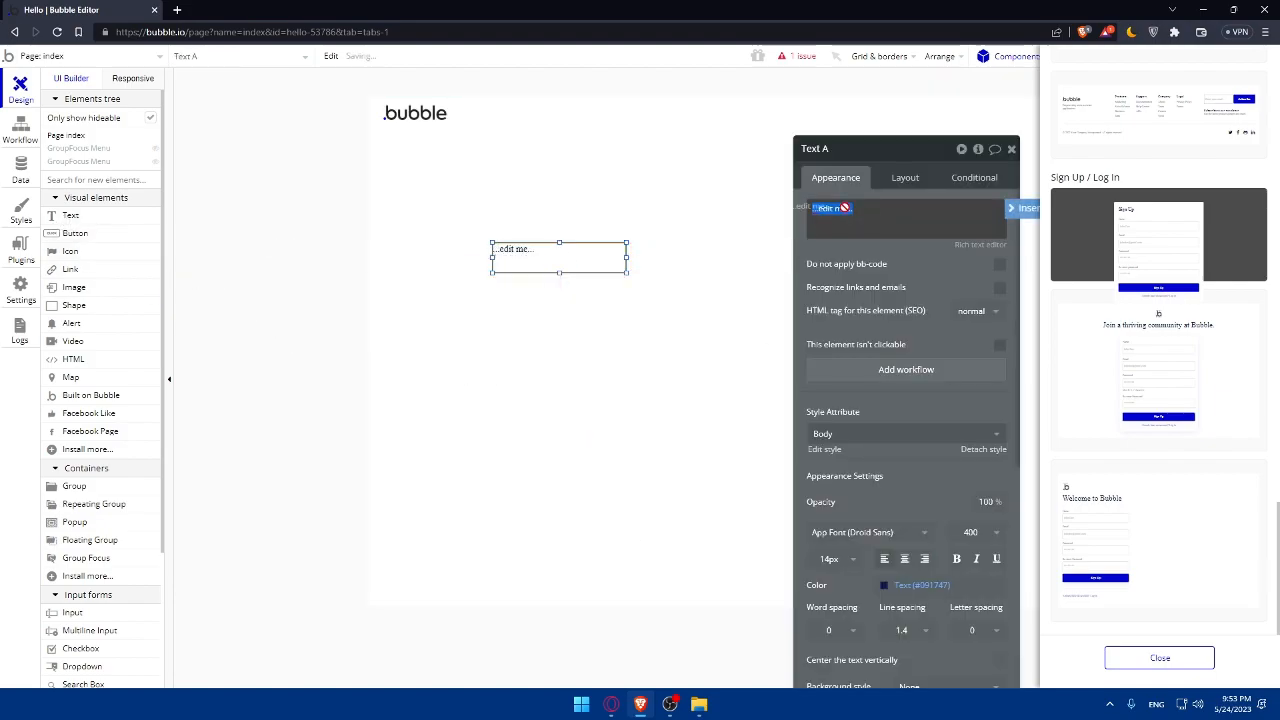
Step: Enter 'HELLO AND WELCOME HERE' as the text element's content
text(HELLo)
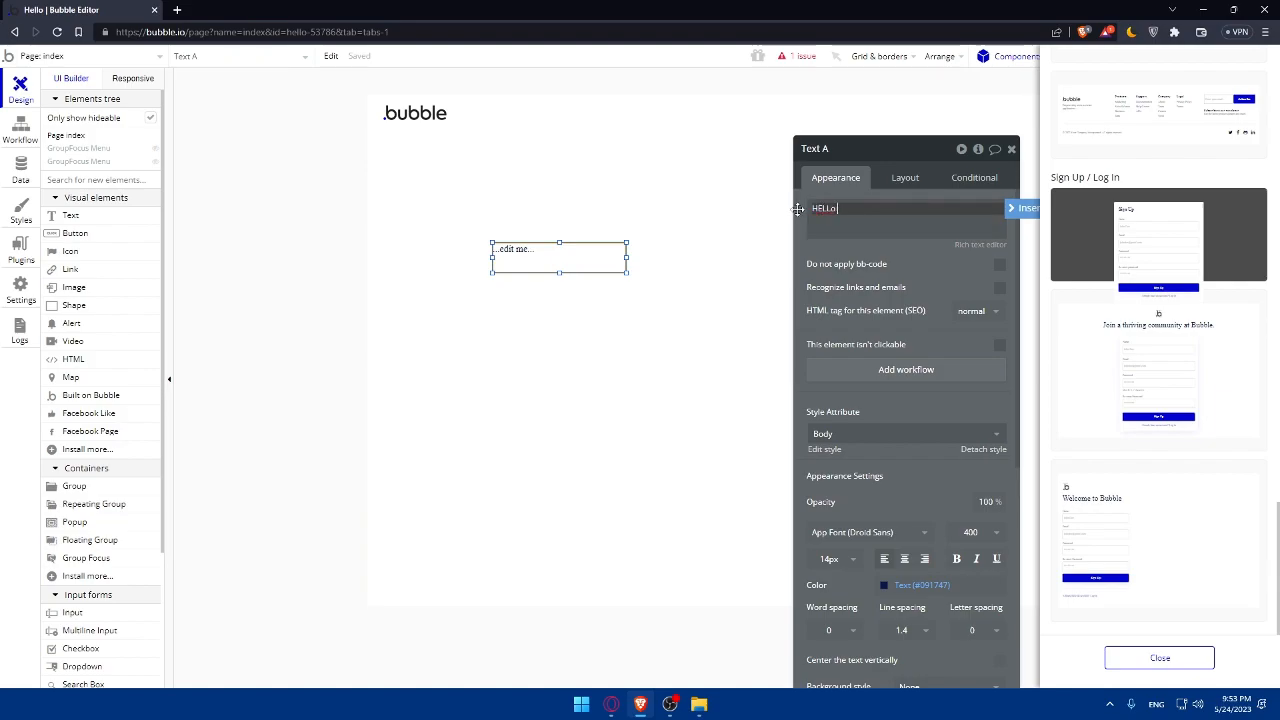
text(AND)
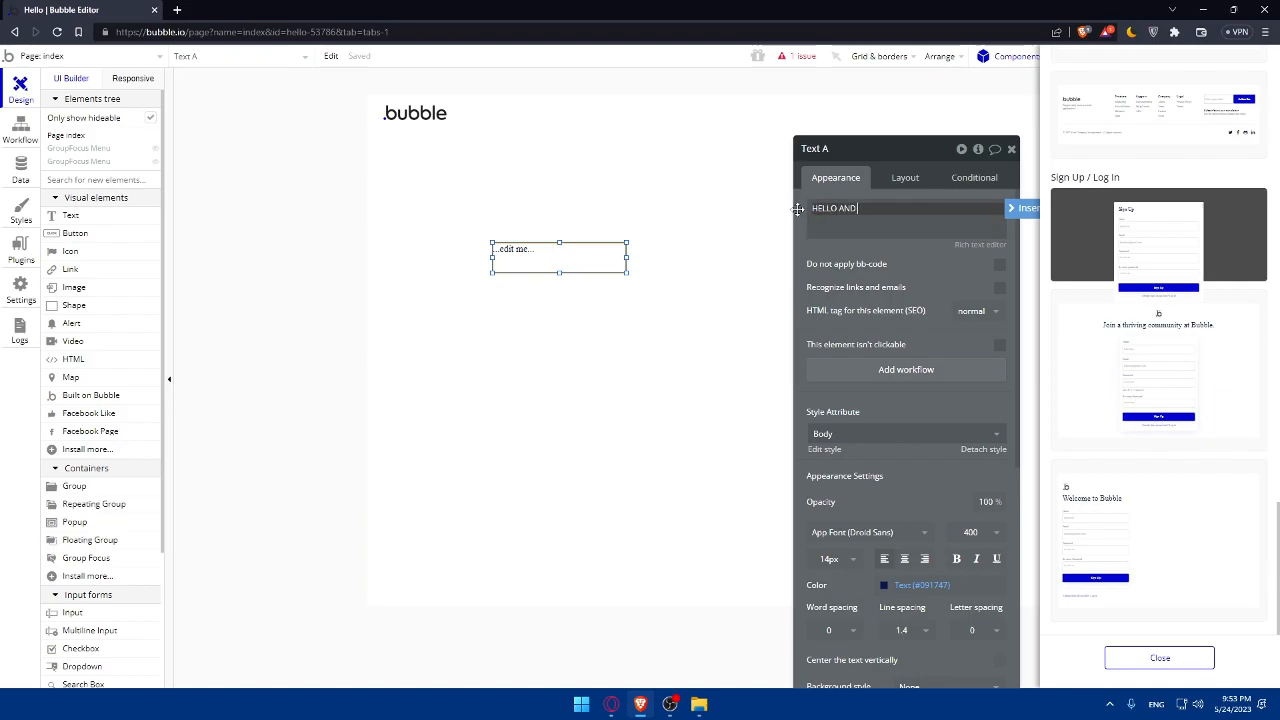
text(WELCOME)
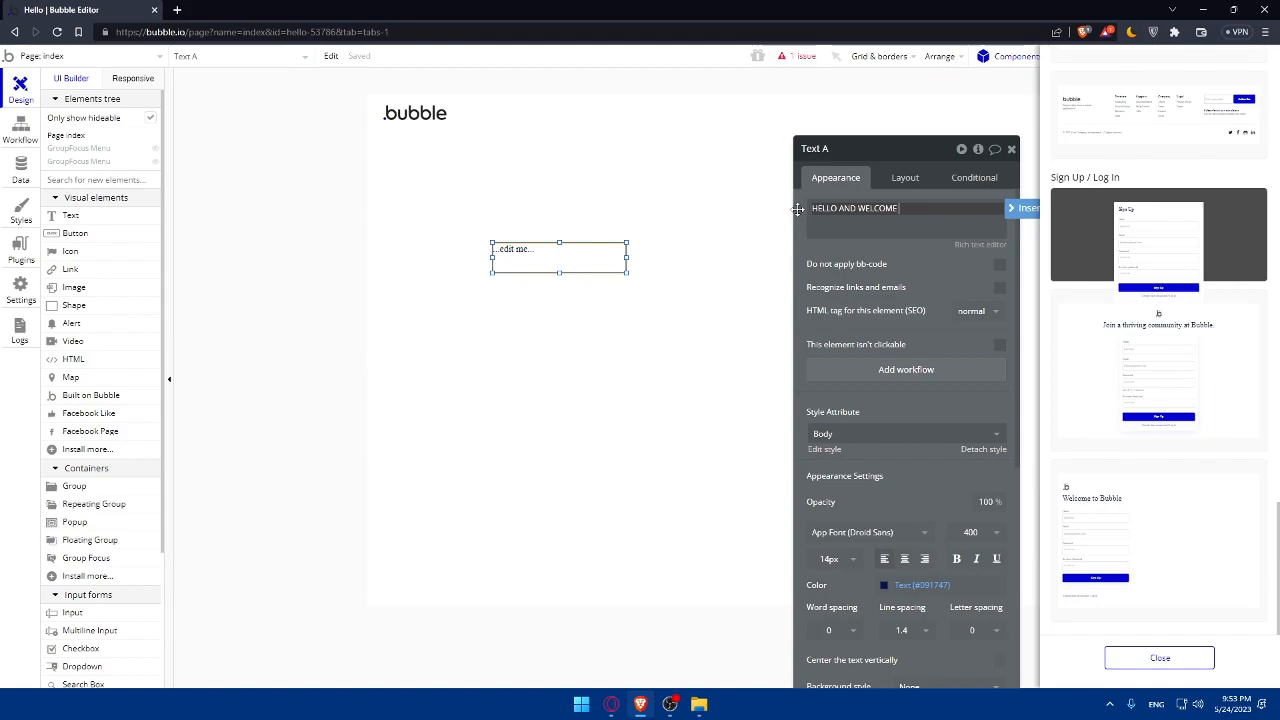
text(HERE)
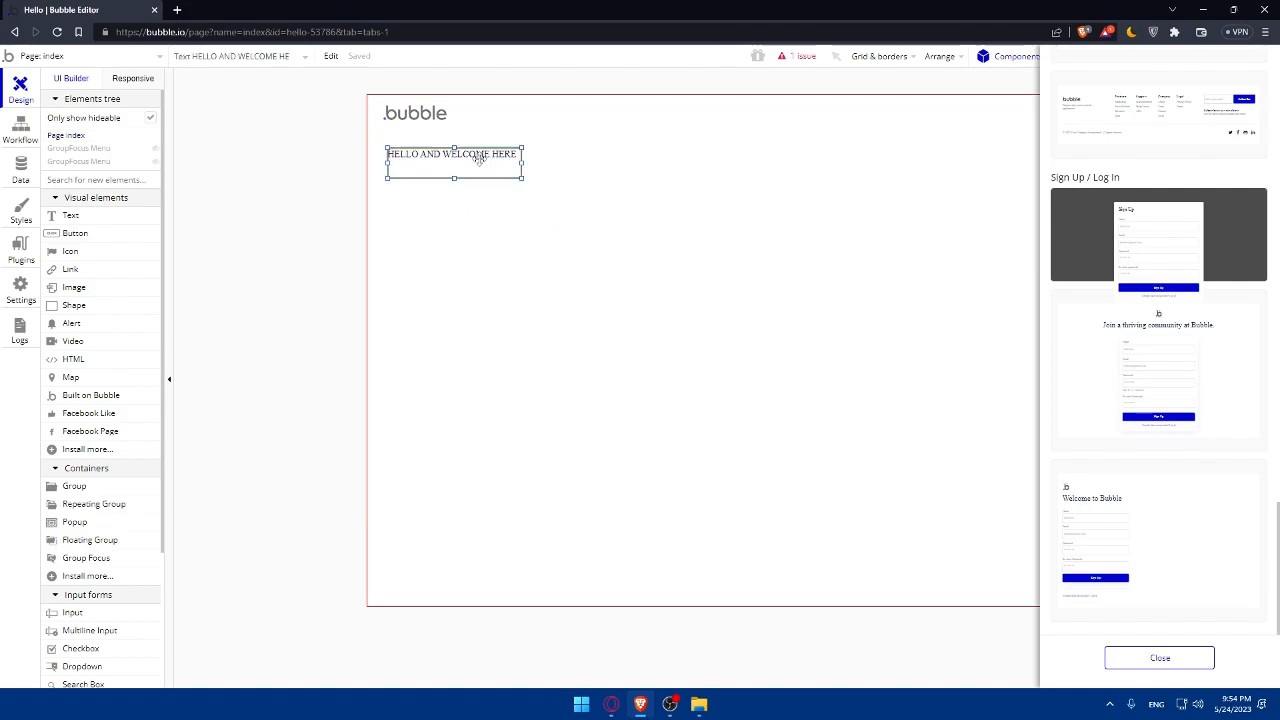
Step: Draw an image element for the wizard picture and move it up beside the welcome text
drag(454, 161, 530, 166)
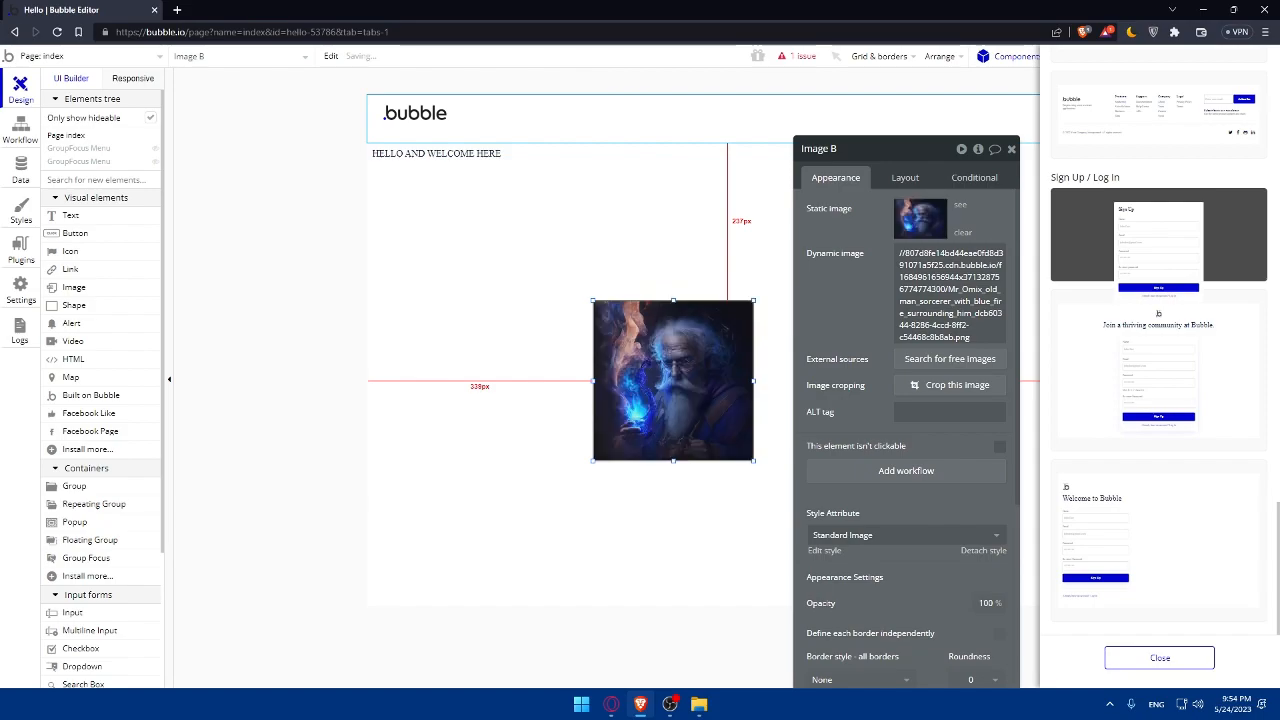
click(1011, 148)
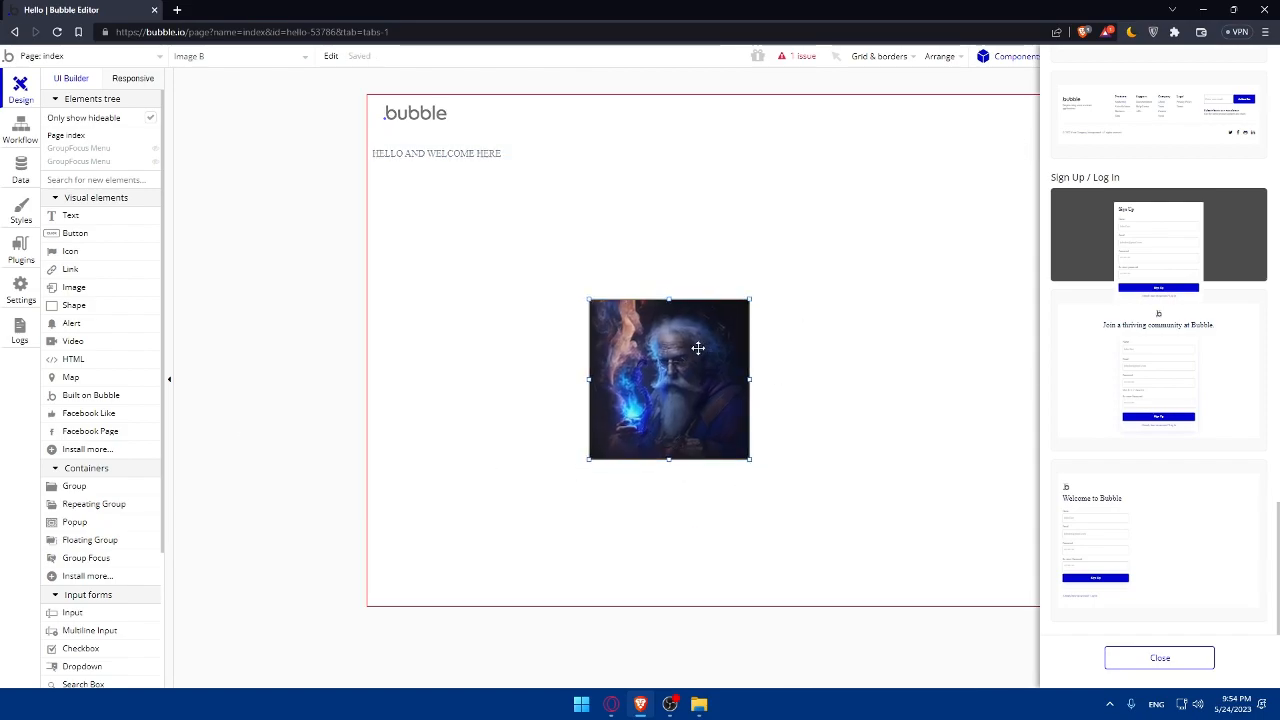
drag(669, 378, 654, 222)
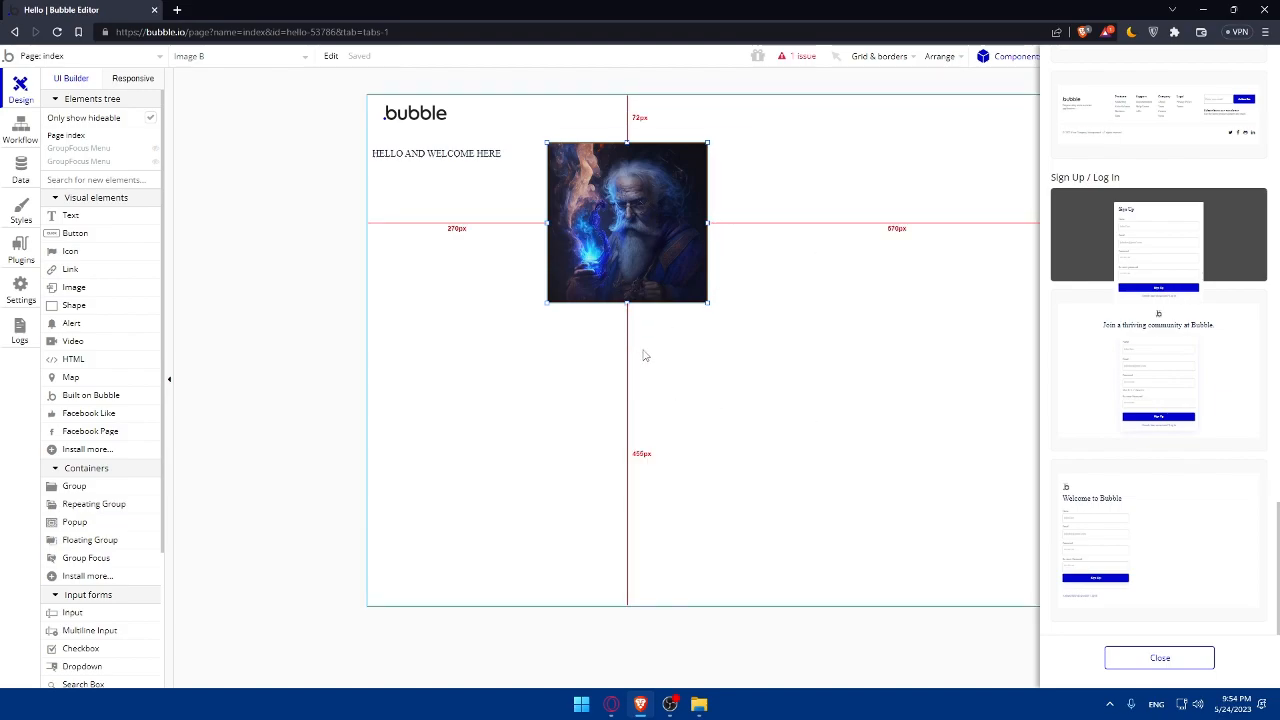
mouse_move(630, 380)
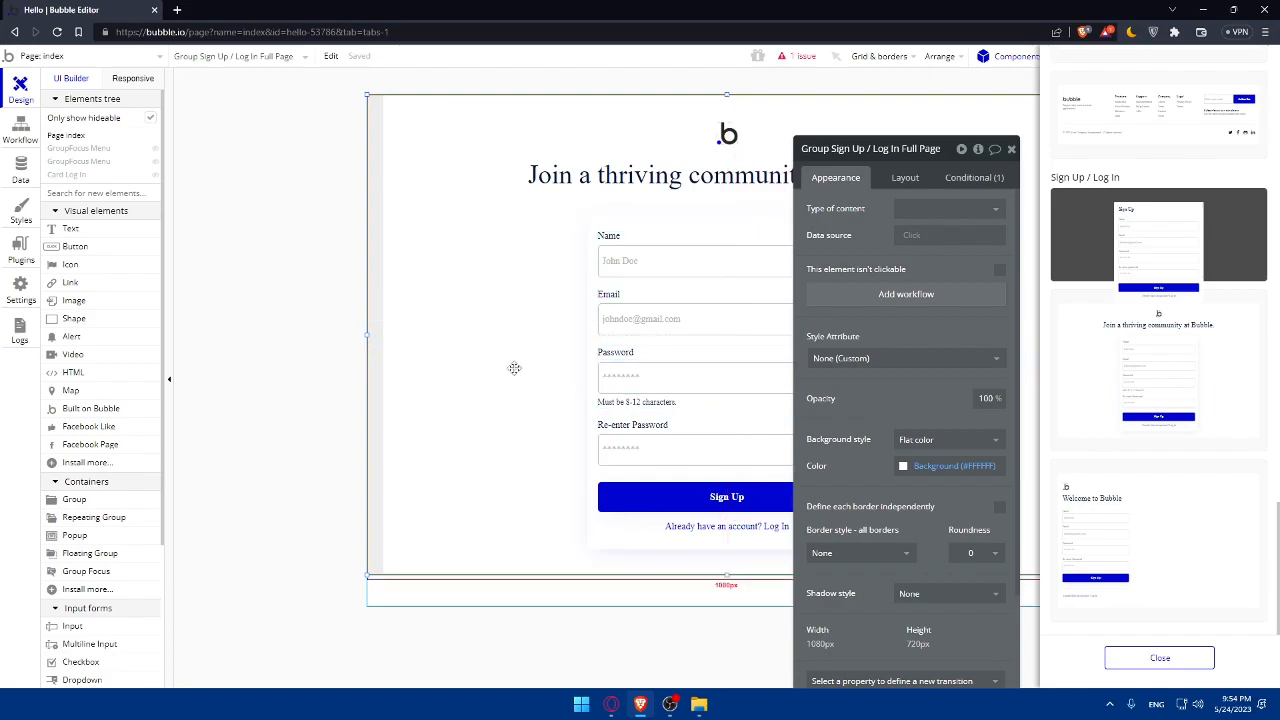
click(66, 135)
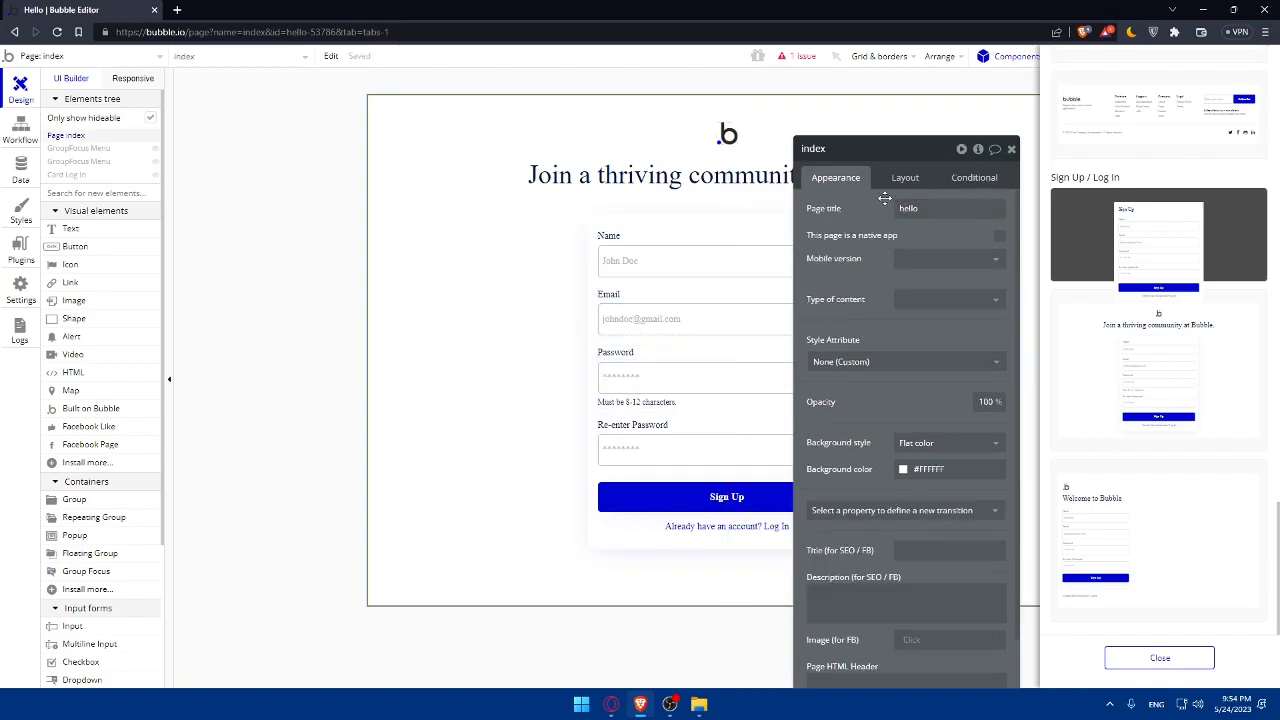
drag(813, 148, 877, 140)
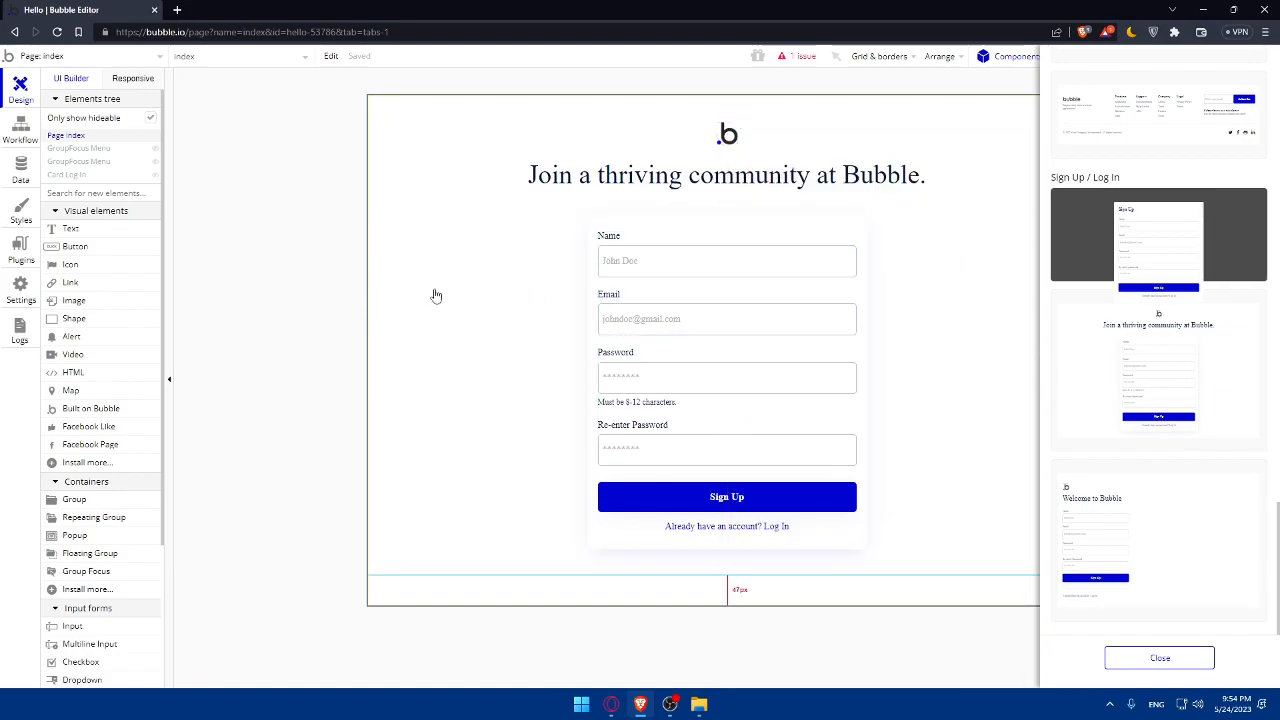
mouse_move(569, 390)
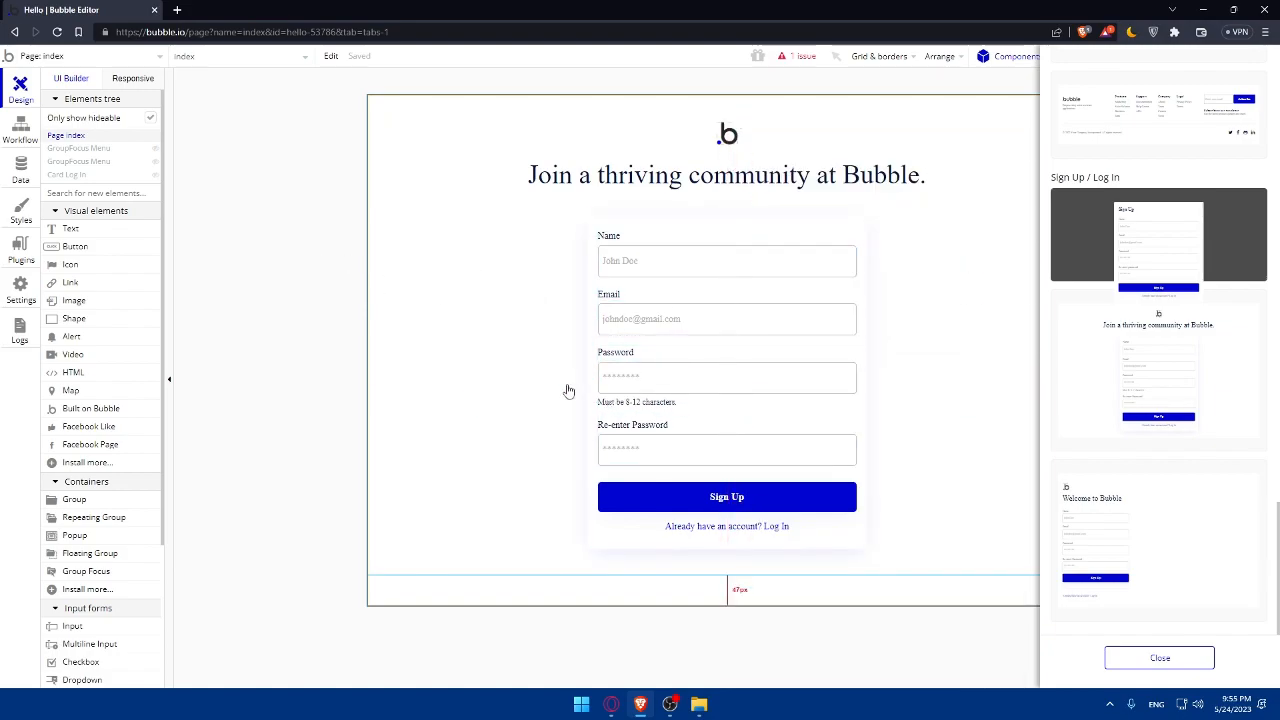
mouse_move(577, 330)
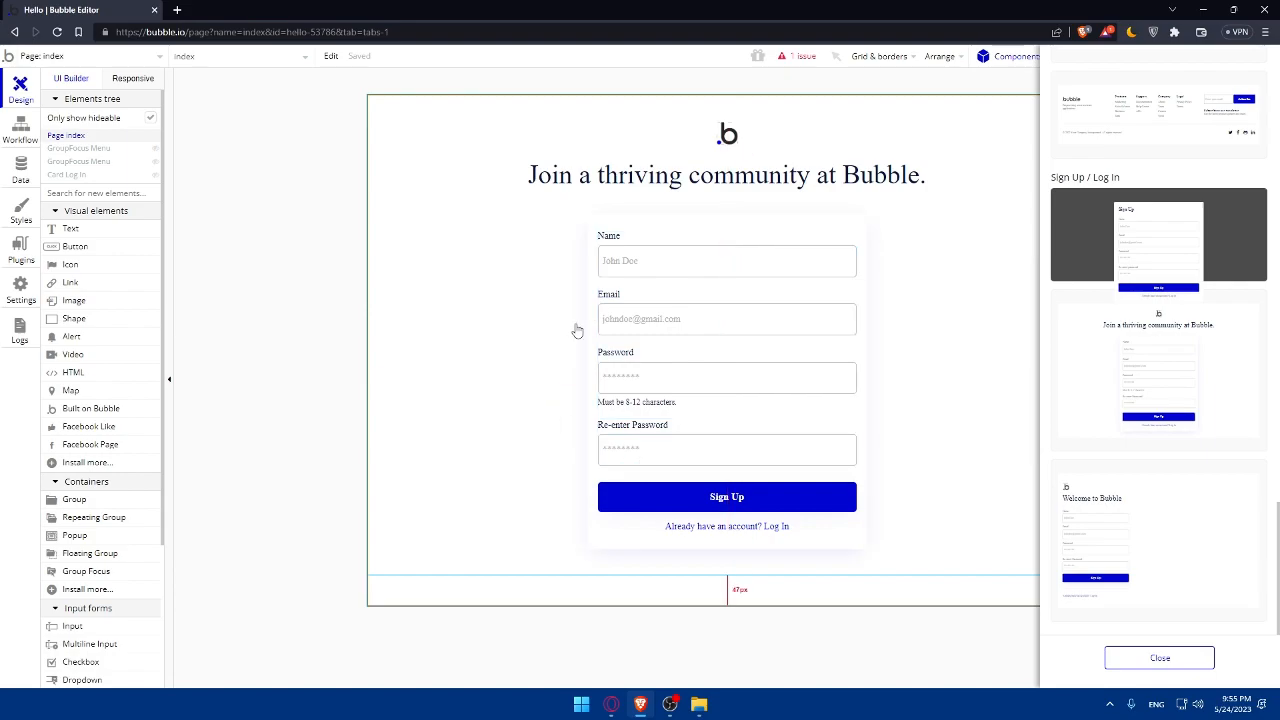
mouse_move(459, 365)
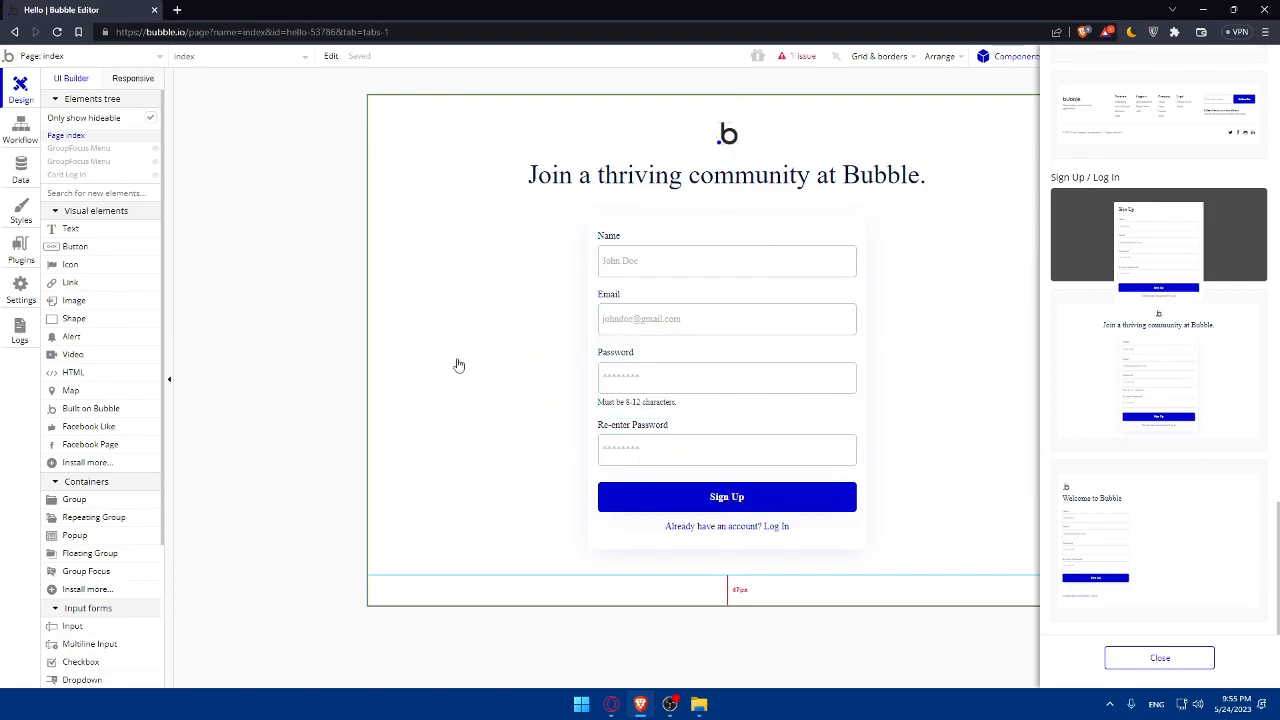
mouse_move(488, 470)
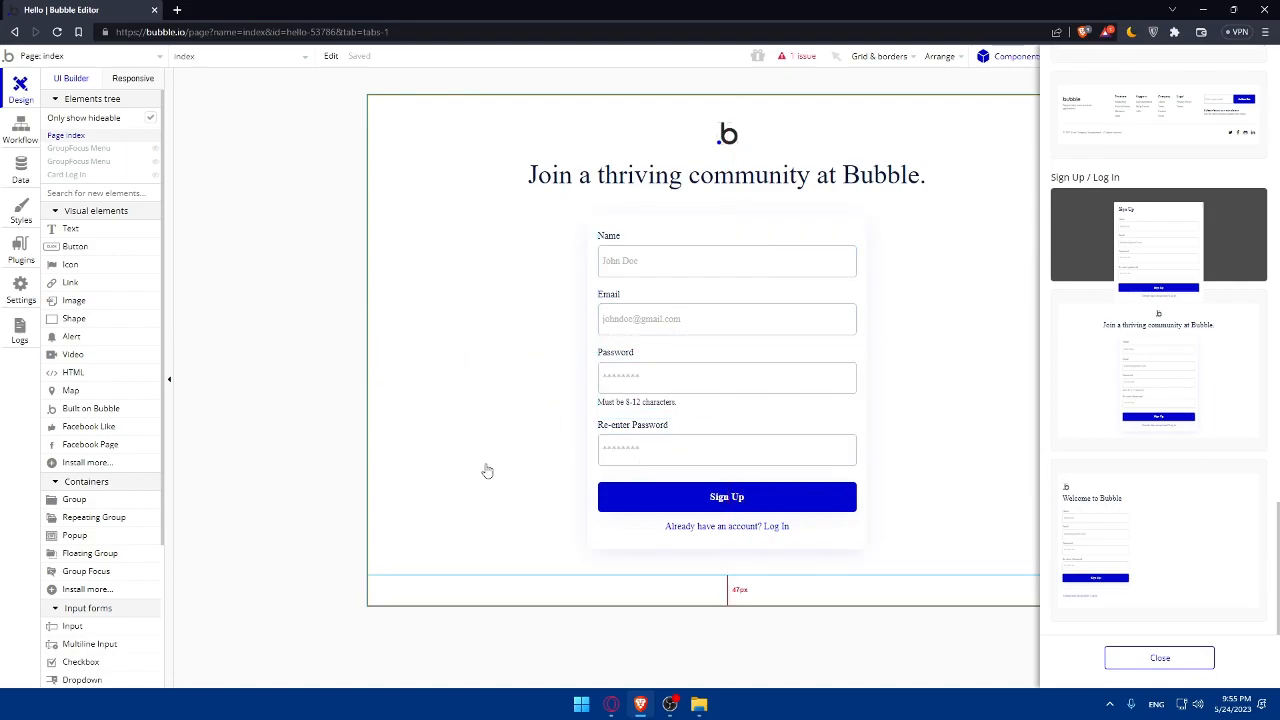
mouse_move(575, 457)
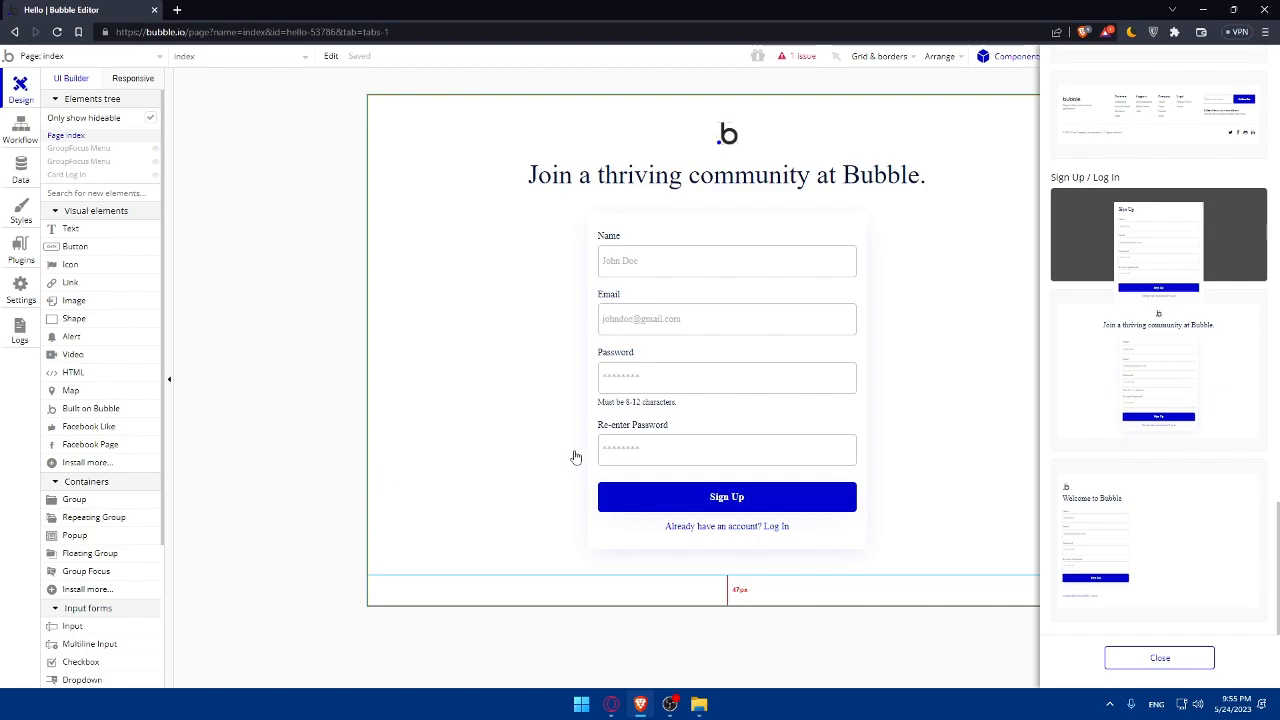
click(660, 319)
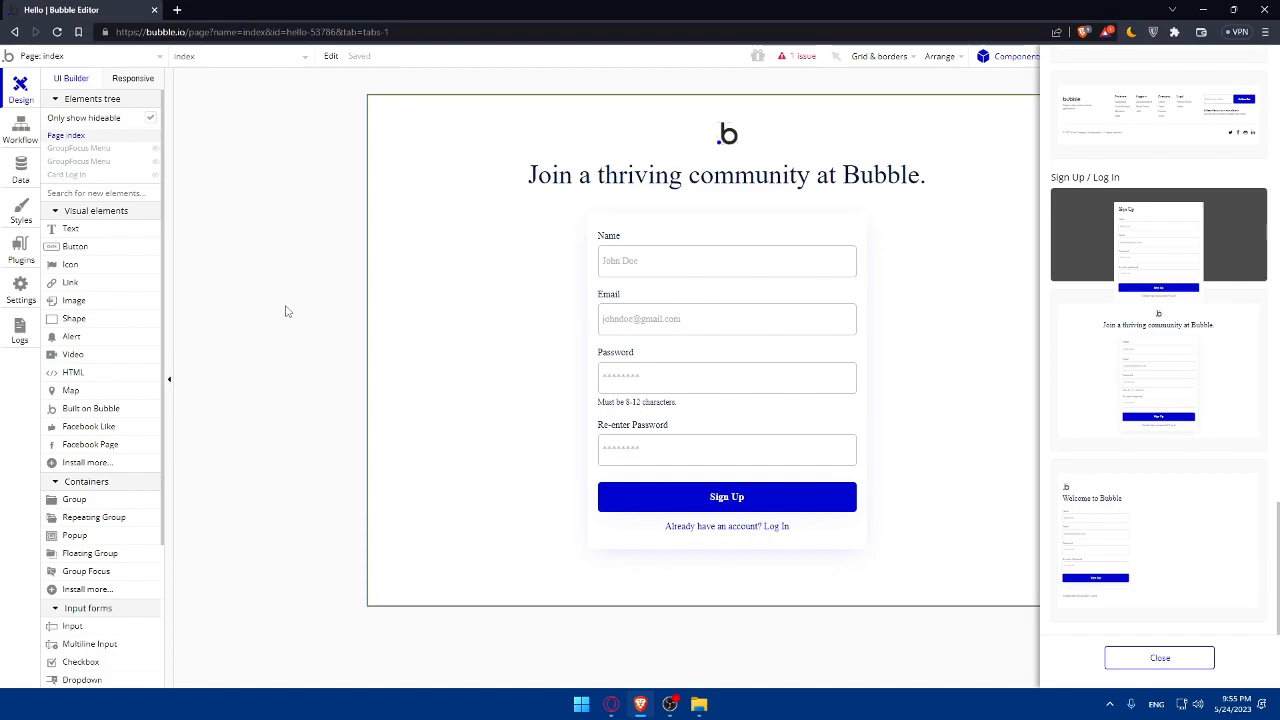
mouse_move(109, 336)
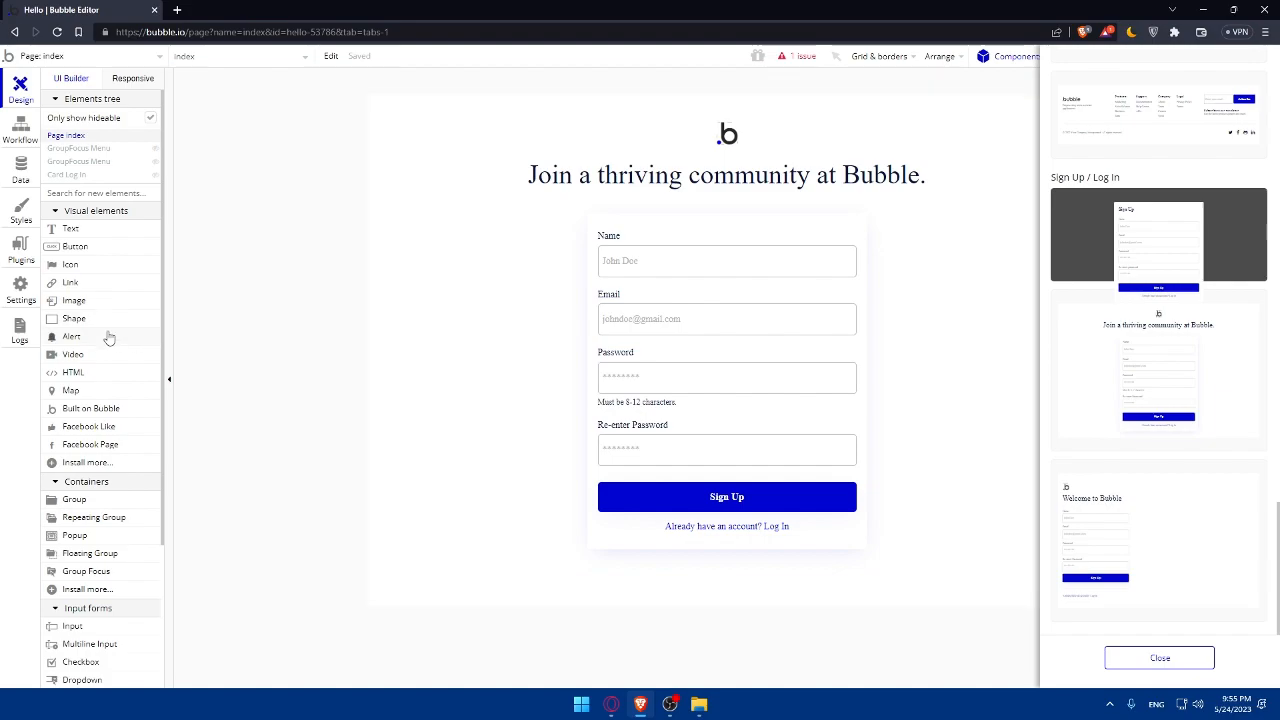
click(20, 128)
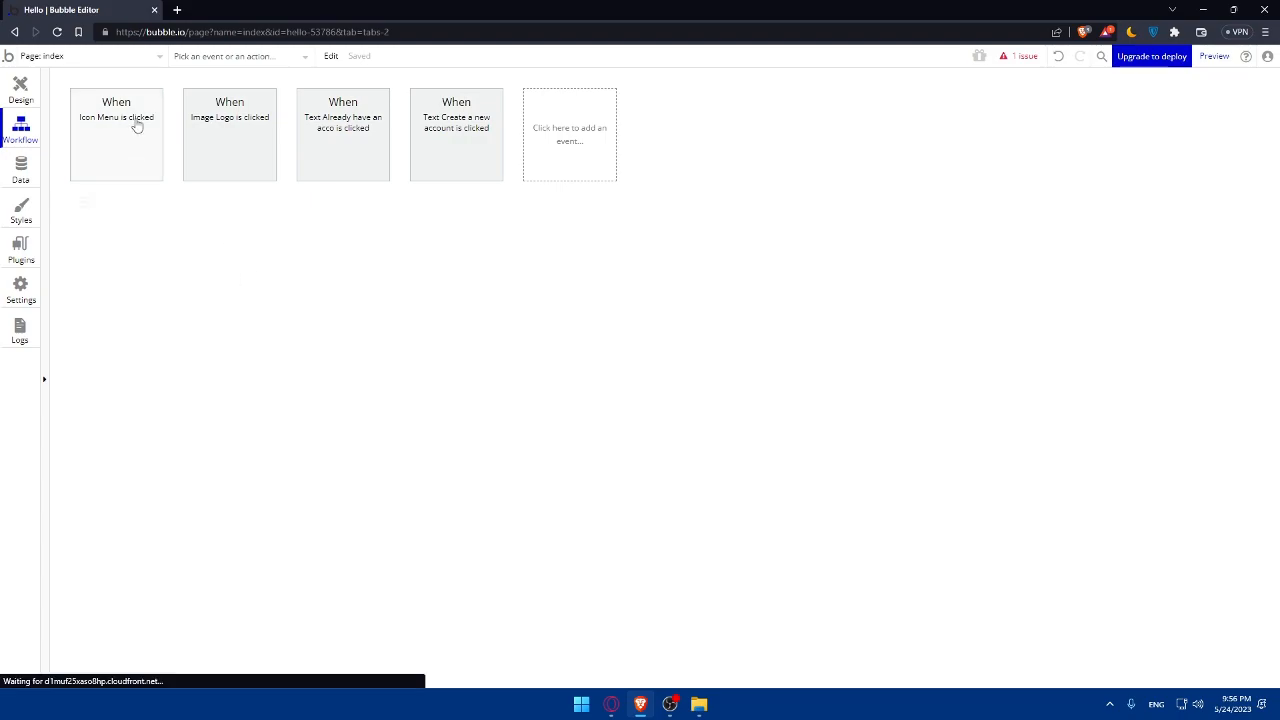
click(116, 135)
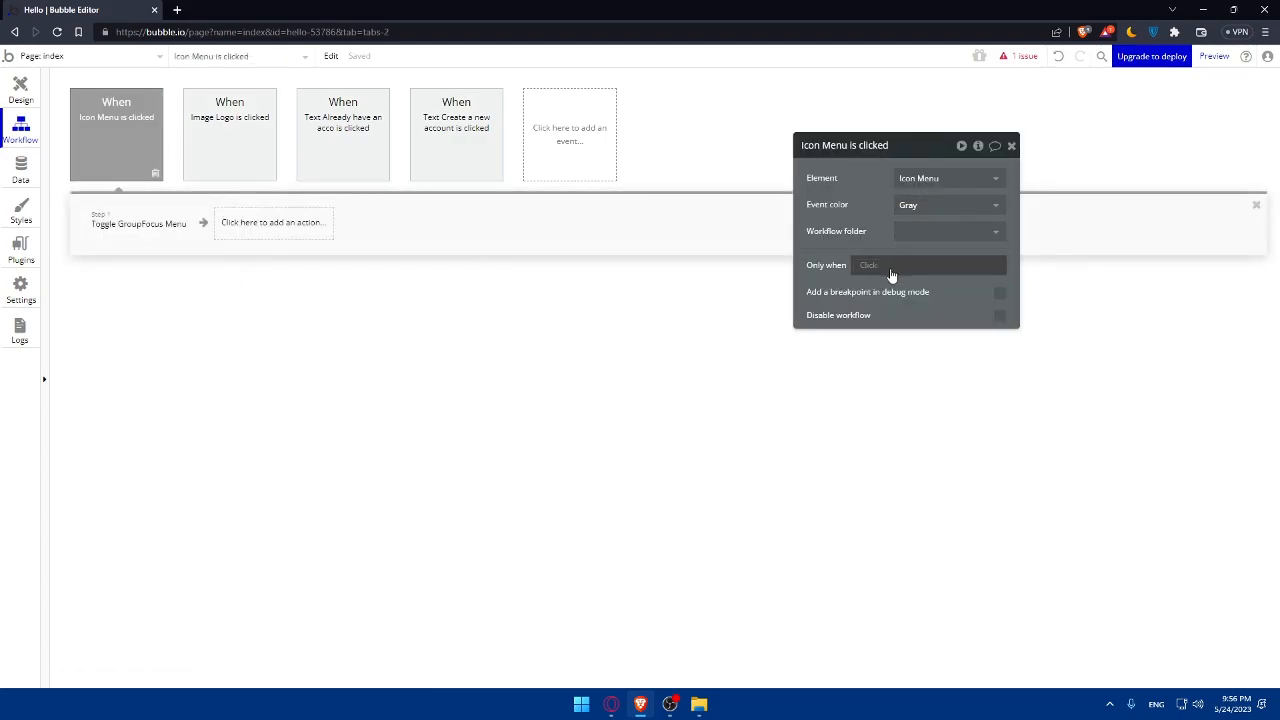
click(273, 222)
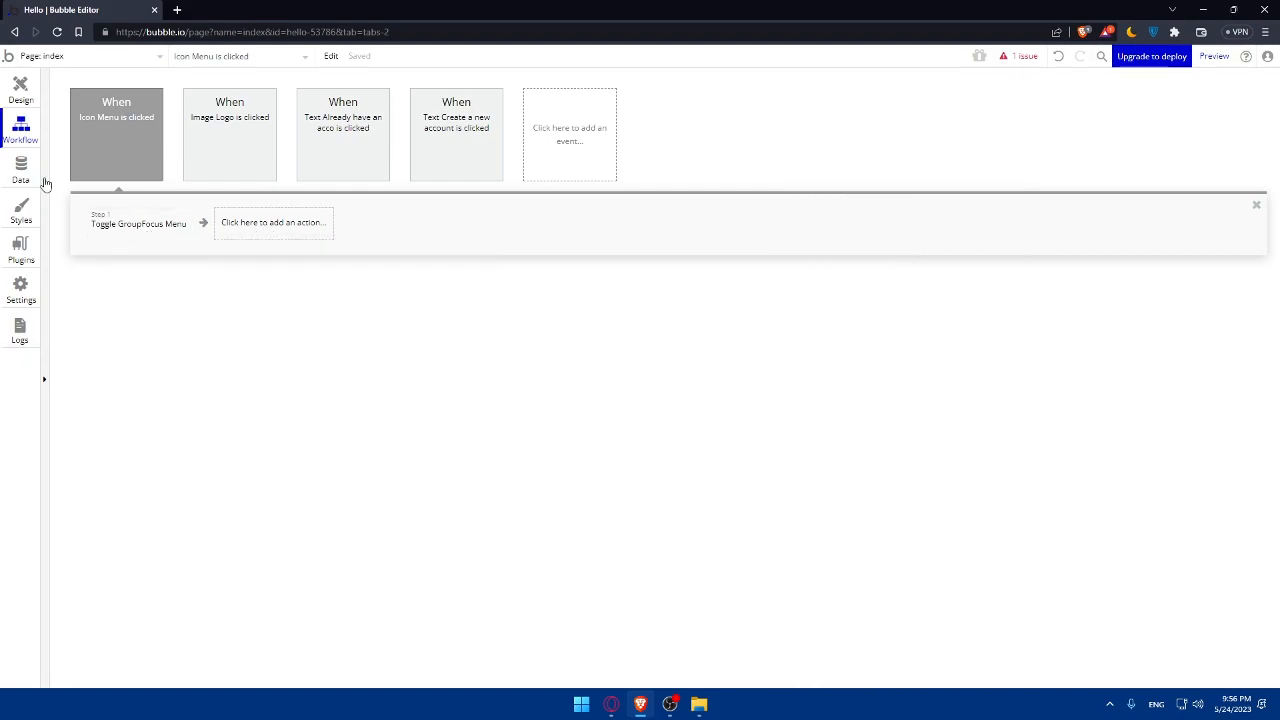
click(20, 88)
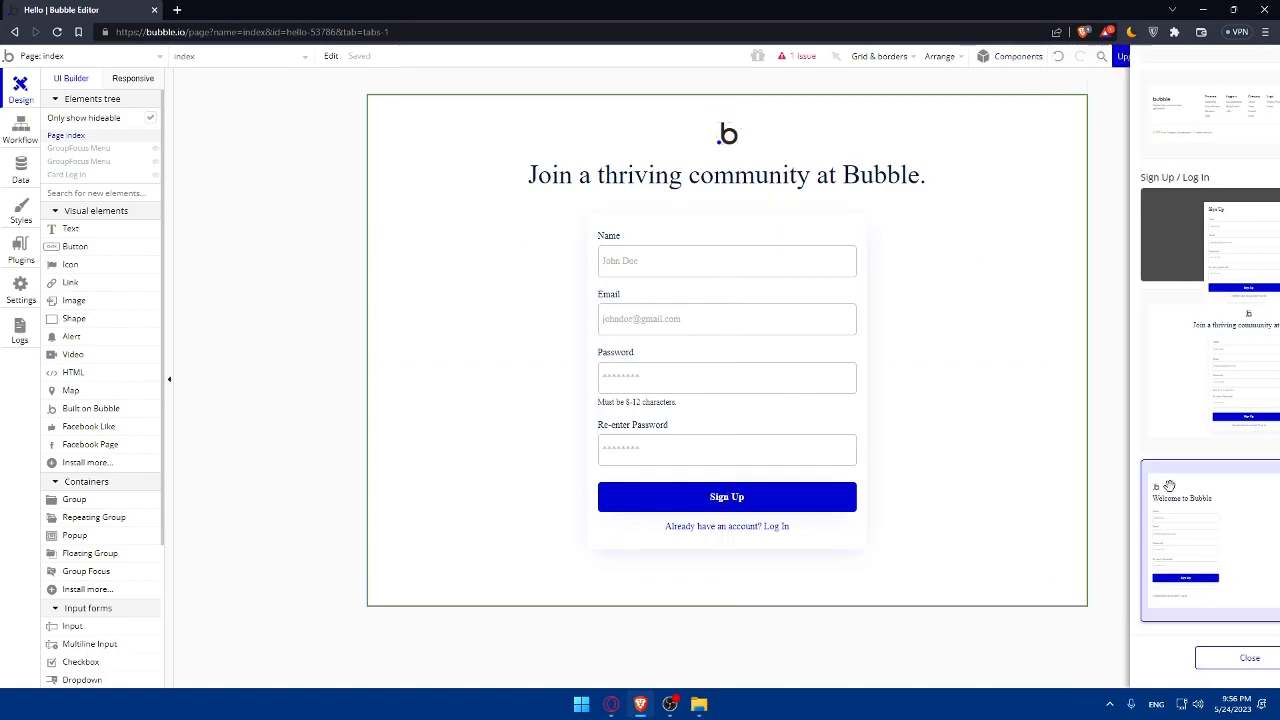
click(1247, 657)
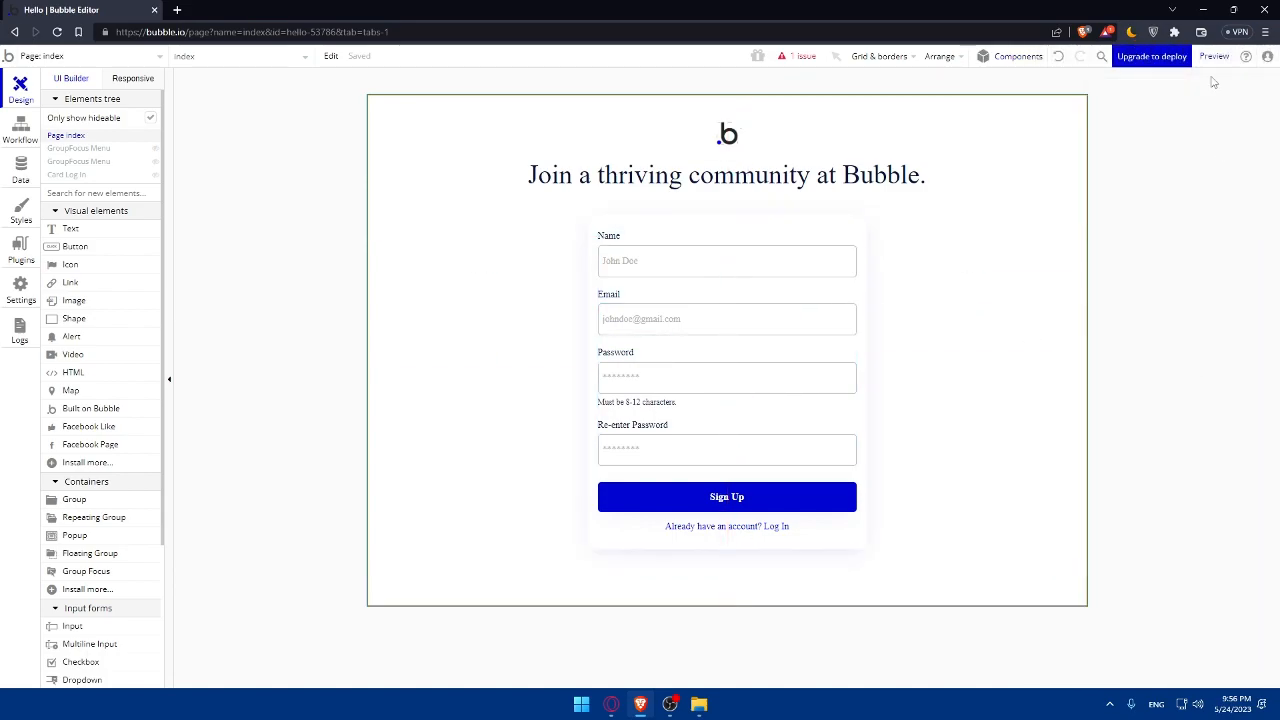
click(1214, 56)
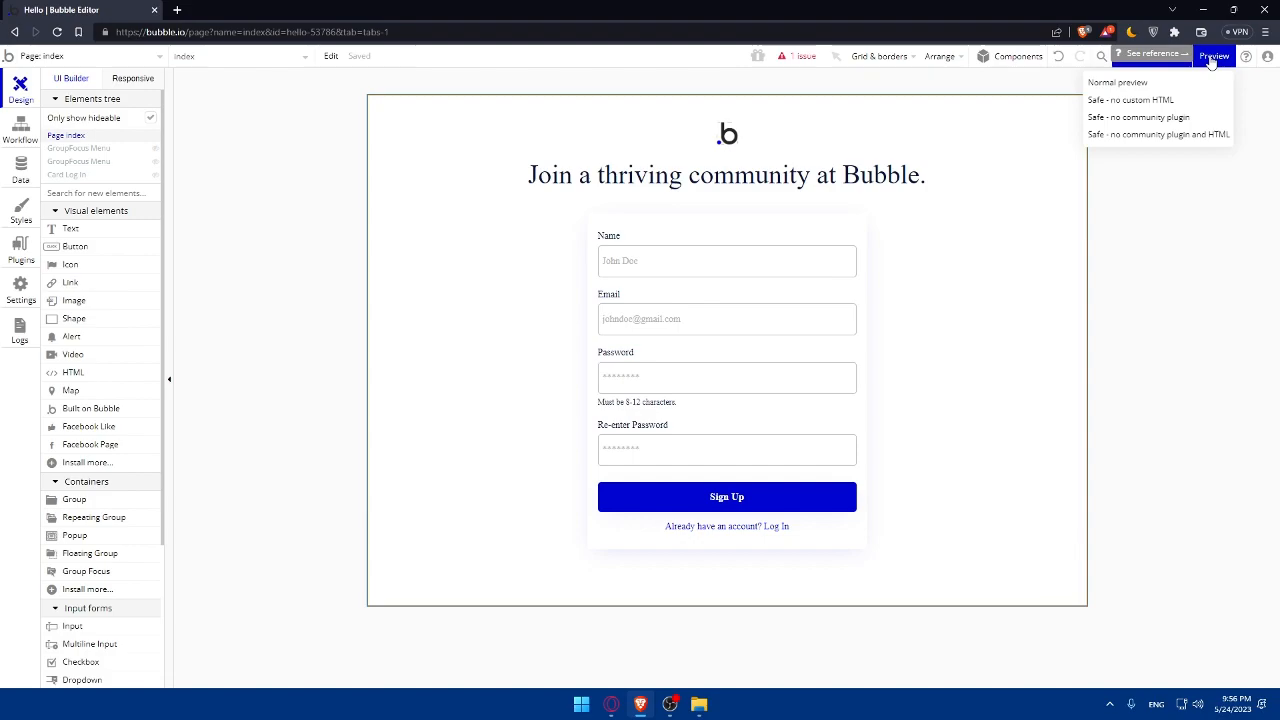
click(1117, 82)
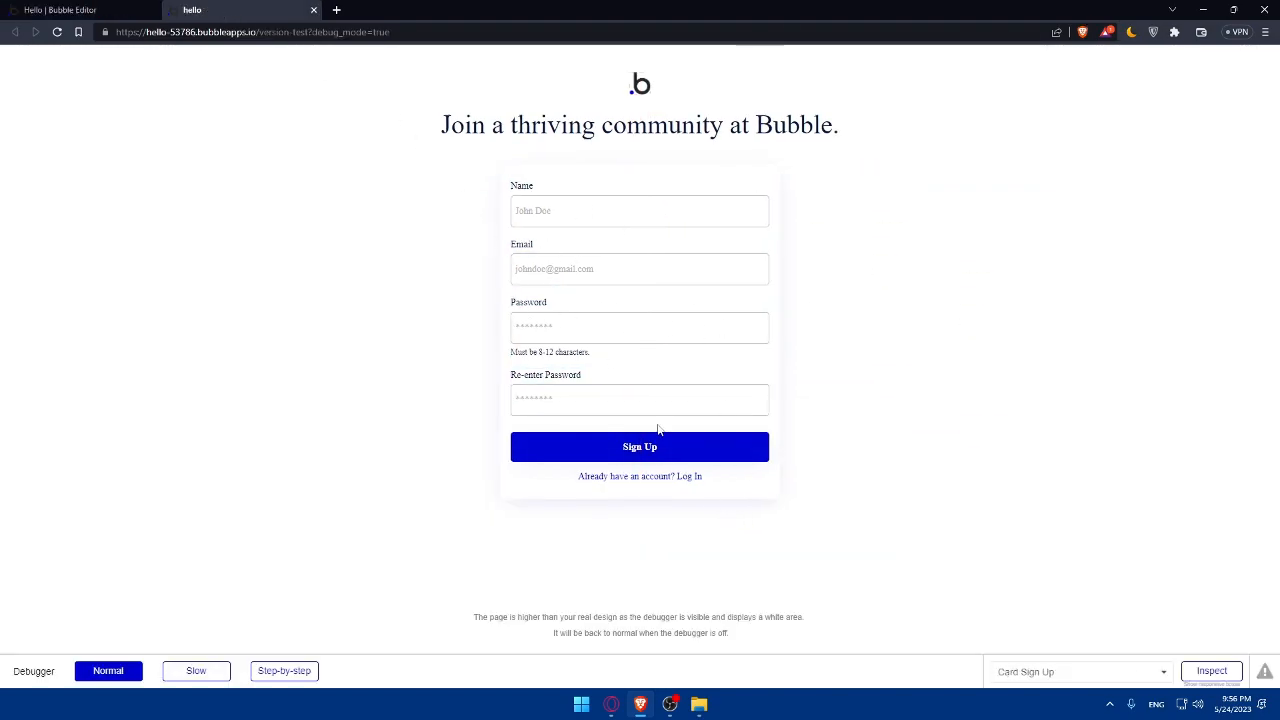
click(60, 10)
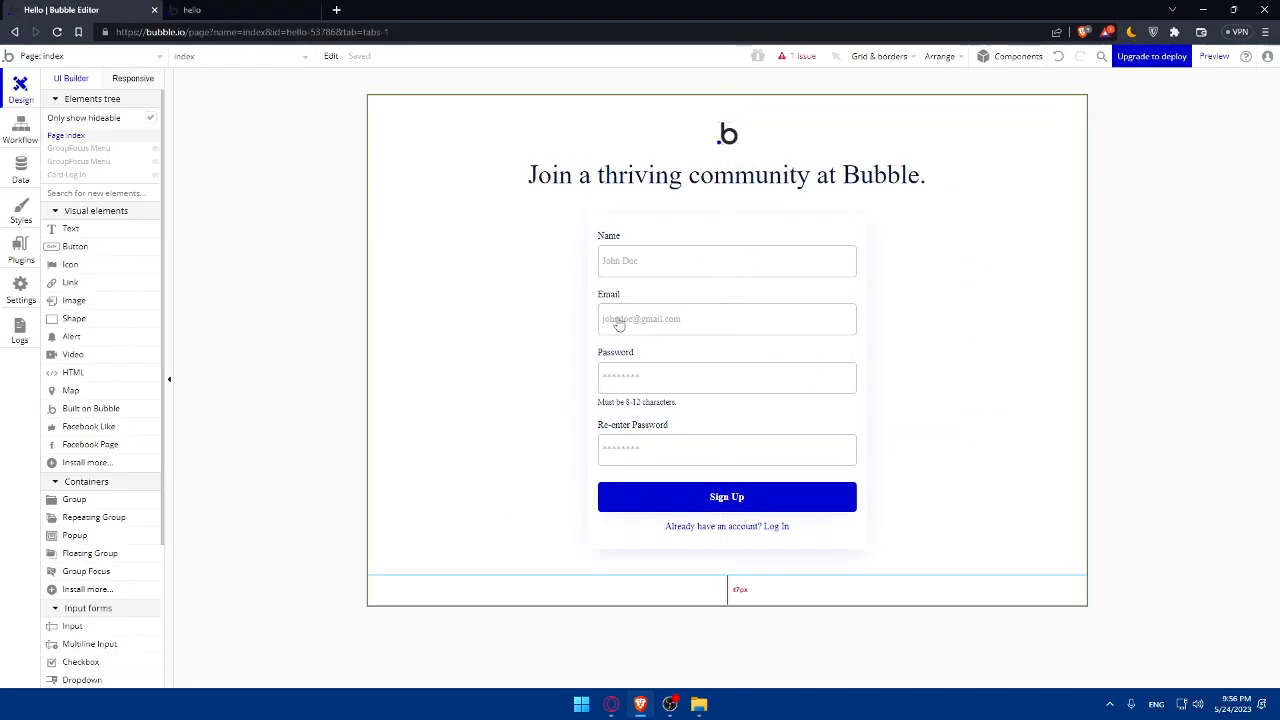
click(1213, 56)
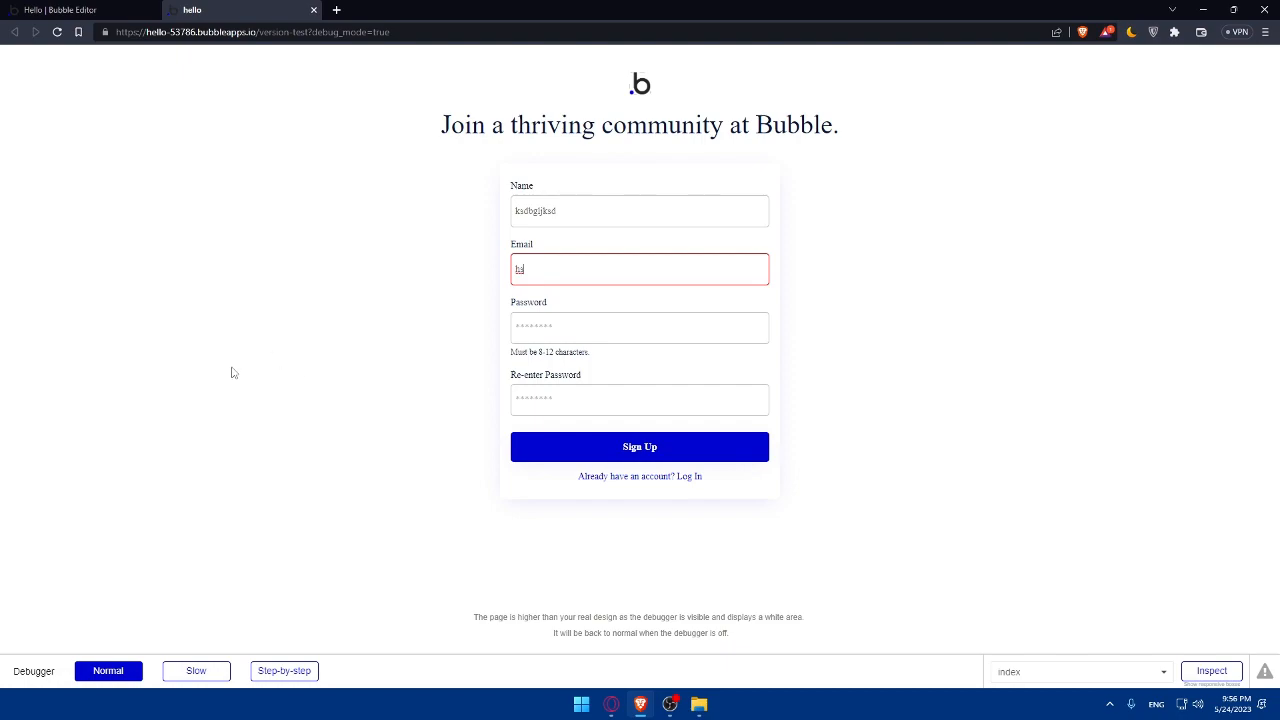
mouse_move(267, 307)
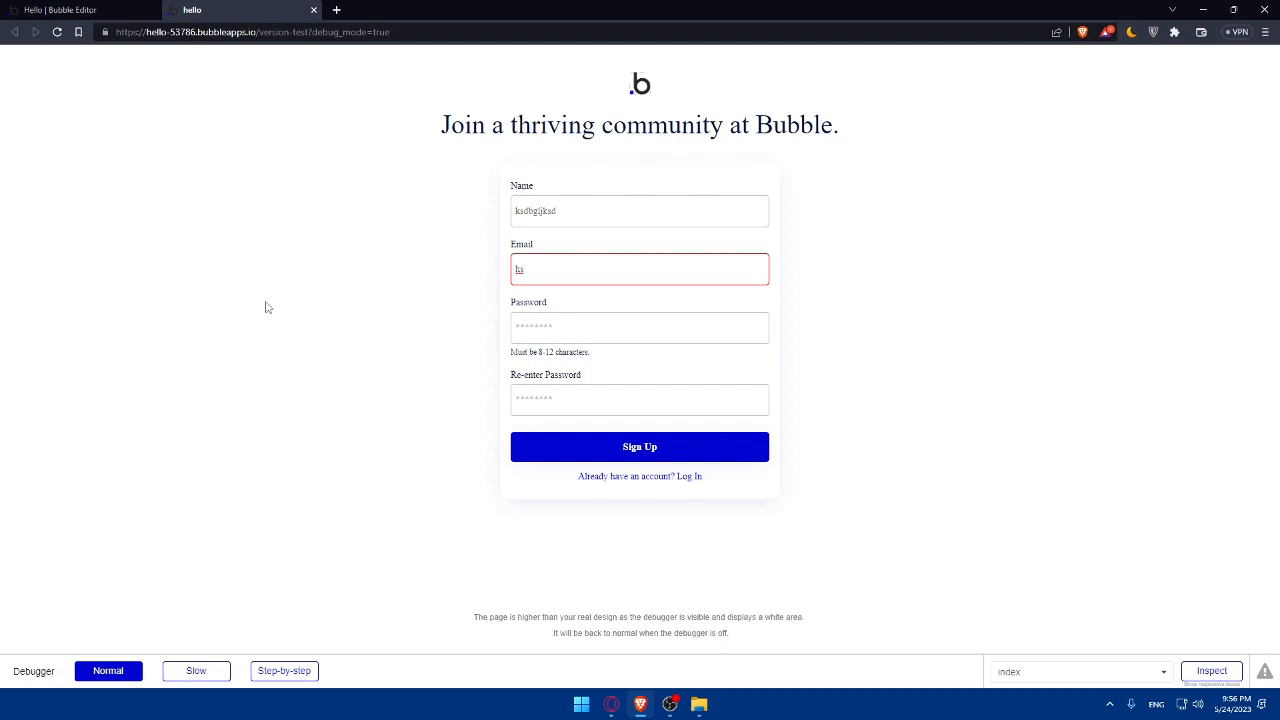
mouse_move(377, 285)
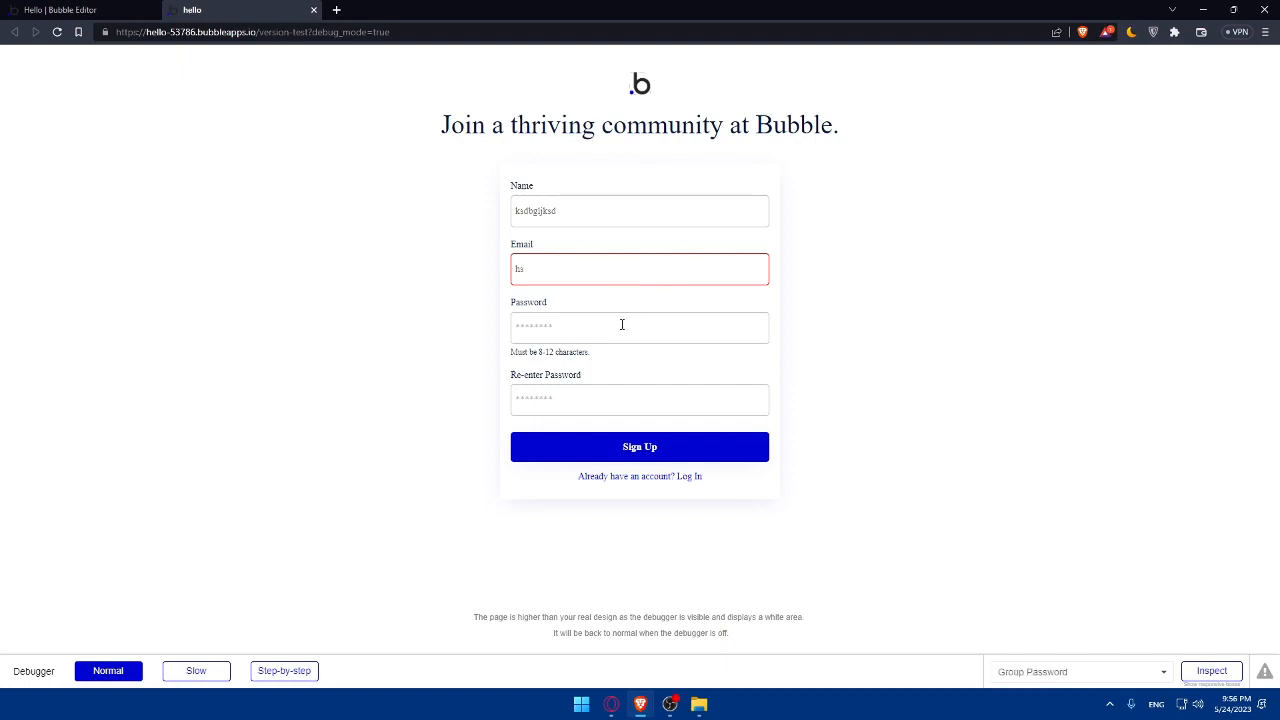
mouse_move(628, 335)
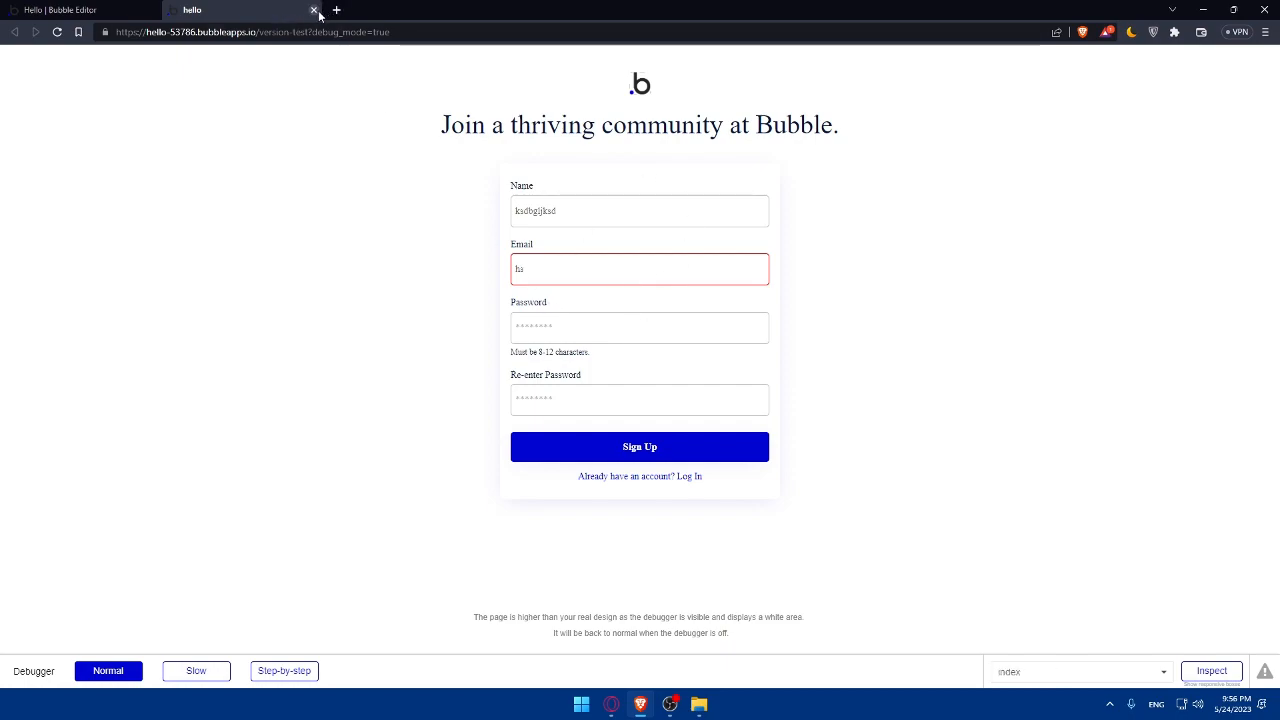
click(314, 10)
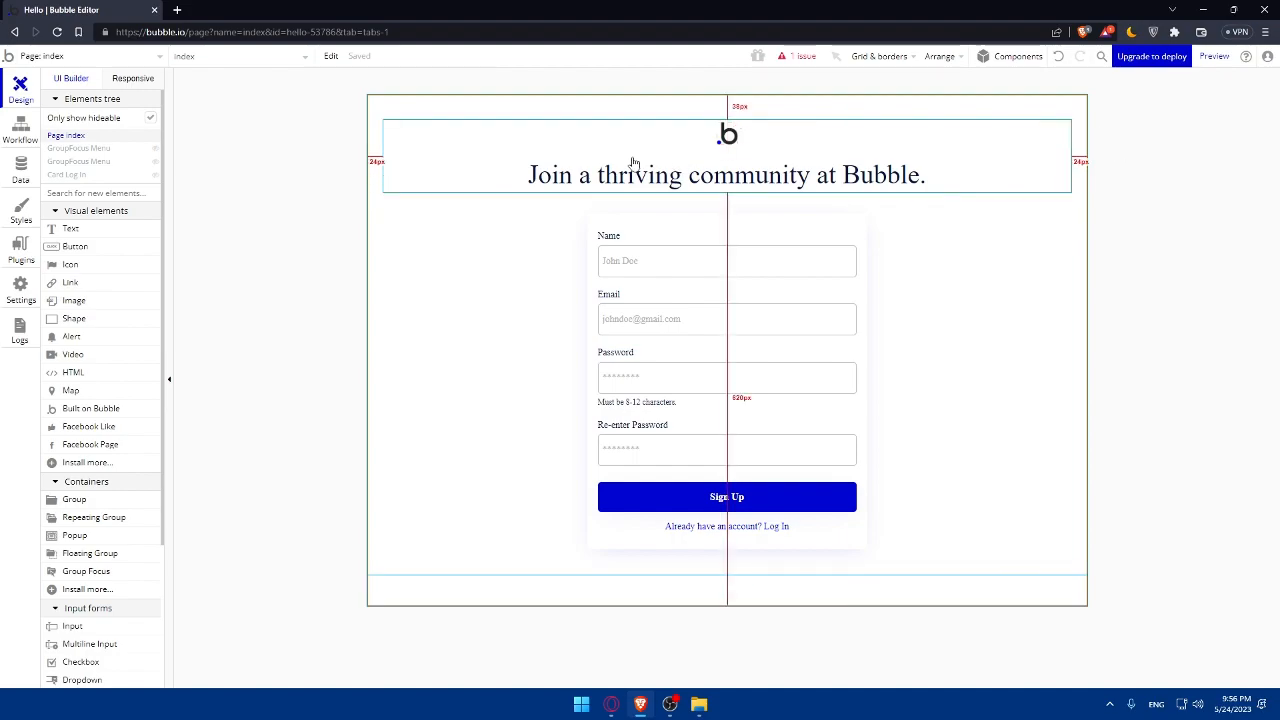
click(1180, 122)
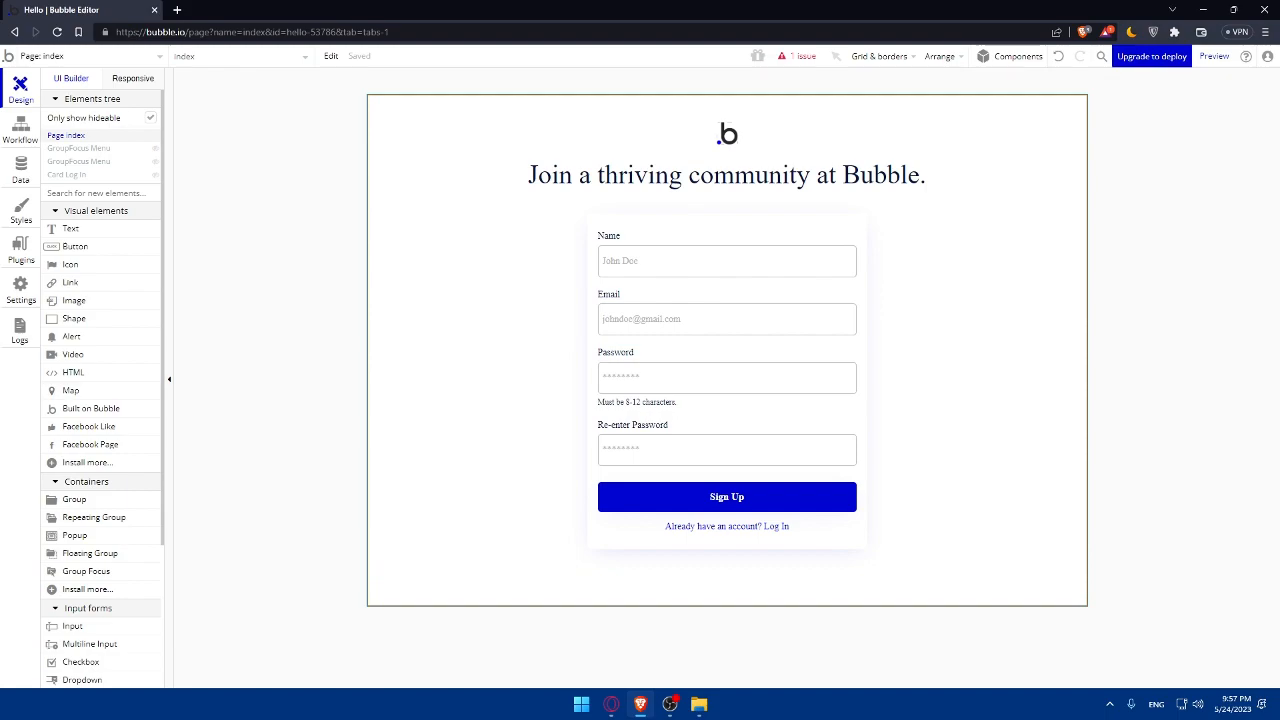
click(727, 380)
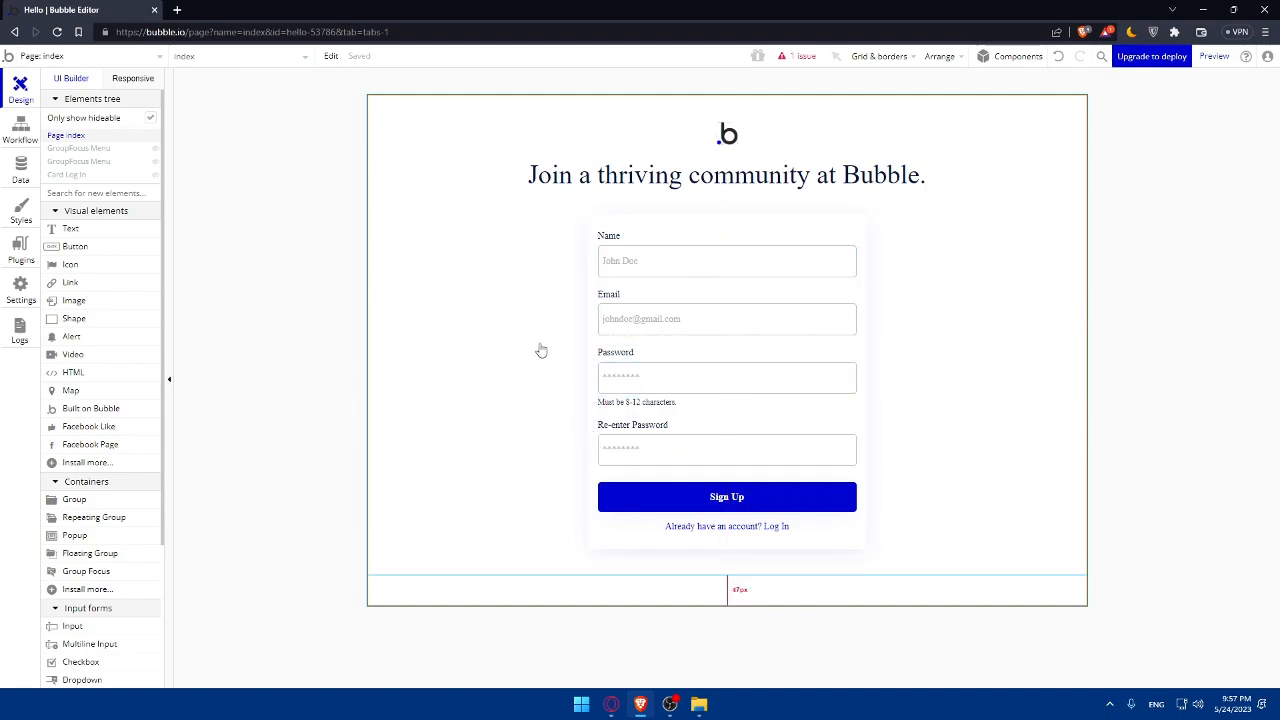
click(674, 376)
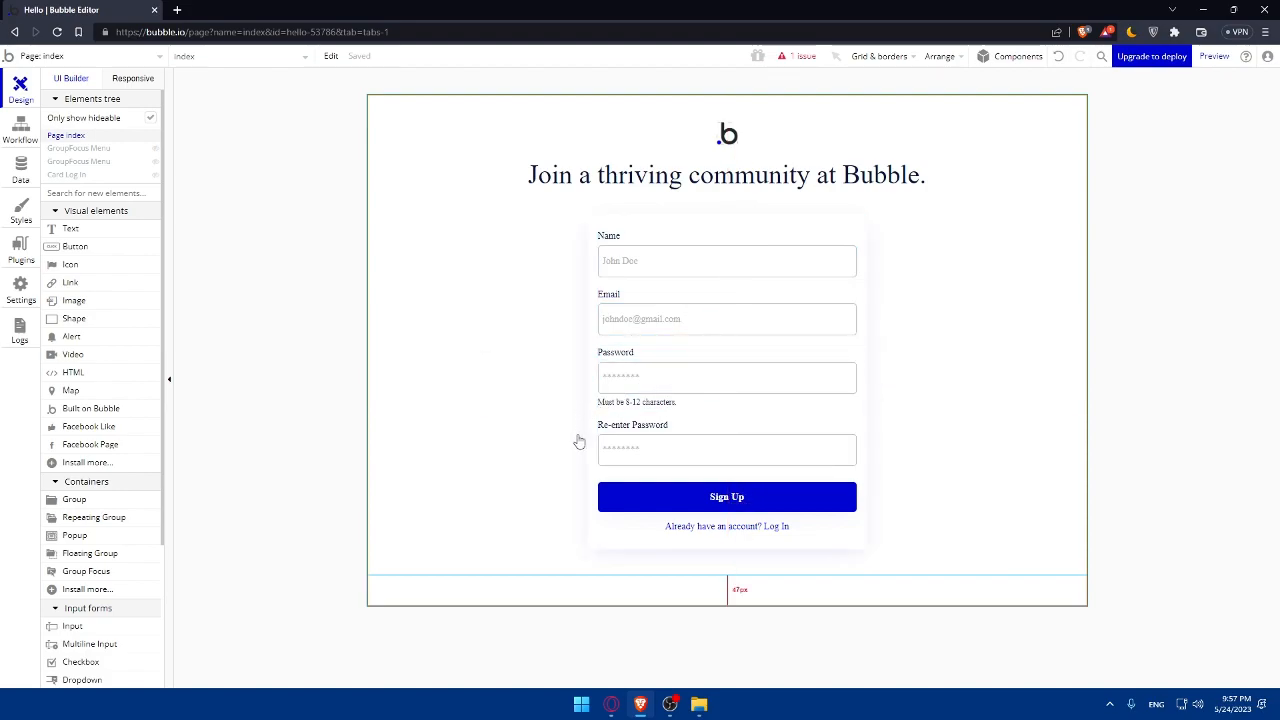
mouse_move(579, 430)
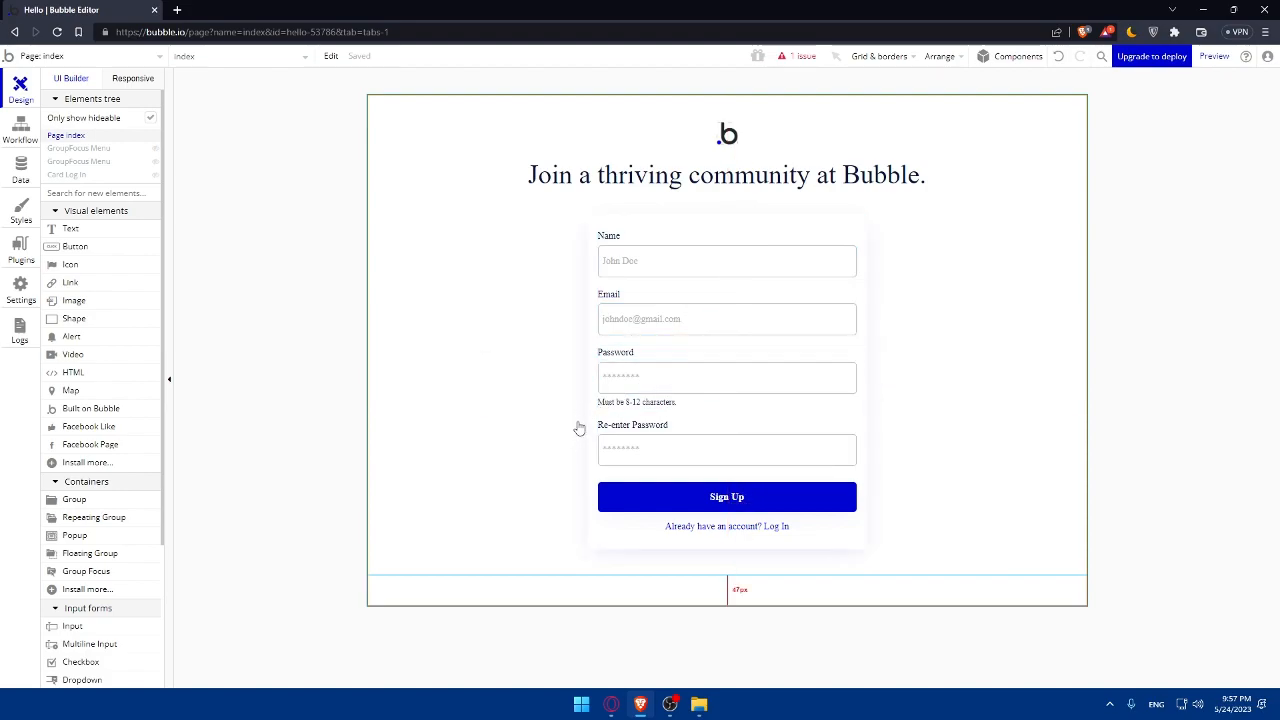